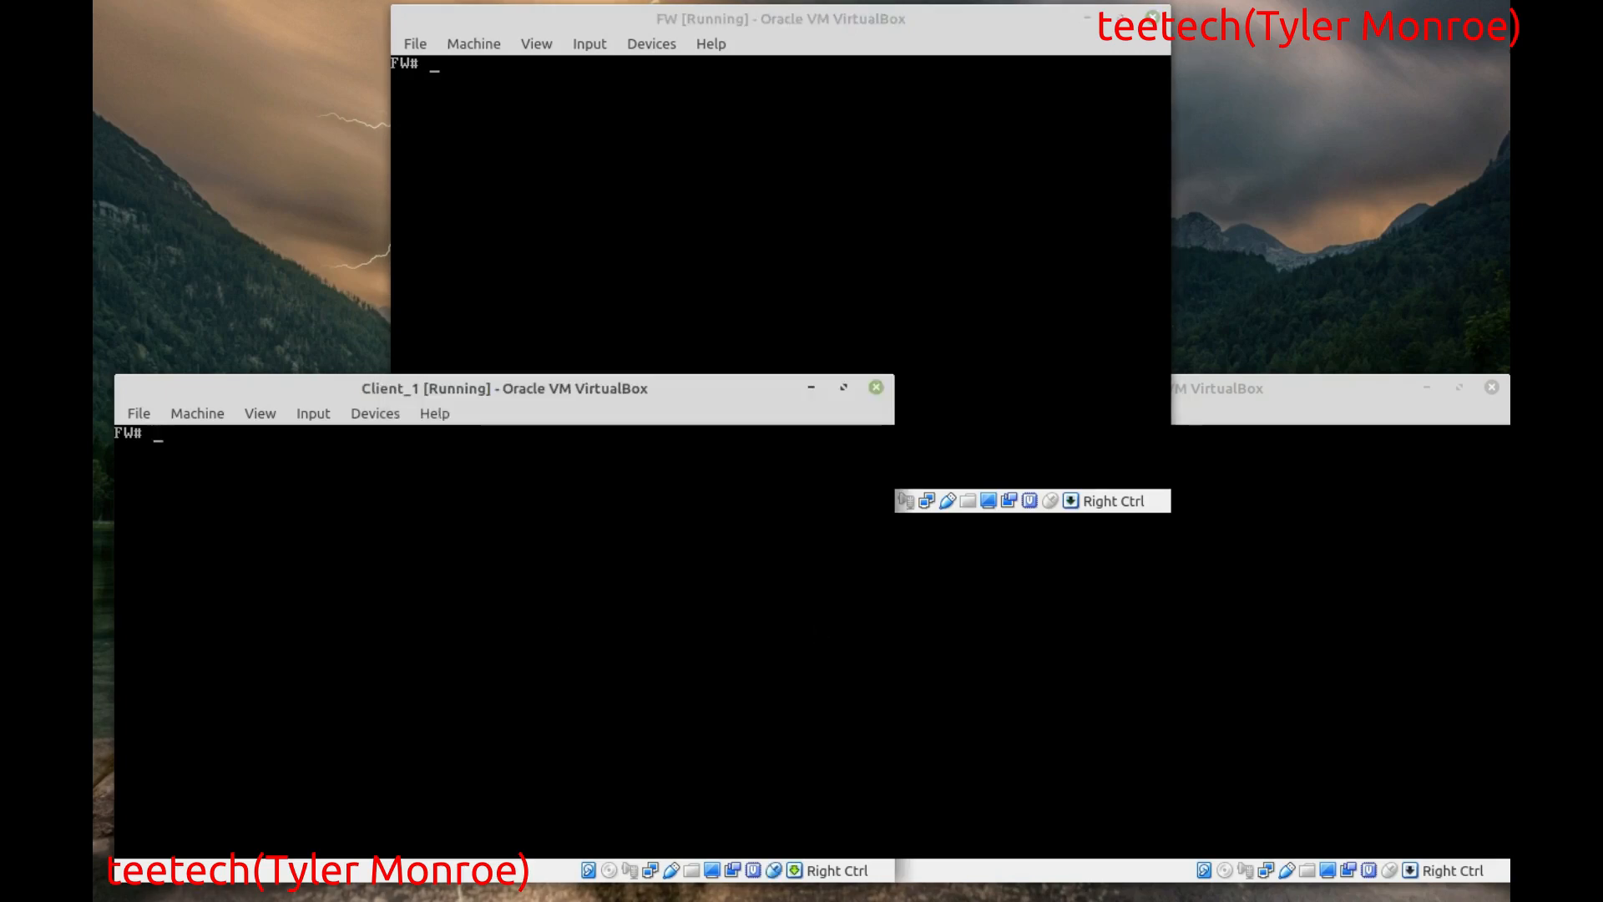
- Run ifconfig em0 on Client_1, Client_2 and FW to read 192.168.10.100 and 192.168.10.101
{"action": "type", "text": "ifconfig em0"}
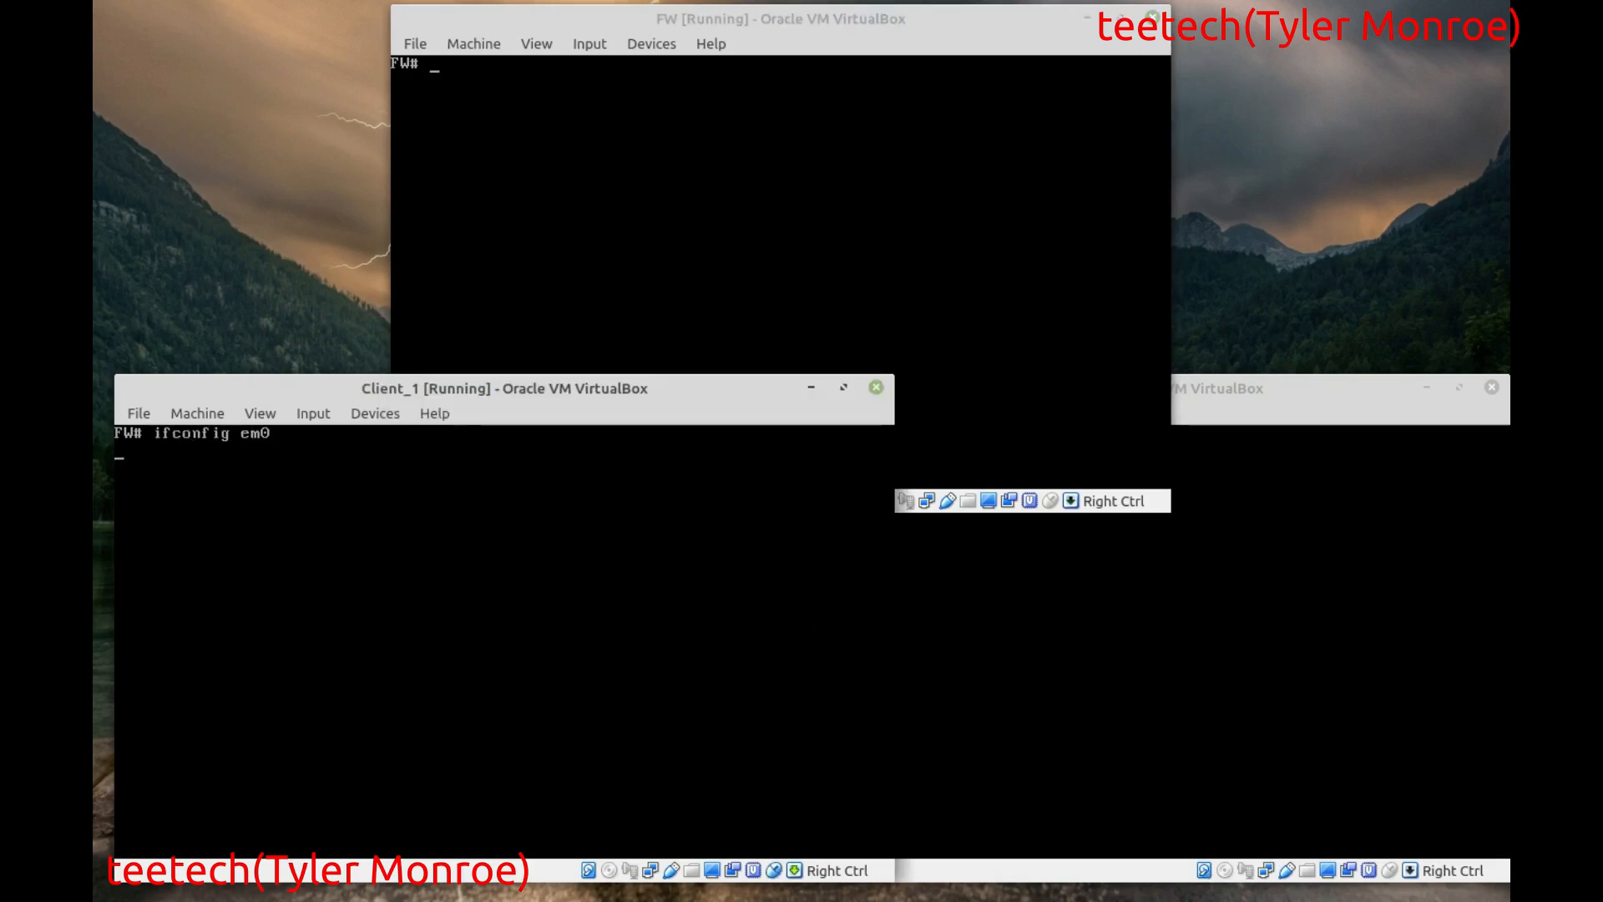
{"action": "key", "text": "Return"}
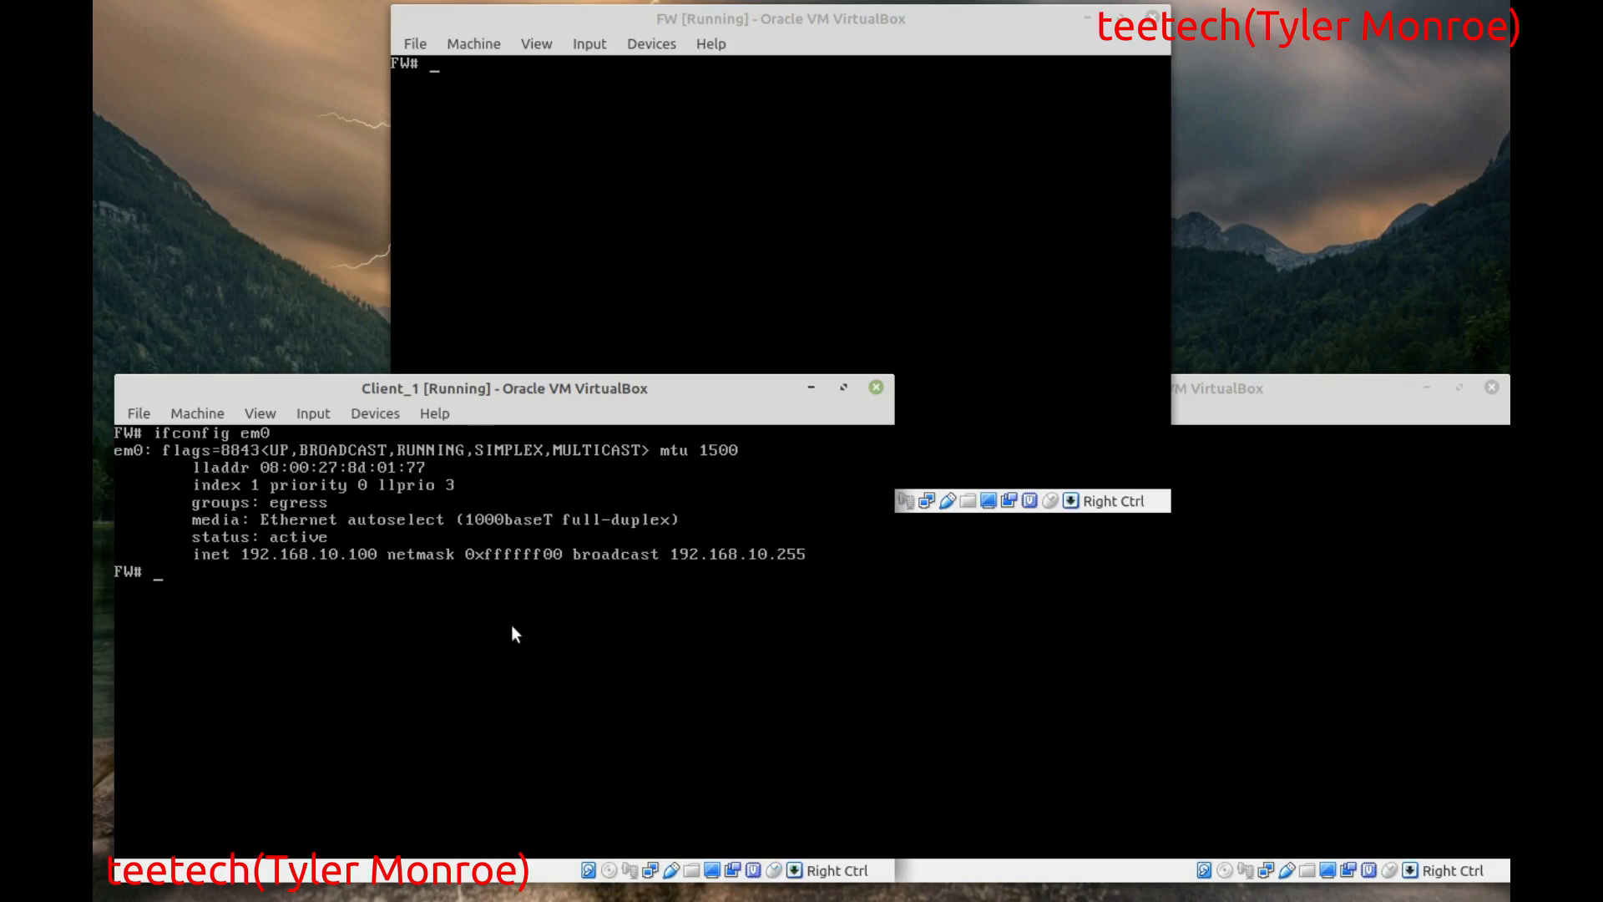
{"action": "mouse_move", "coordinate": [973, 657]}
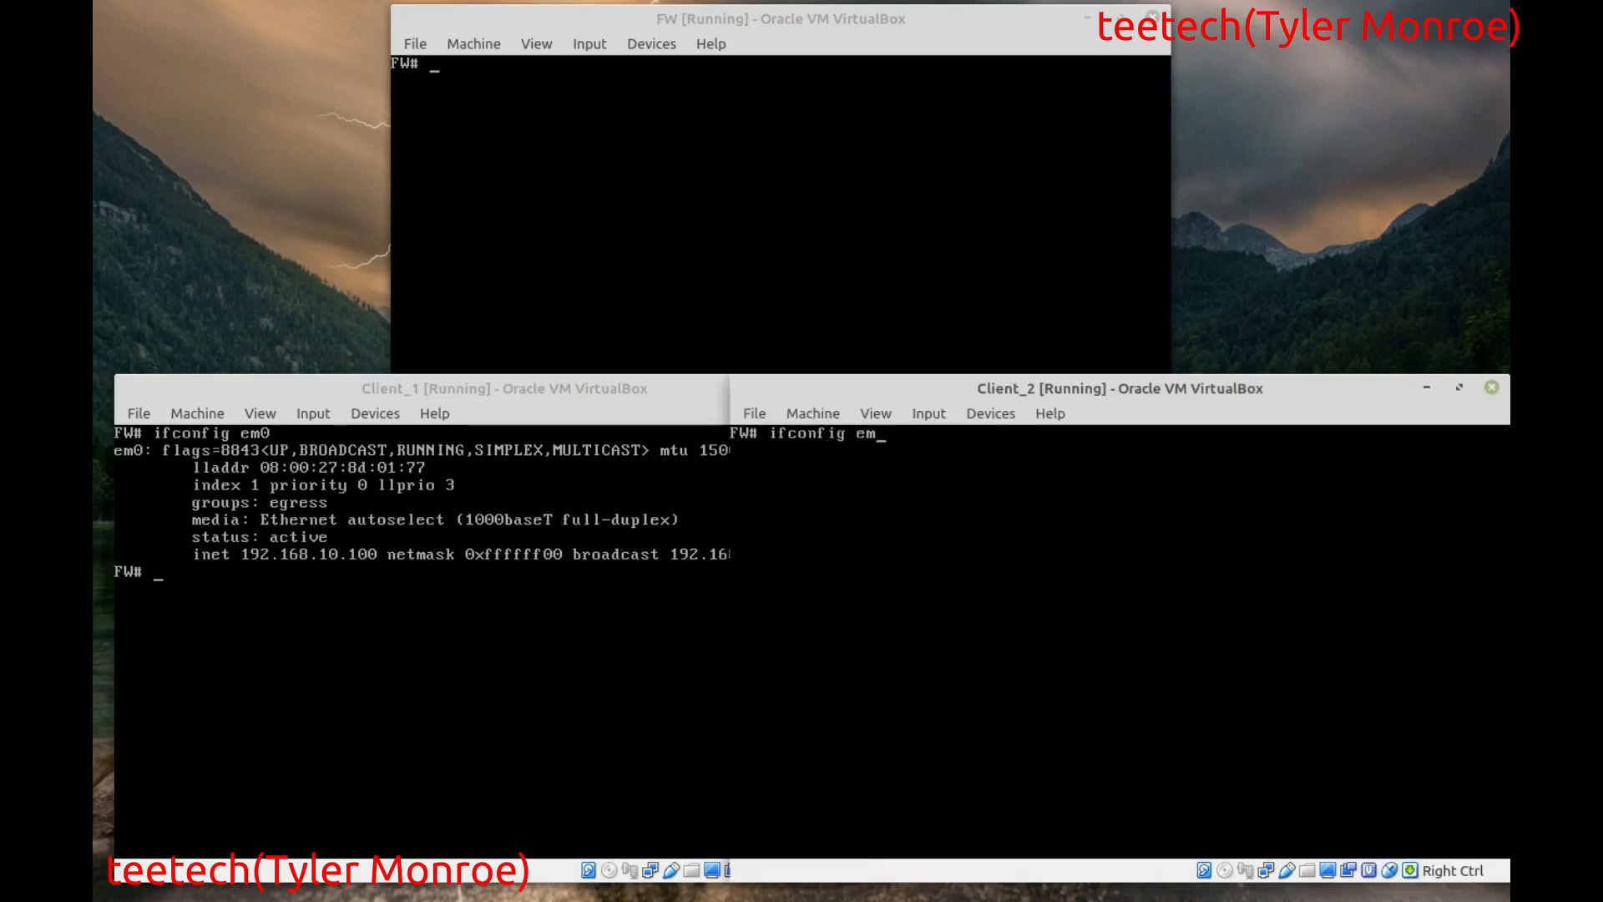
{"action": "key", "text": "Return"}
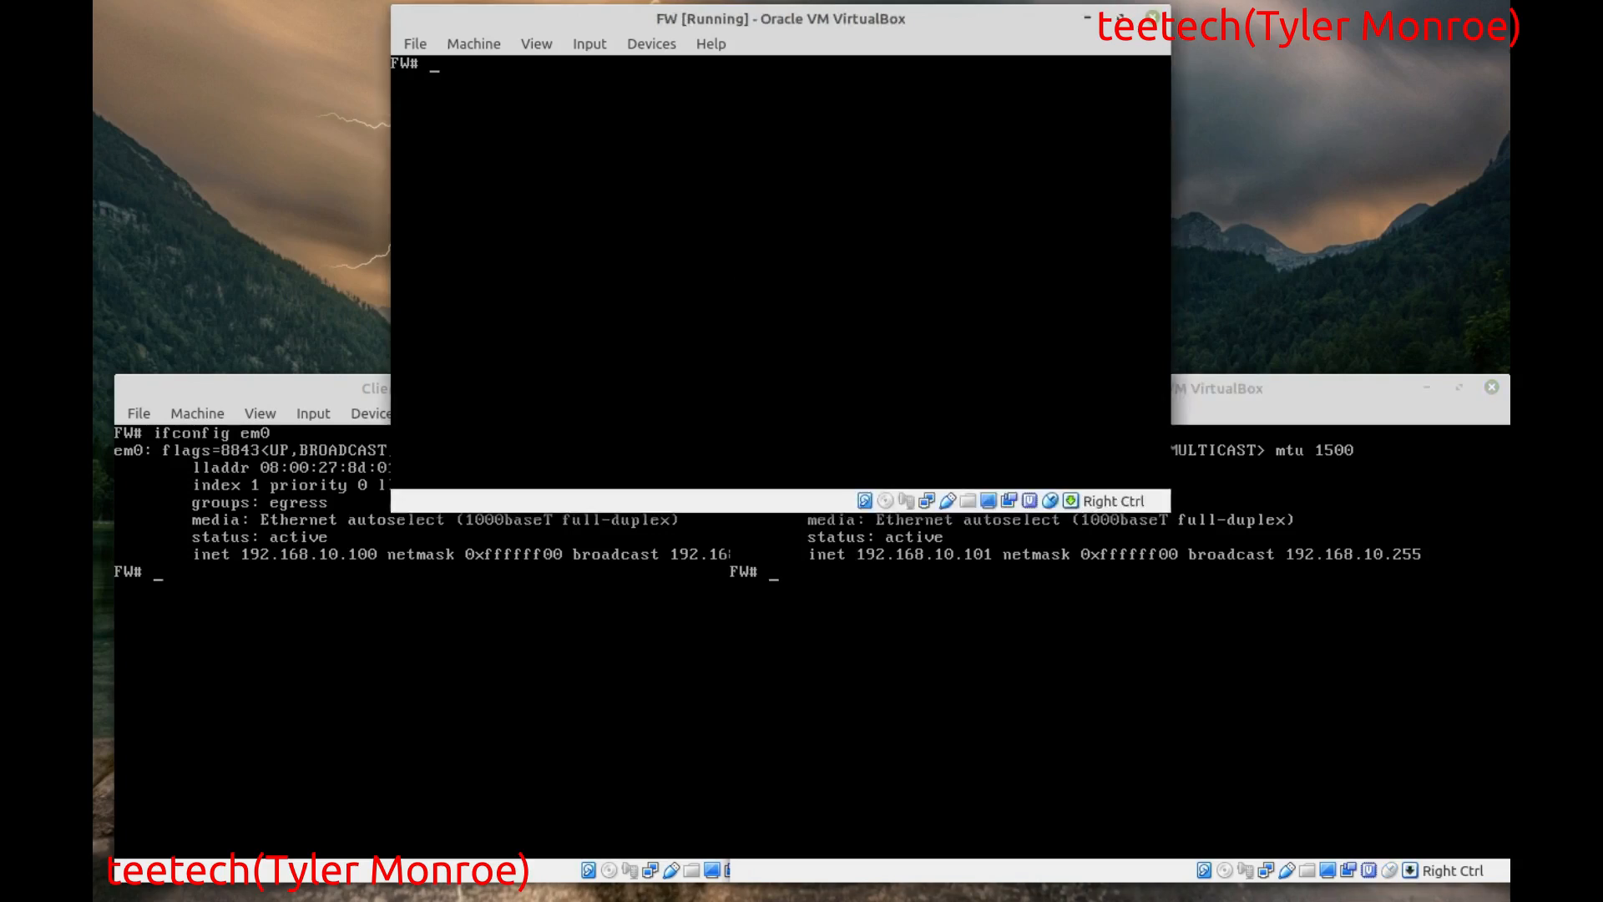
{"action": "type", "text": "ifconfig"}
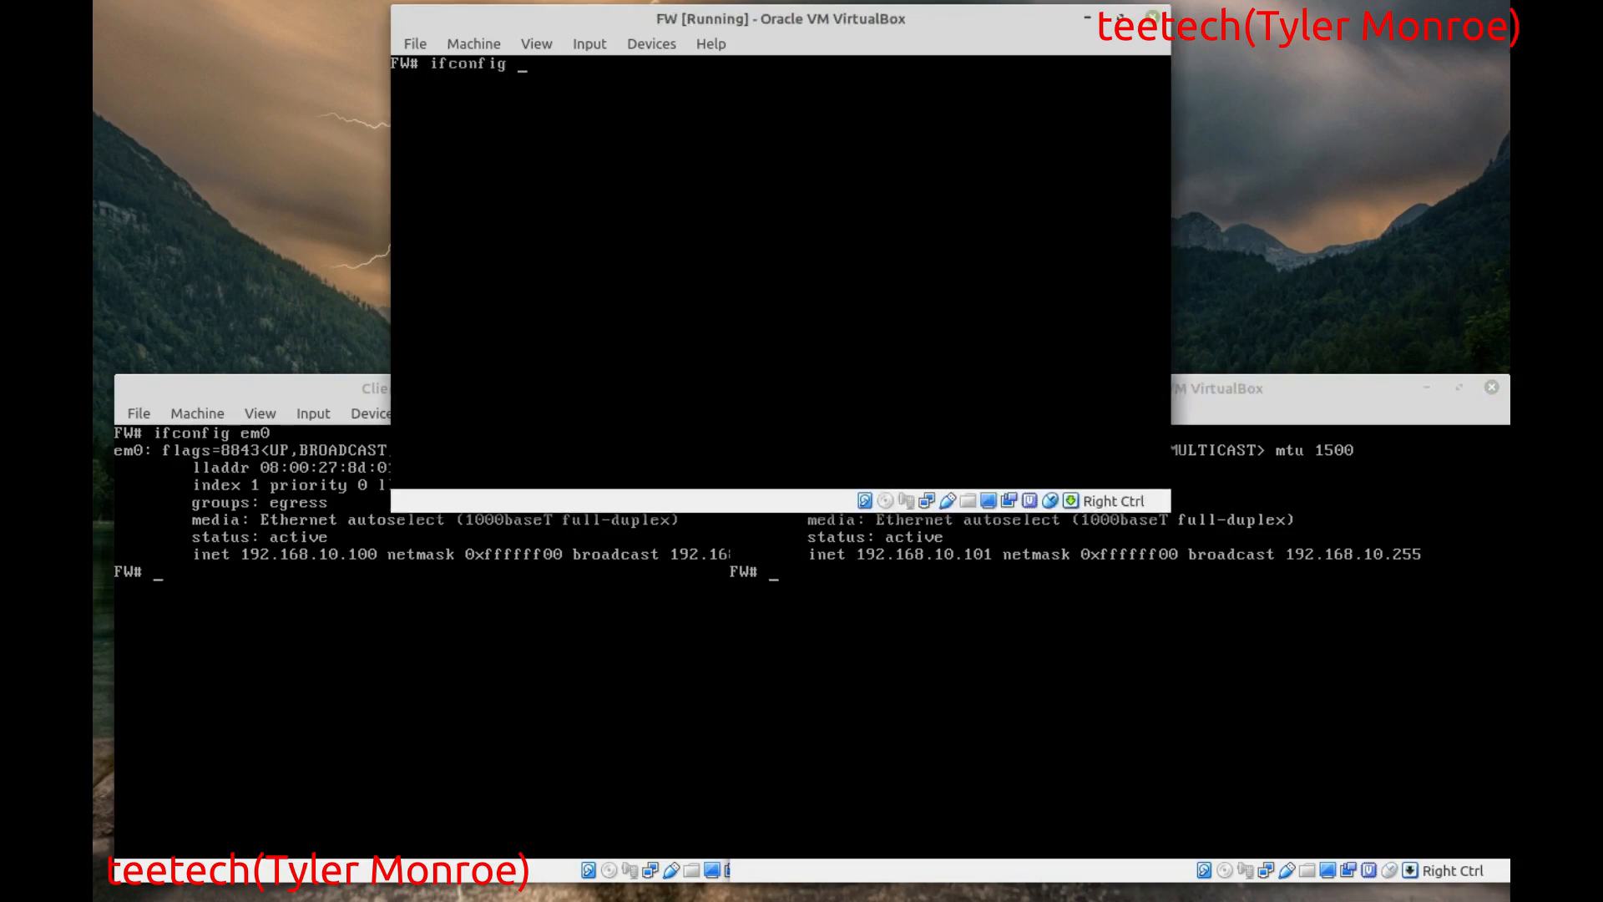
{"action": "key", "text": "Return"}
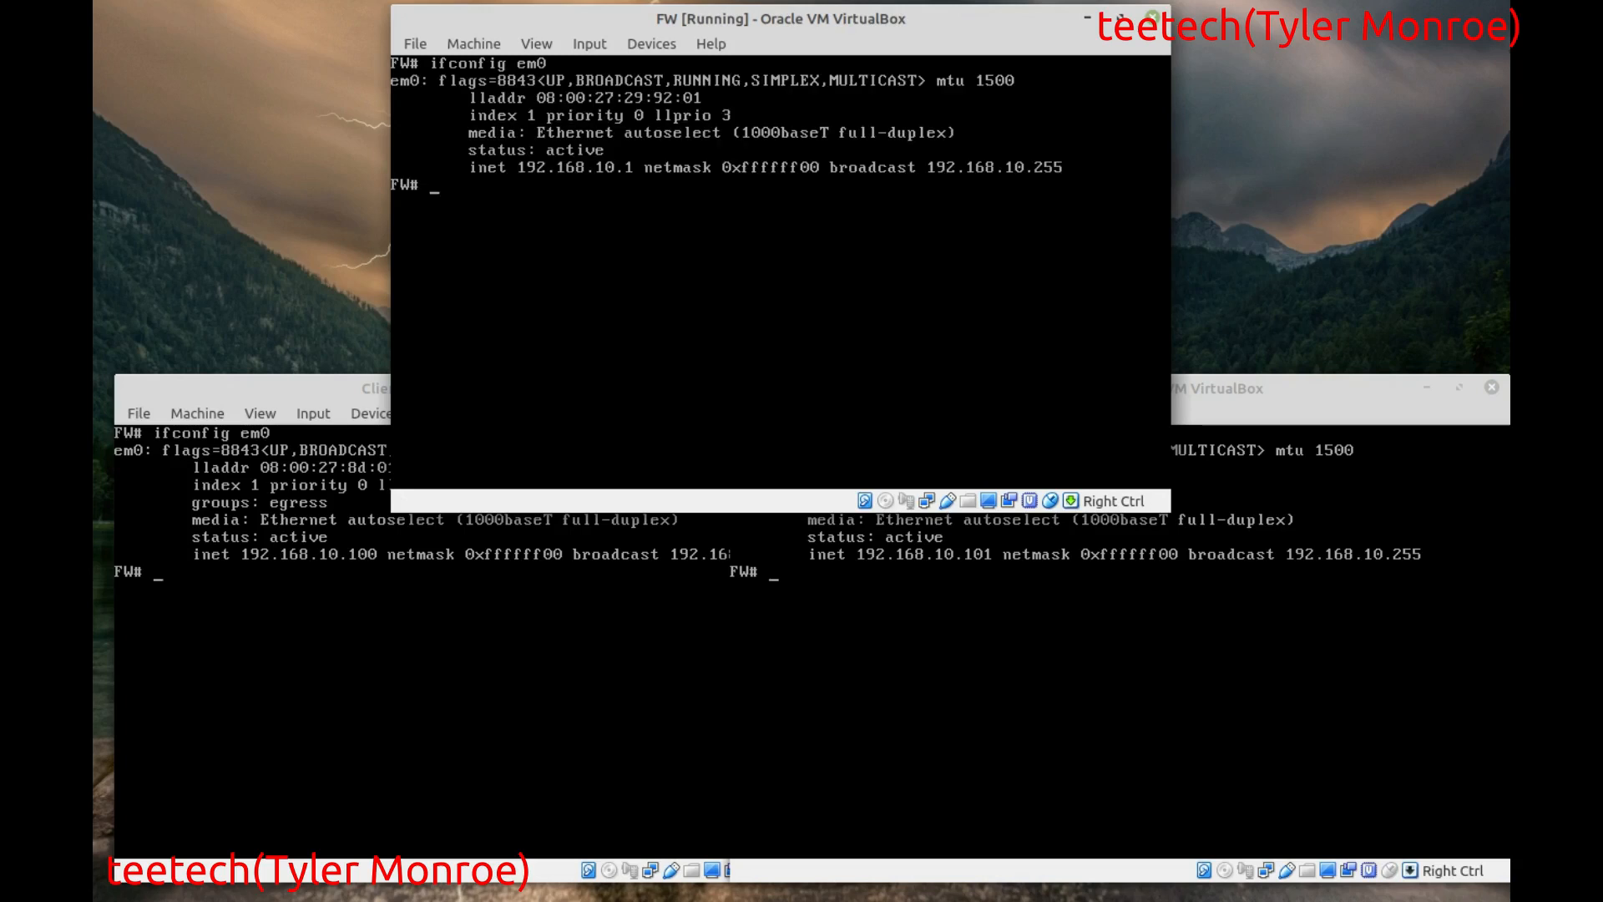
{"action": "type", "text": "ifconfig em"}
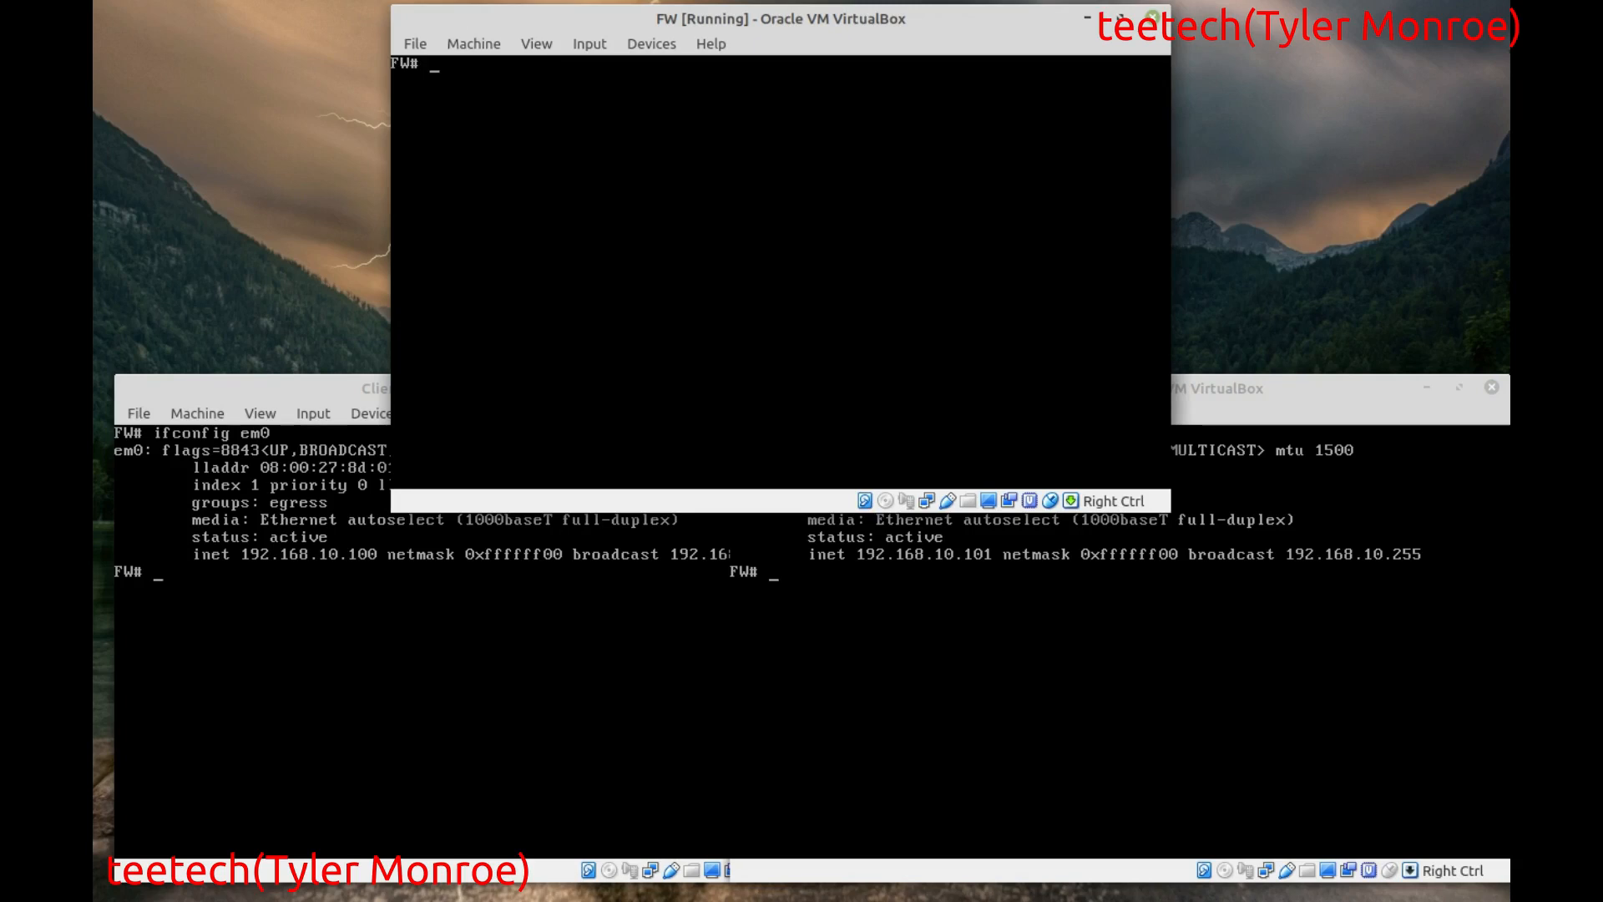
- Open /etc/pf.conf in vi on the firewall VM
{"action": "type", "text": "vi /et"}
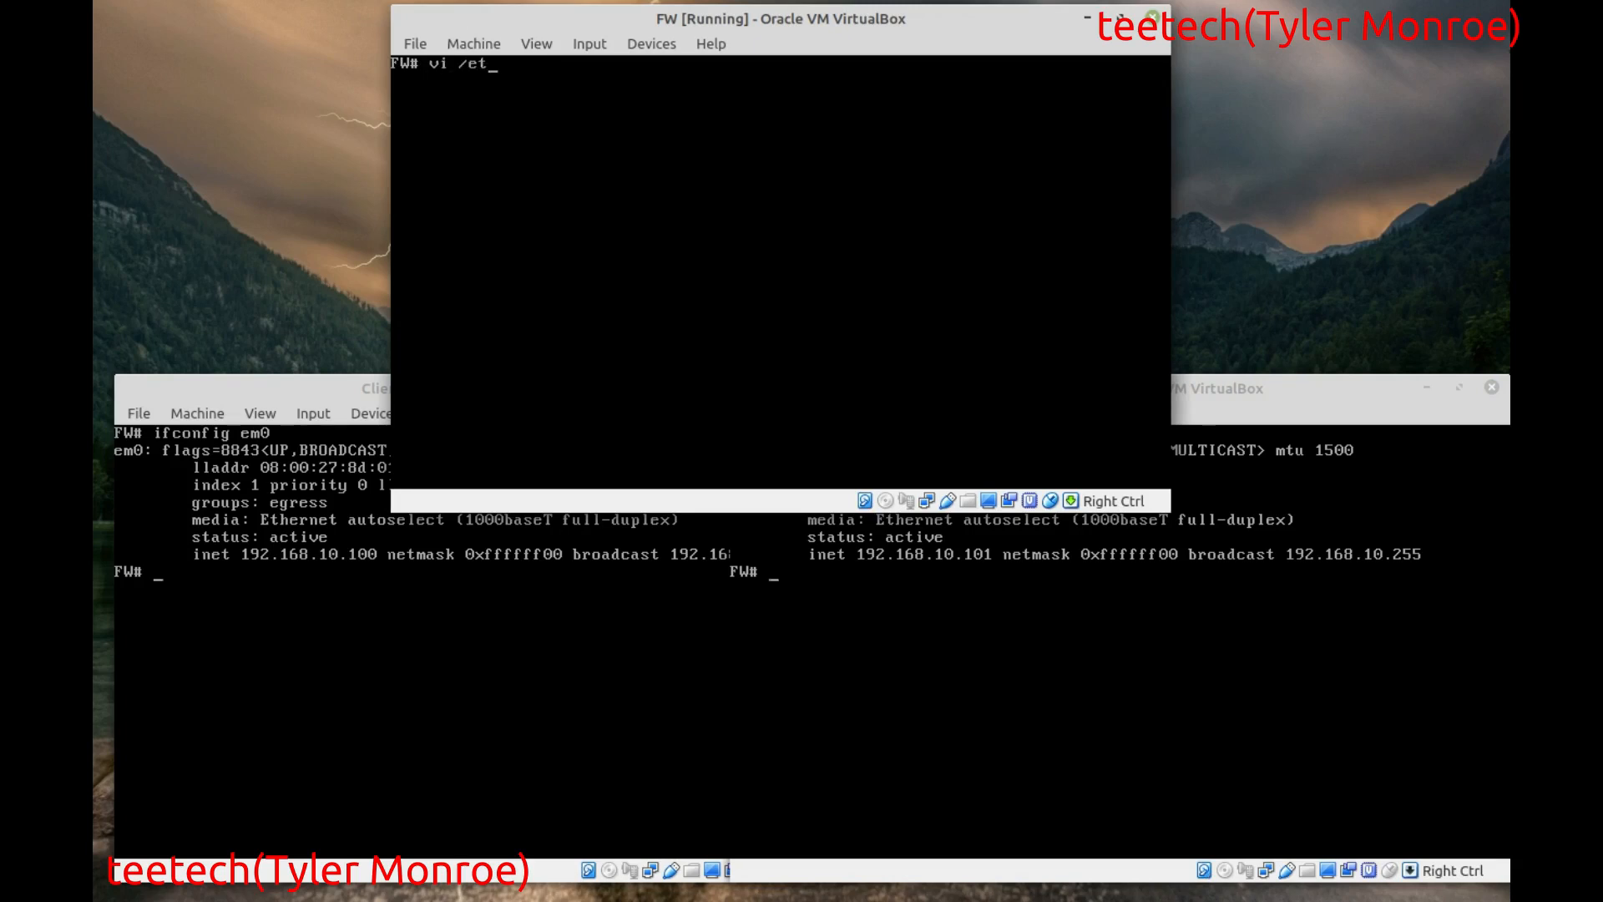
{"action": "type", "text": "c/pf.conf"}
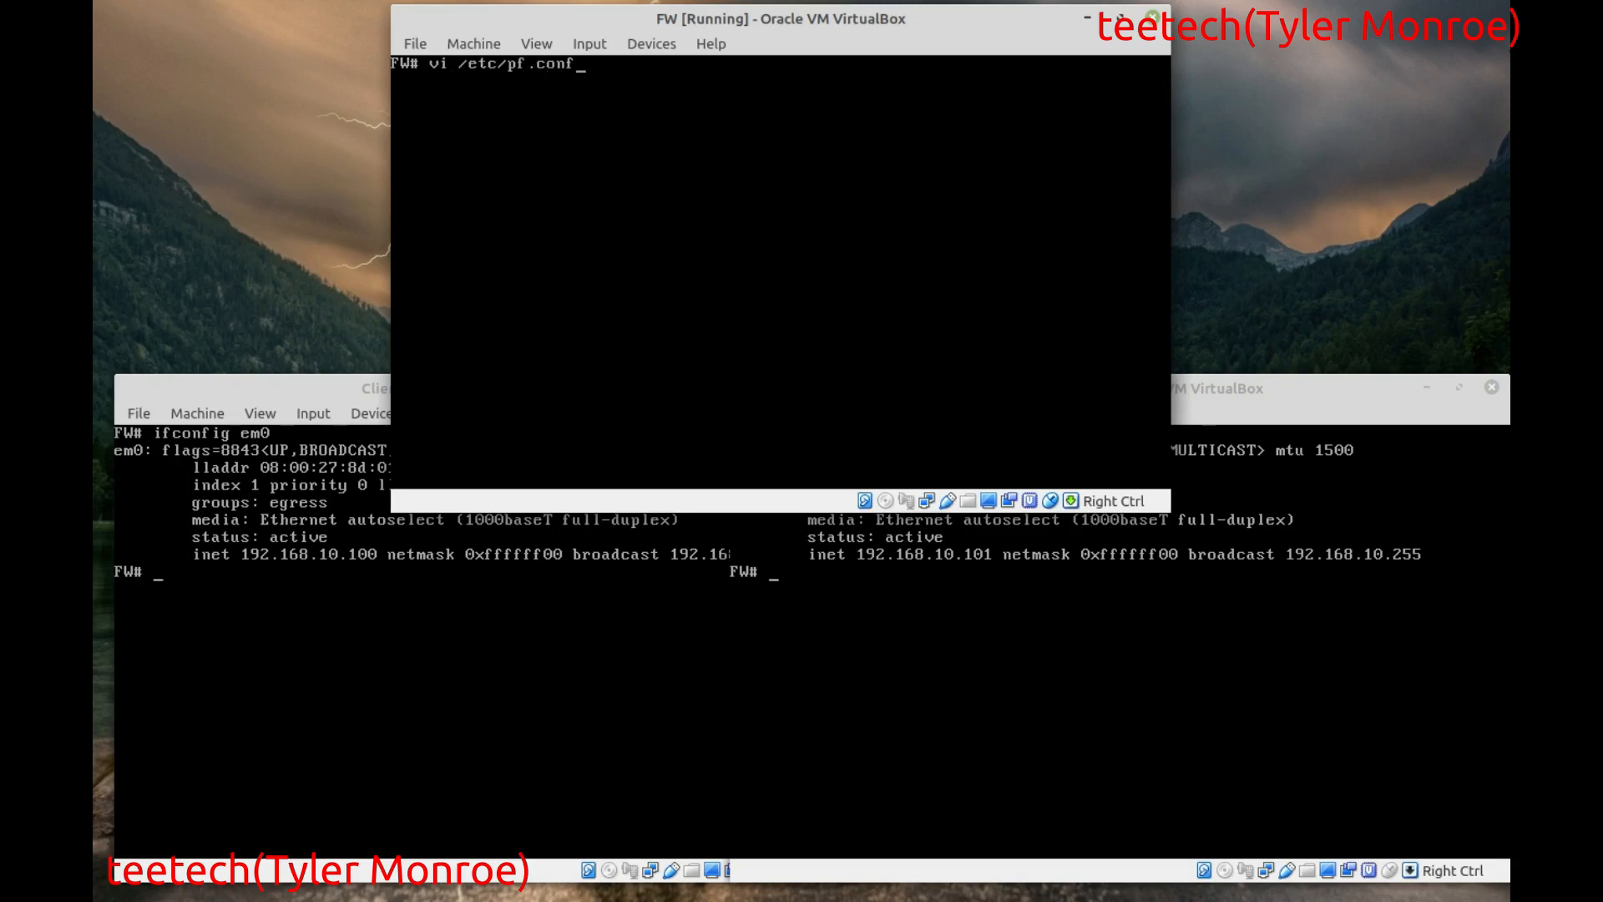
{"action": "key", "text": "Return"}
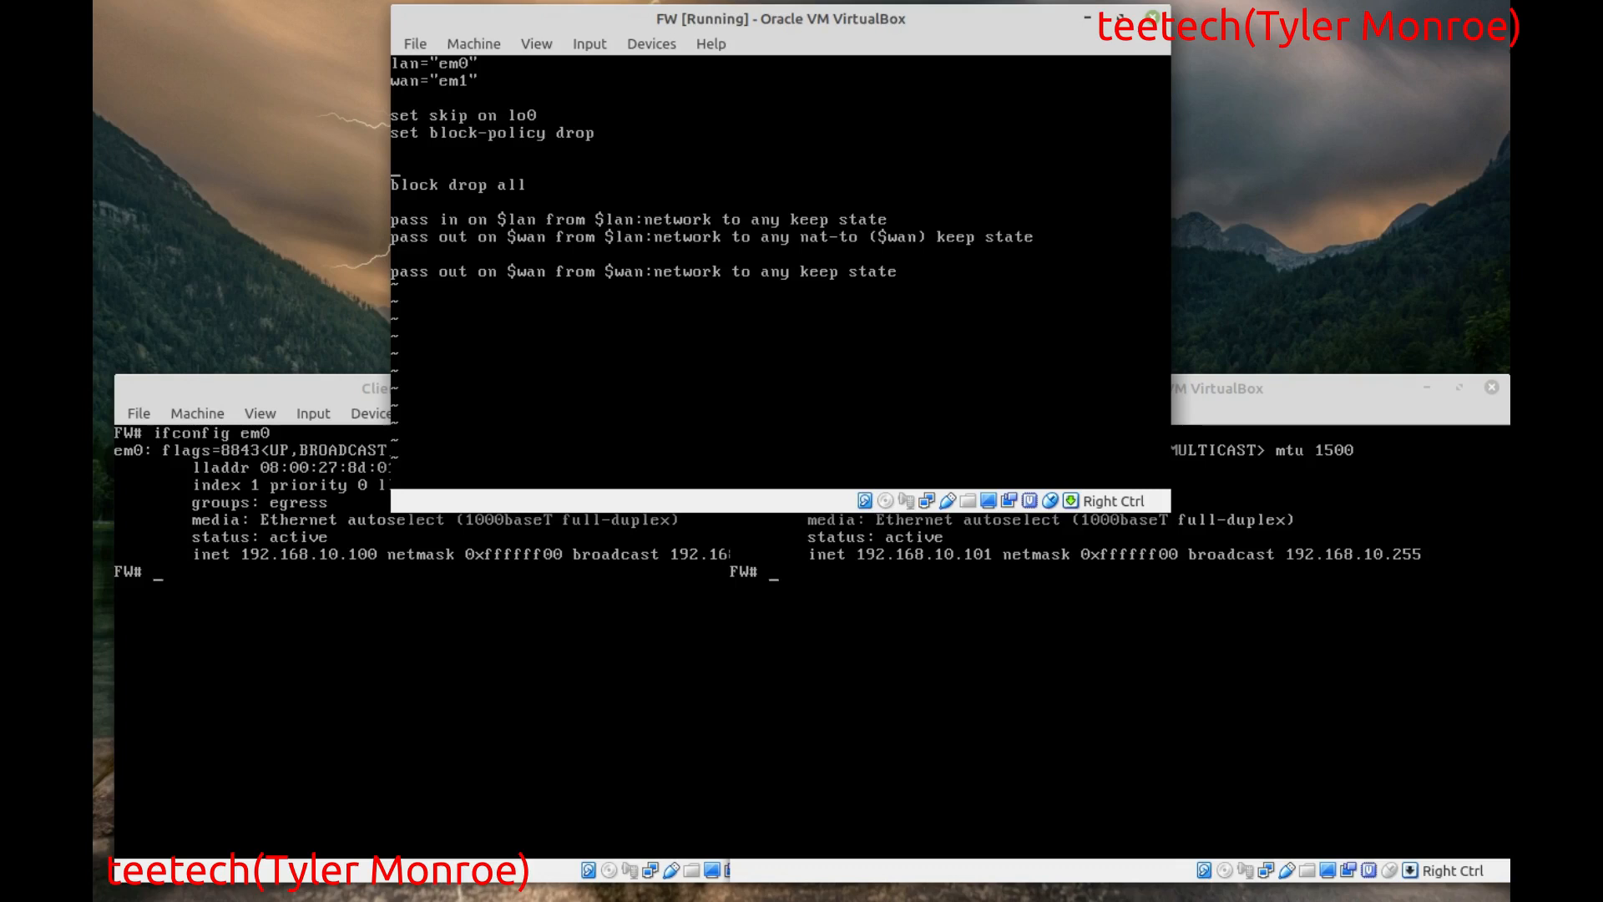
- Insert 'queue full_bw on $lan bandwidth 5M' above the block drop all rule
{"action": "type", "text": "q"}
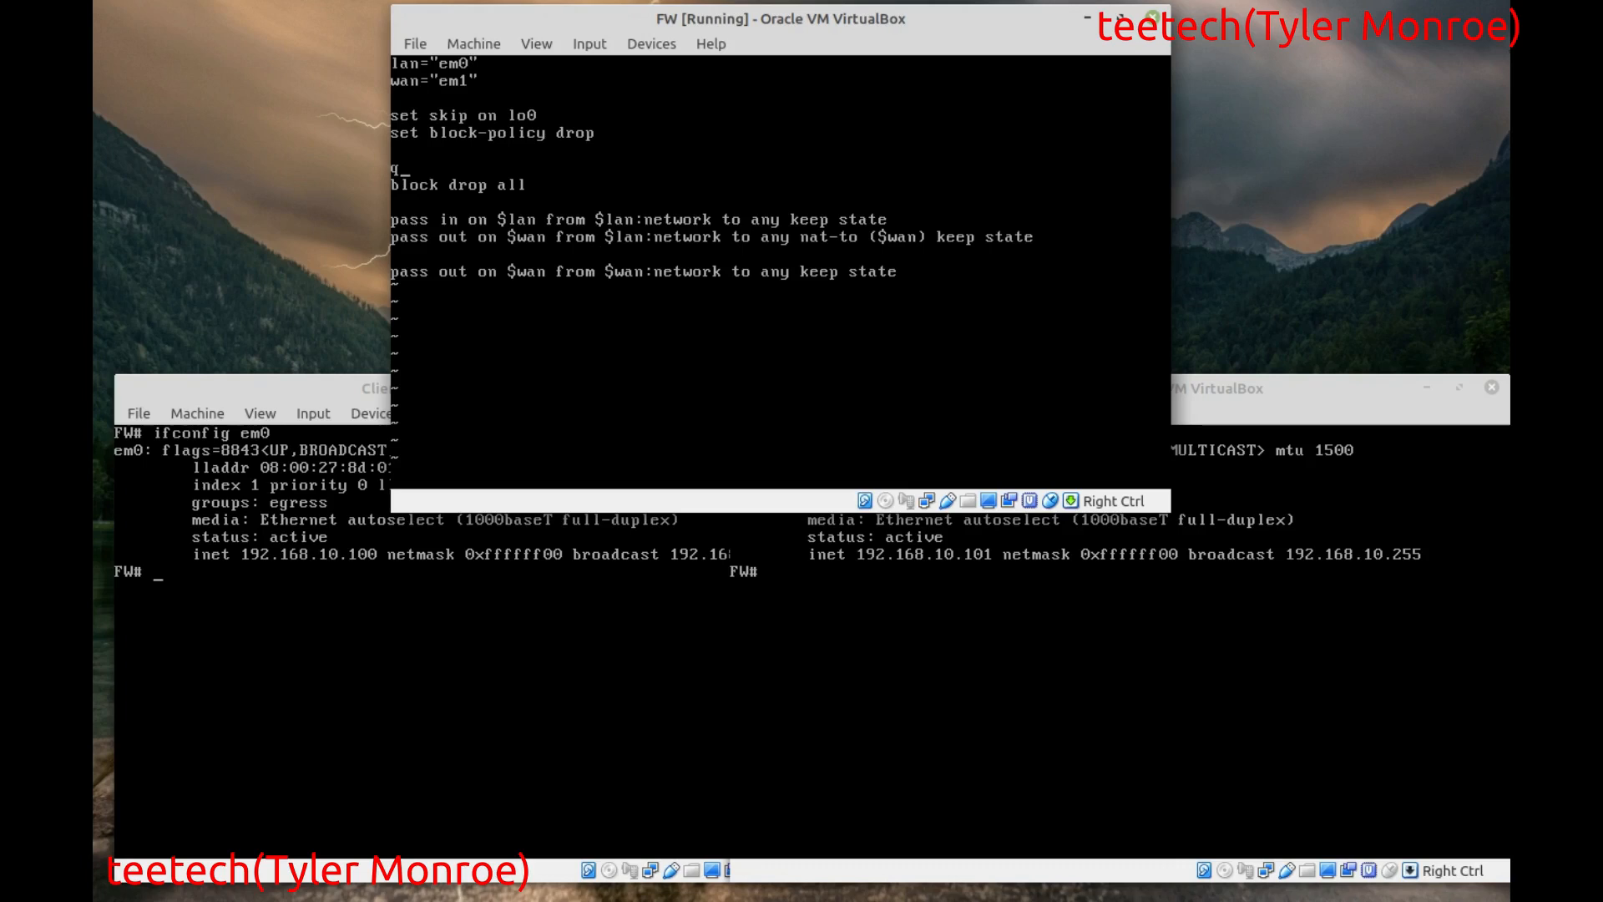
{"action": "type", "text": "ueue"}
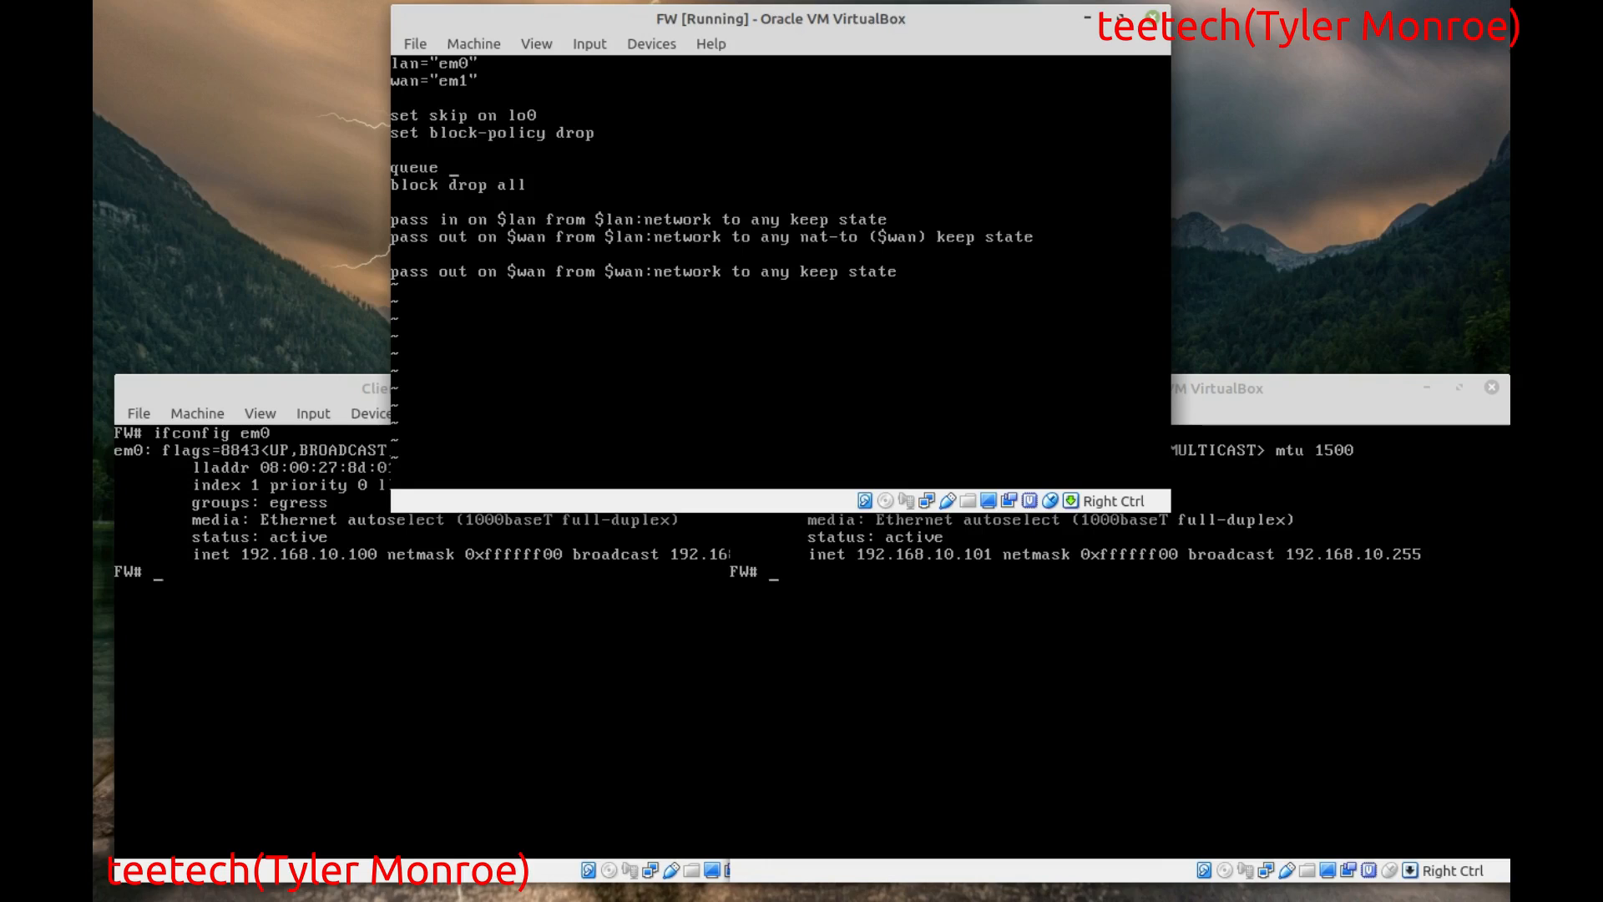
{"action": "type", "text": "on"}
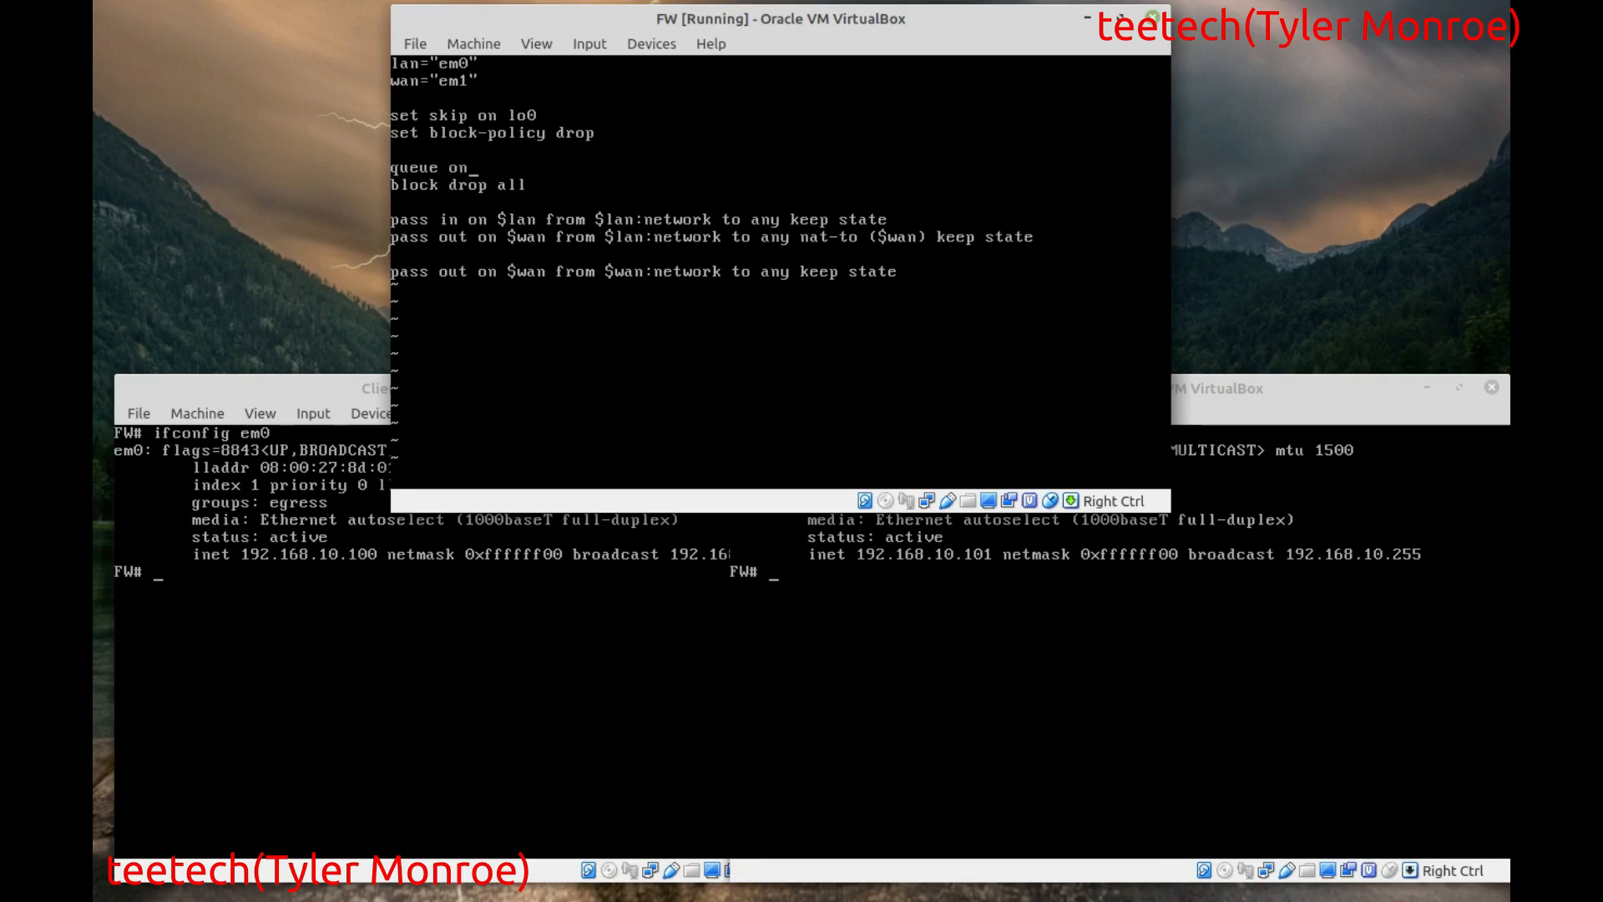
{"action": "type", "text": "$lan"}
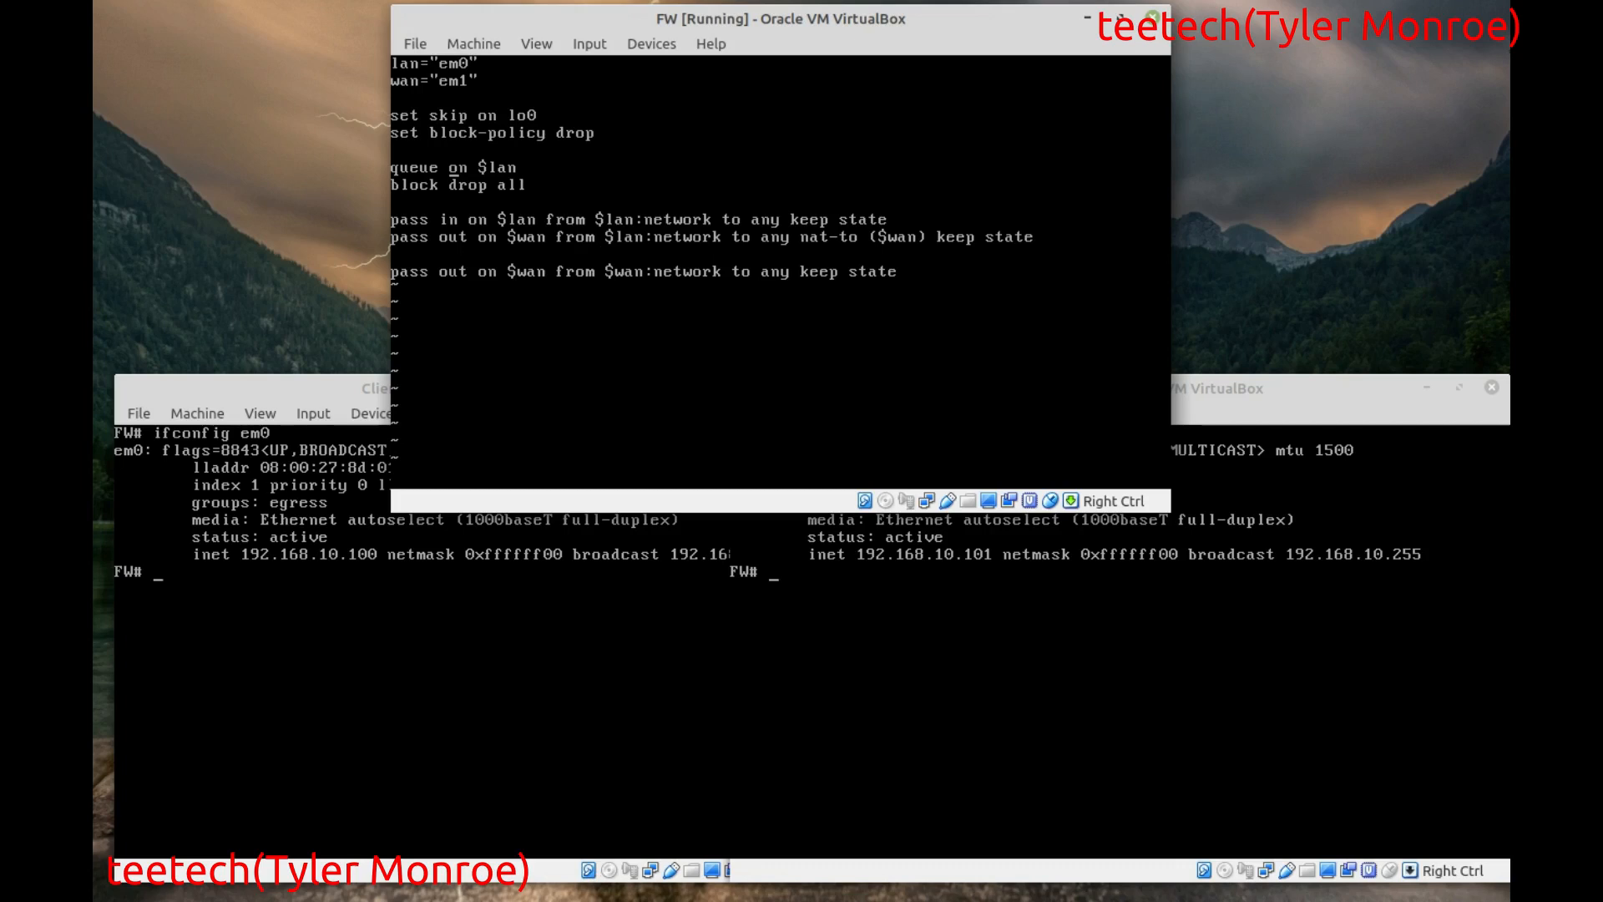
{"action": "type", "text": "full_"}
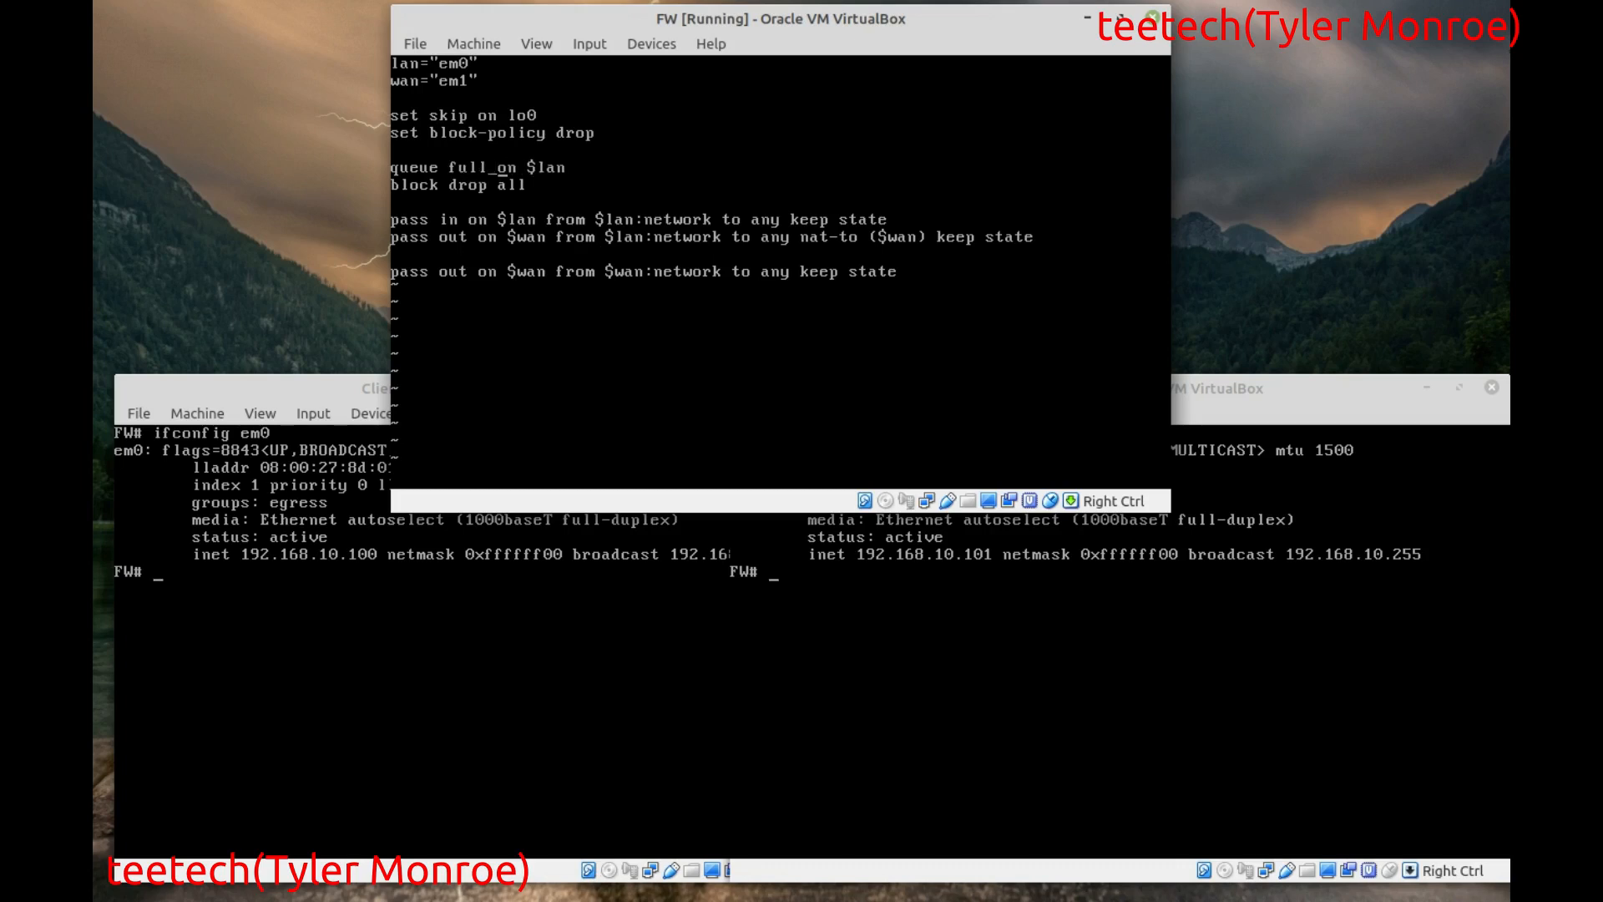
{"action": "type", "text": "_bw"}
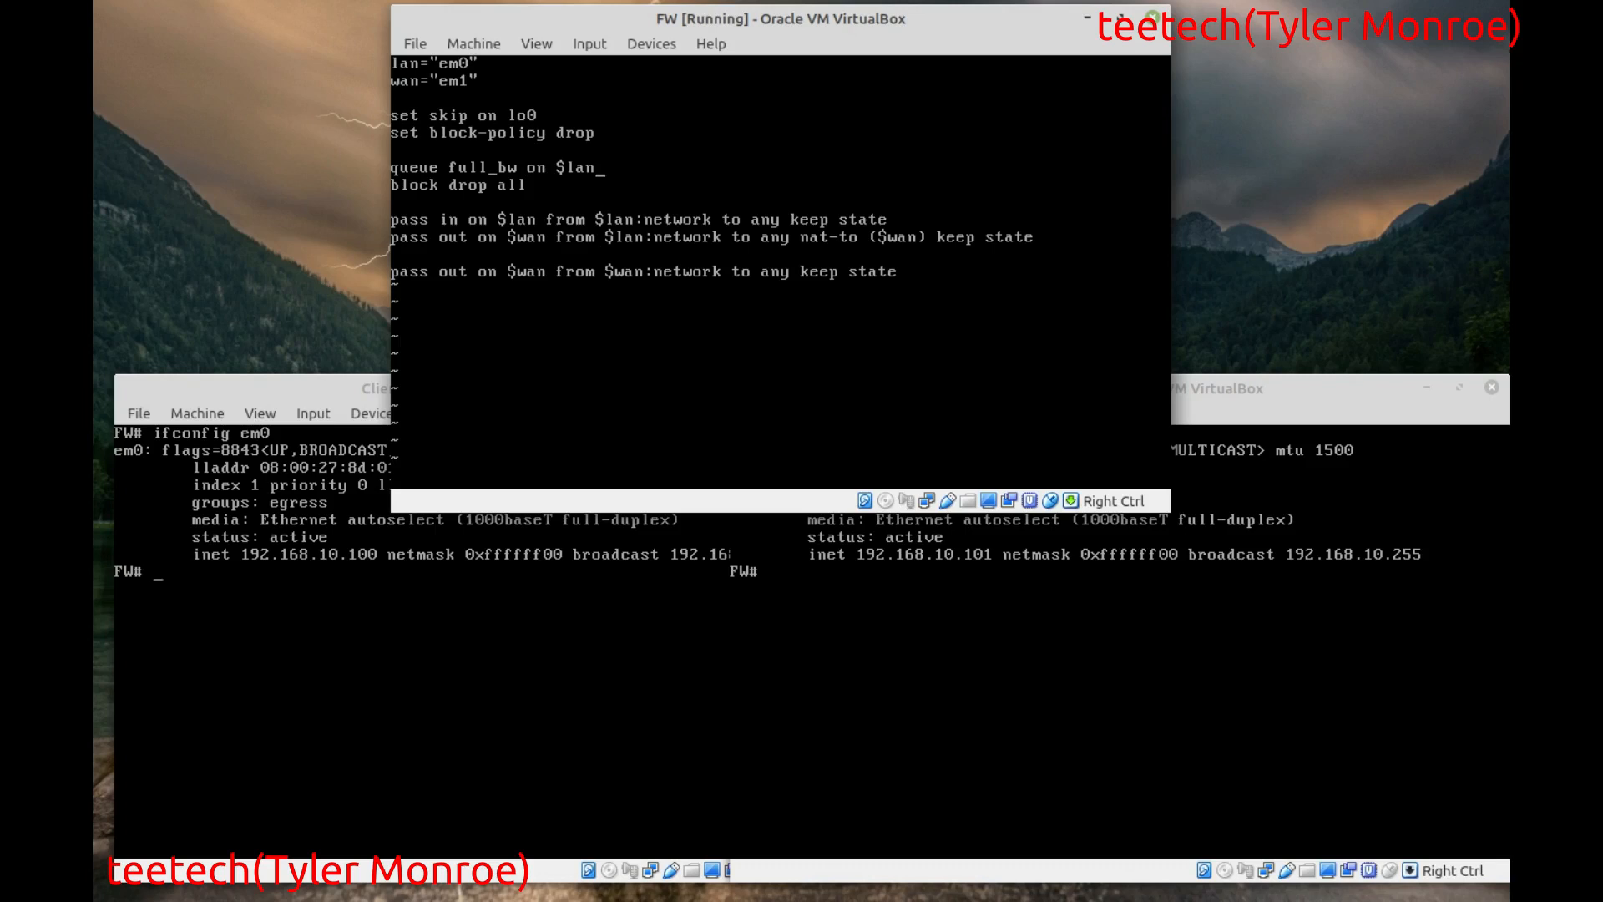
{"action": "type", "text": "b"}
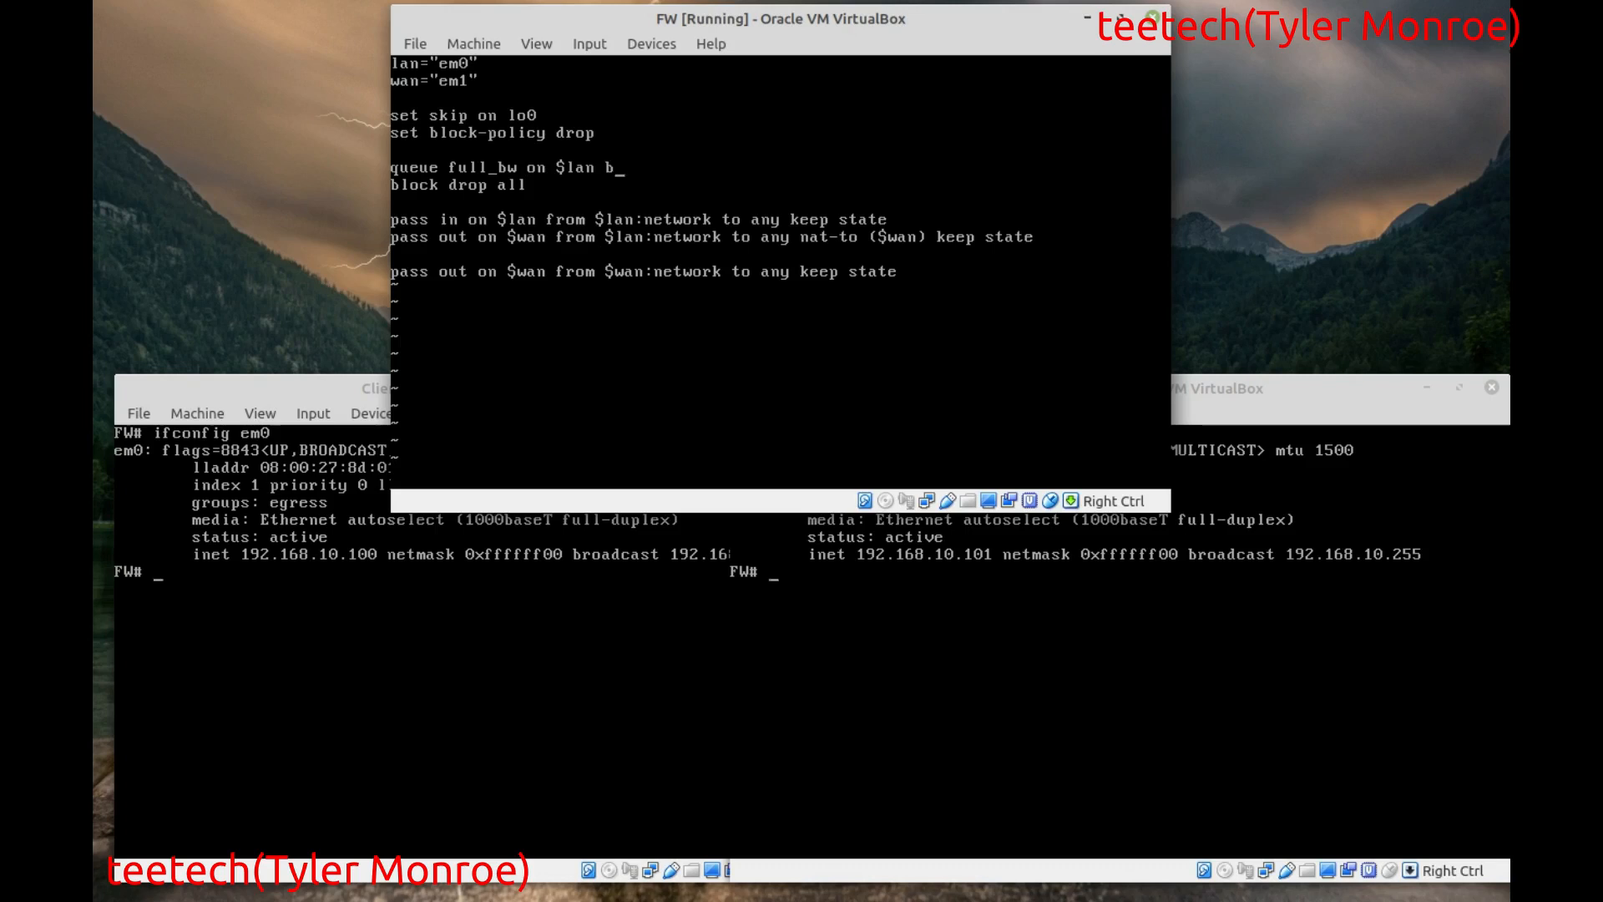
{"action": "type", "text": "andwidth"}
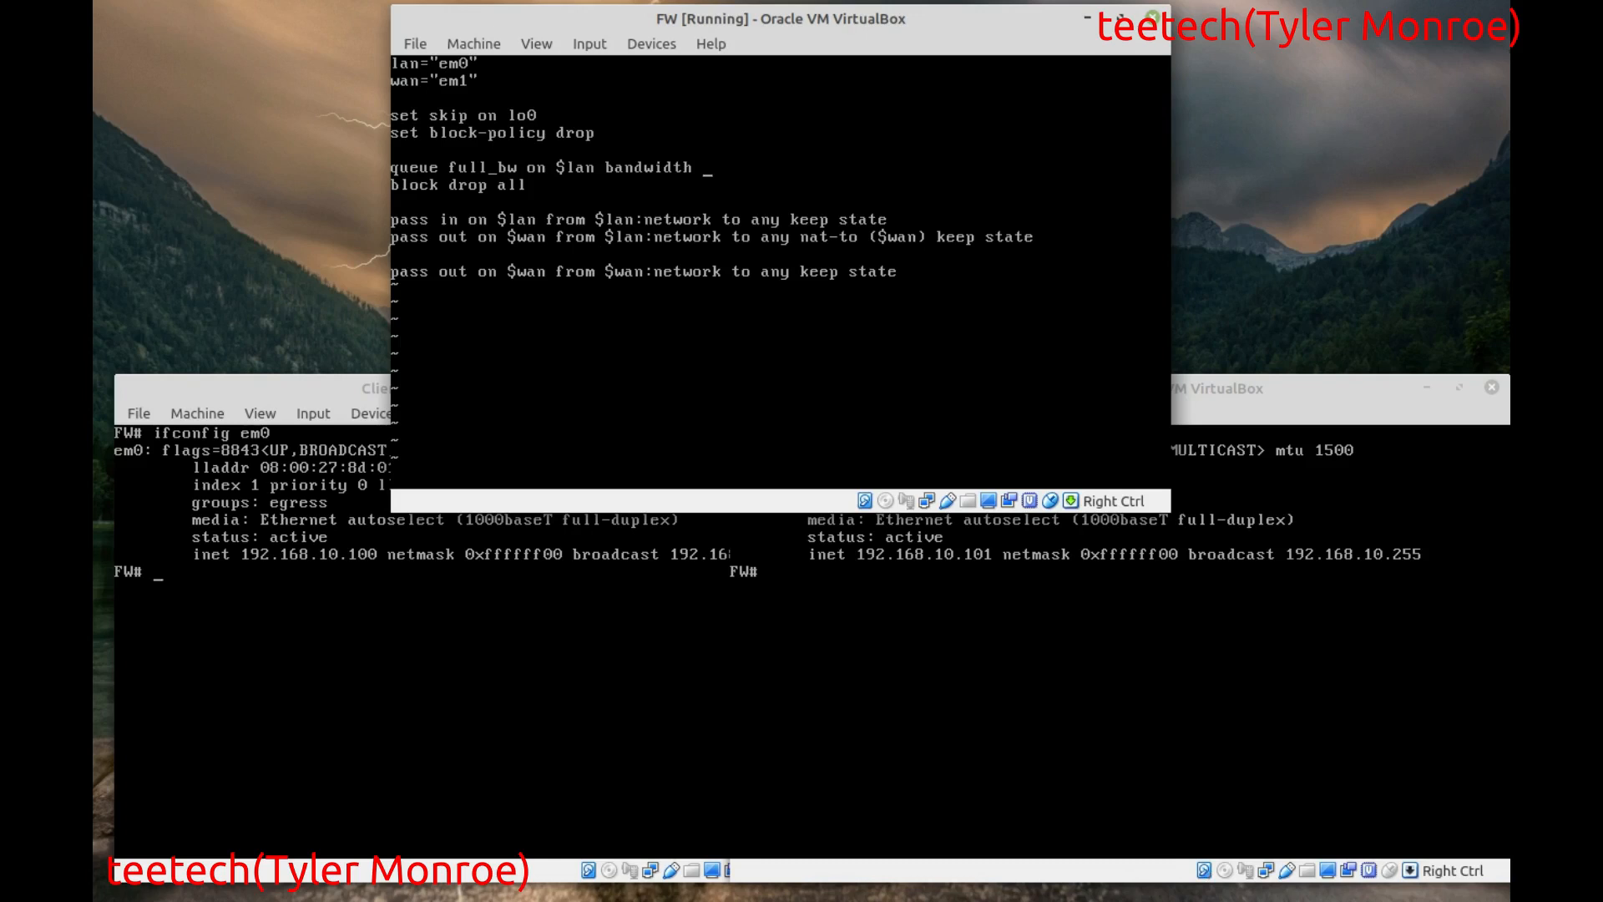
{"action": "type", "text": "5M"}
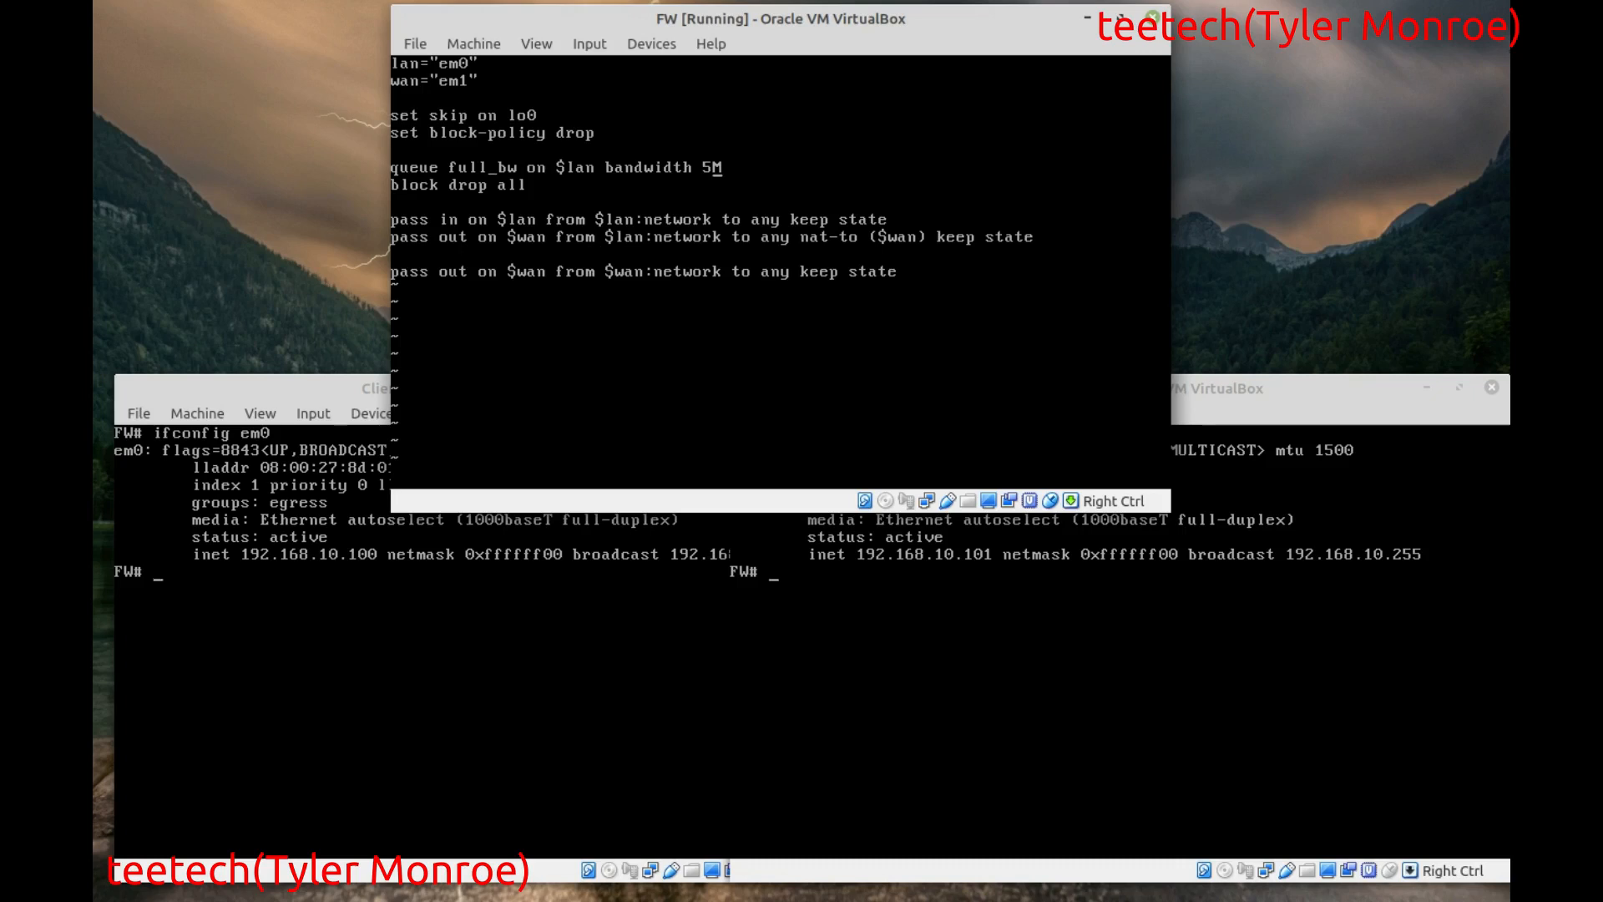
- Append min 5M max 5M to the full_bw queue and start another queue line
{"action": "type", "text": "m"}
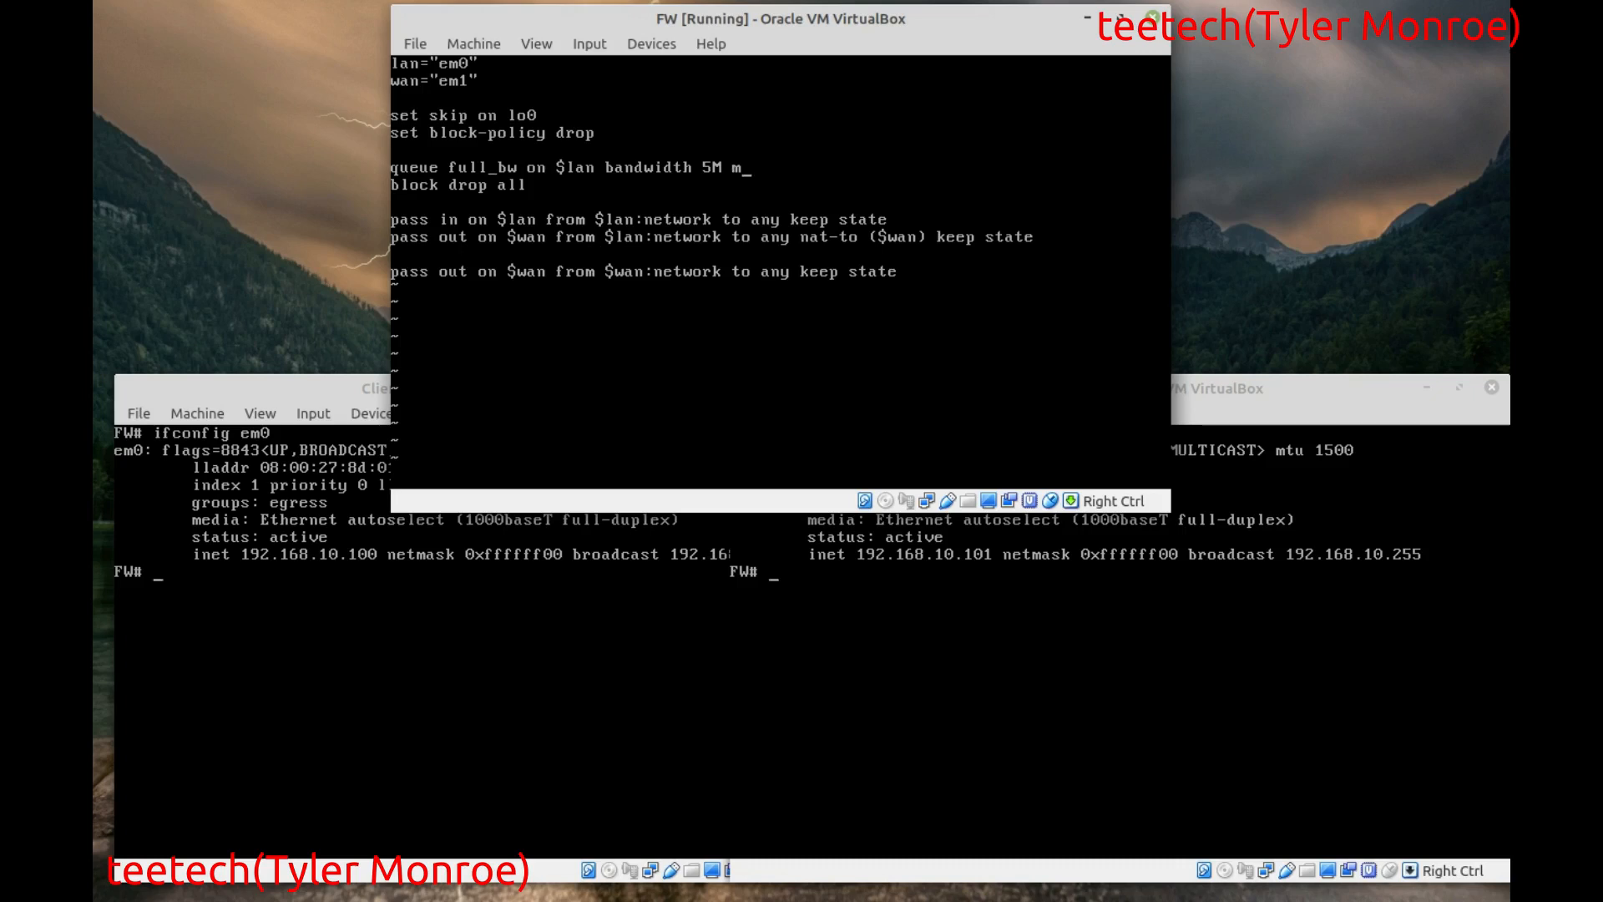
{"action": "type", "text": "in 5M"}
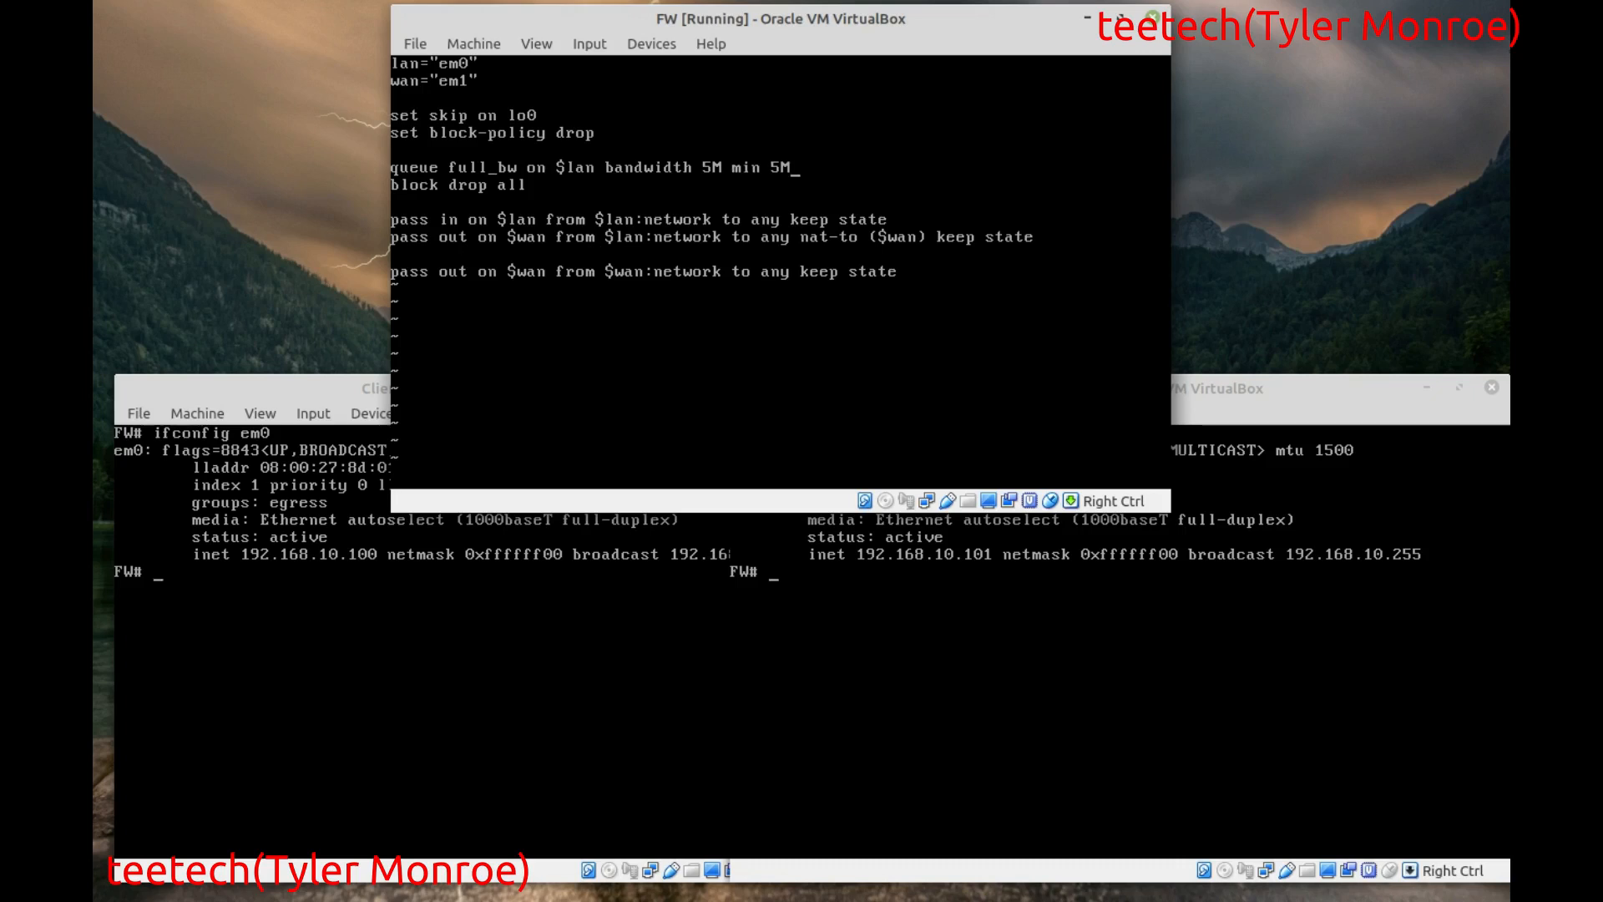
{"action": "type", "text": "max 5"}
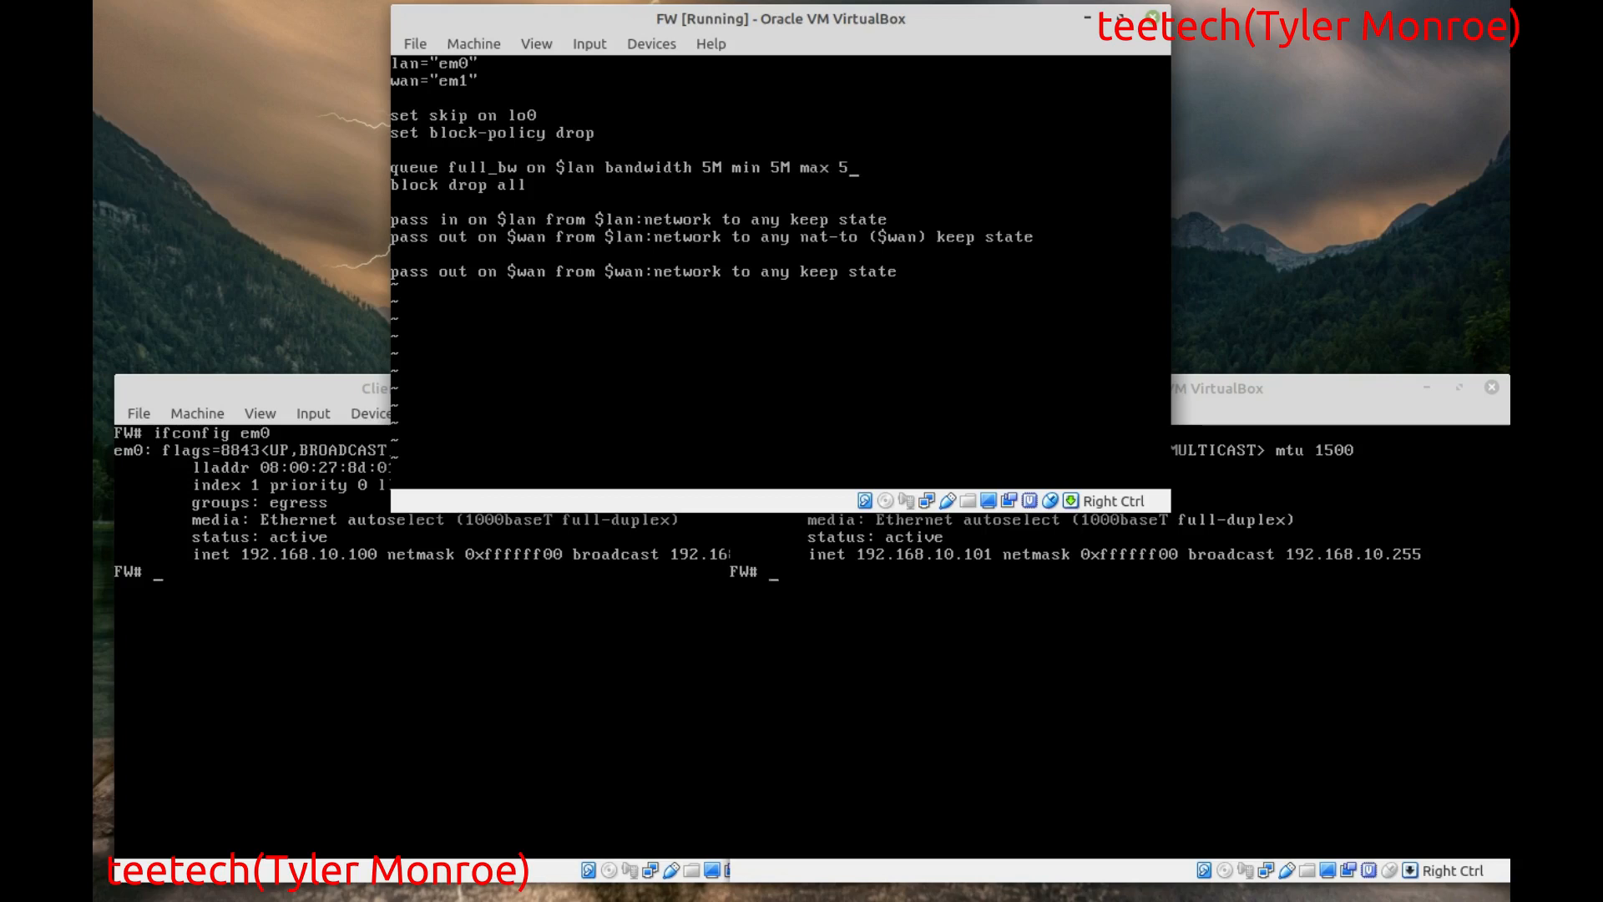
{"action": "type", "text": "M"}
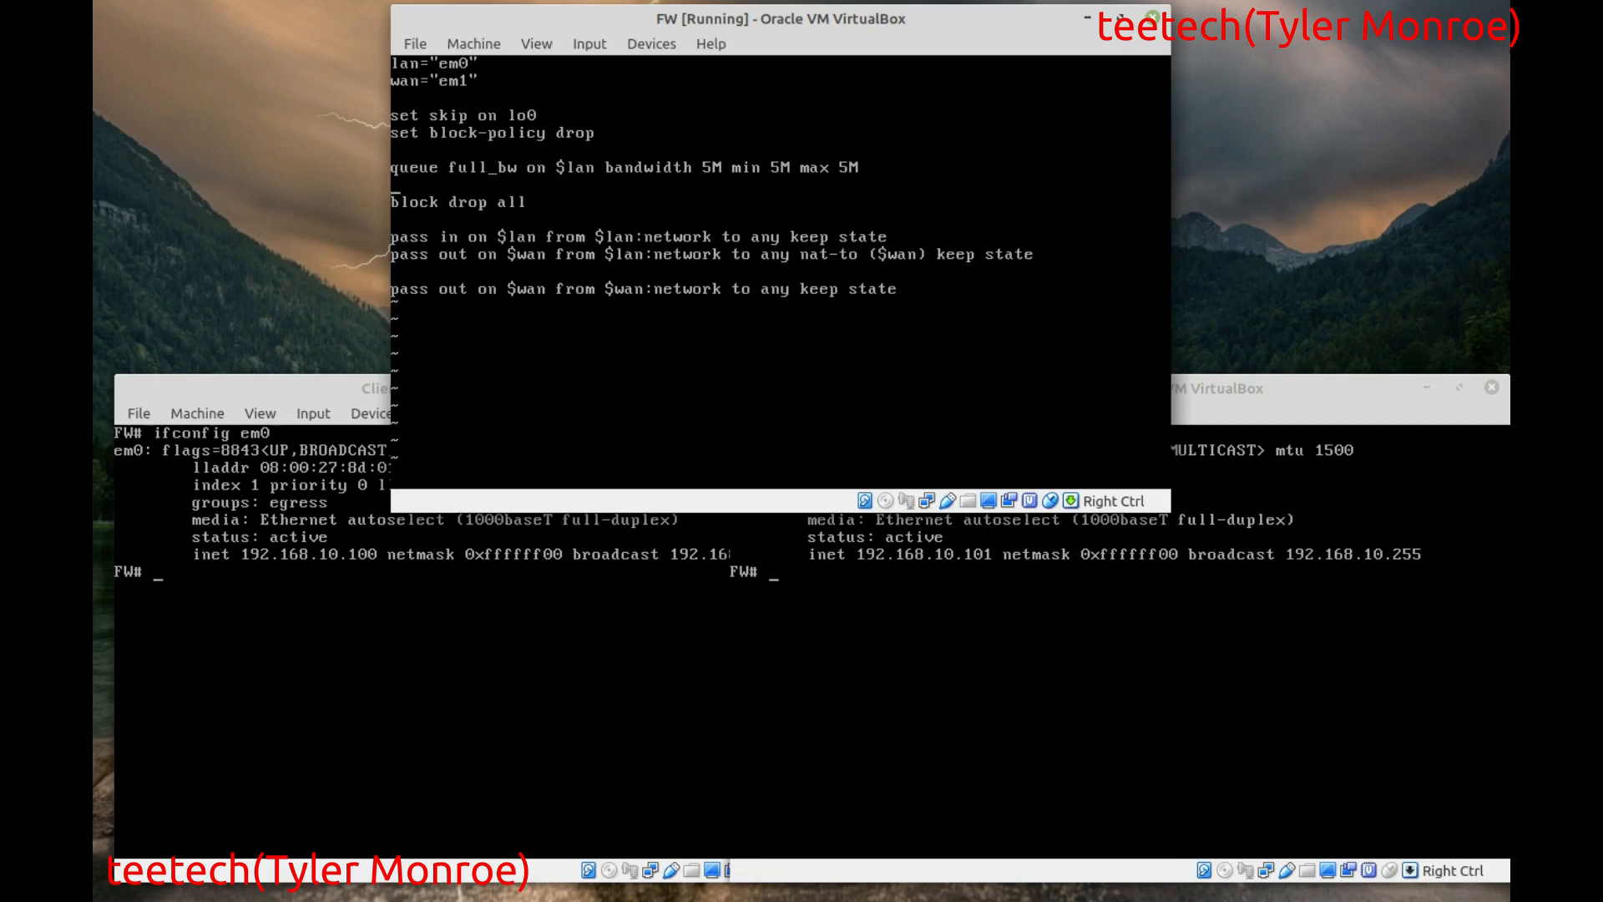
{"action": "type", "text": "queue"}
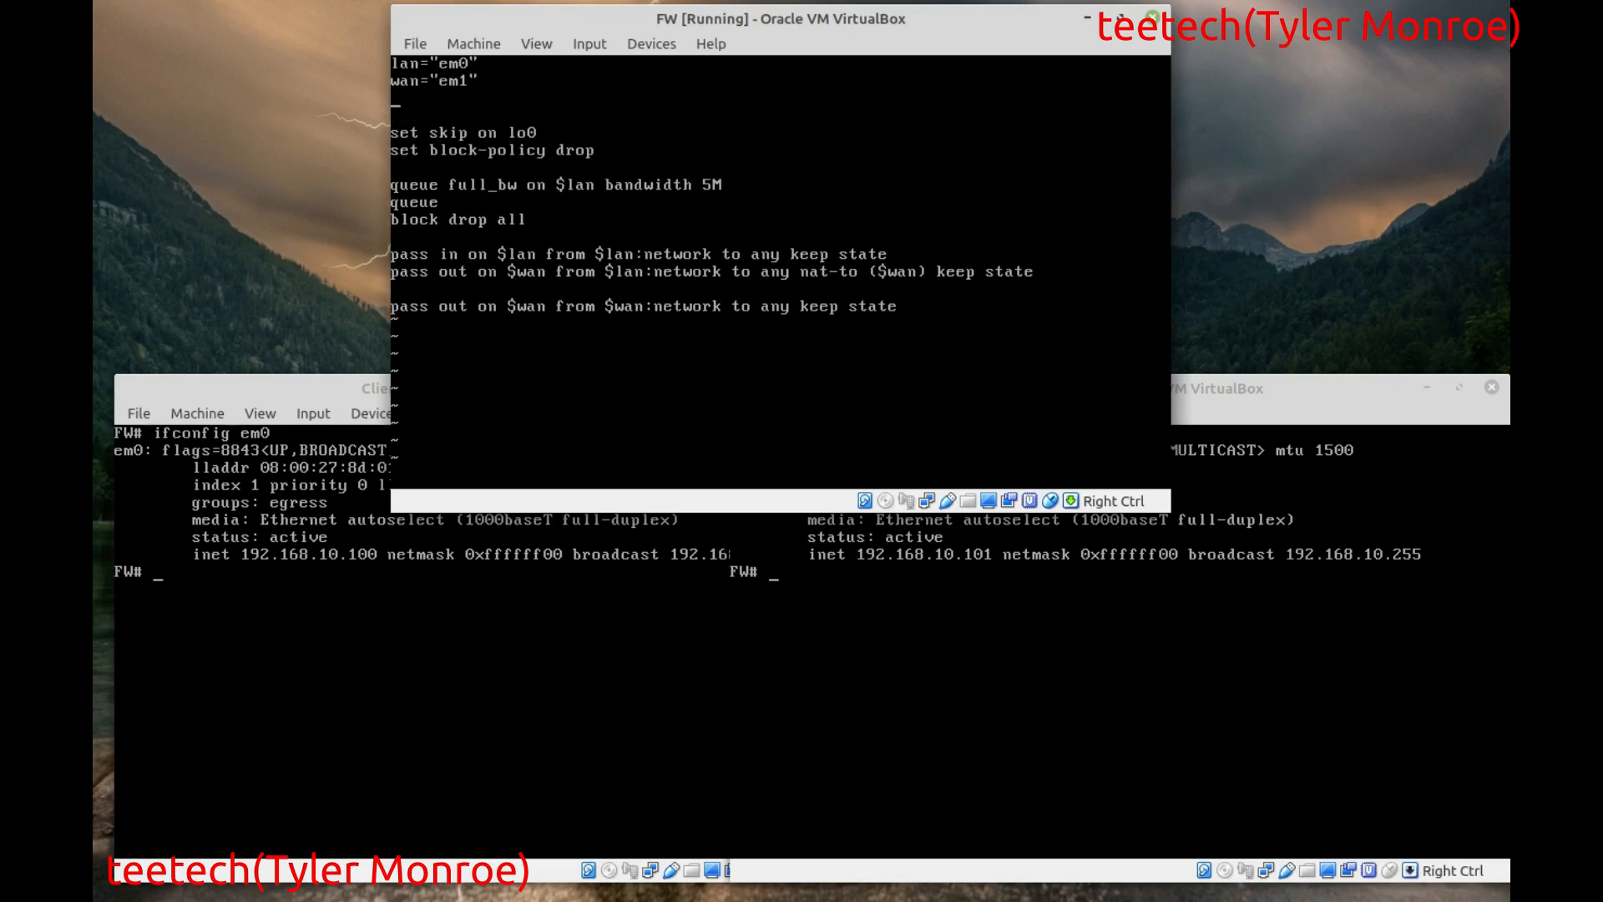
- Add macros client1="192.168.10.100" and client2="192.168.10.101" below the wan macro
{"action": "type", "text": "client"}
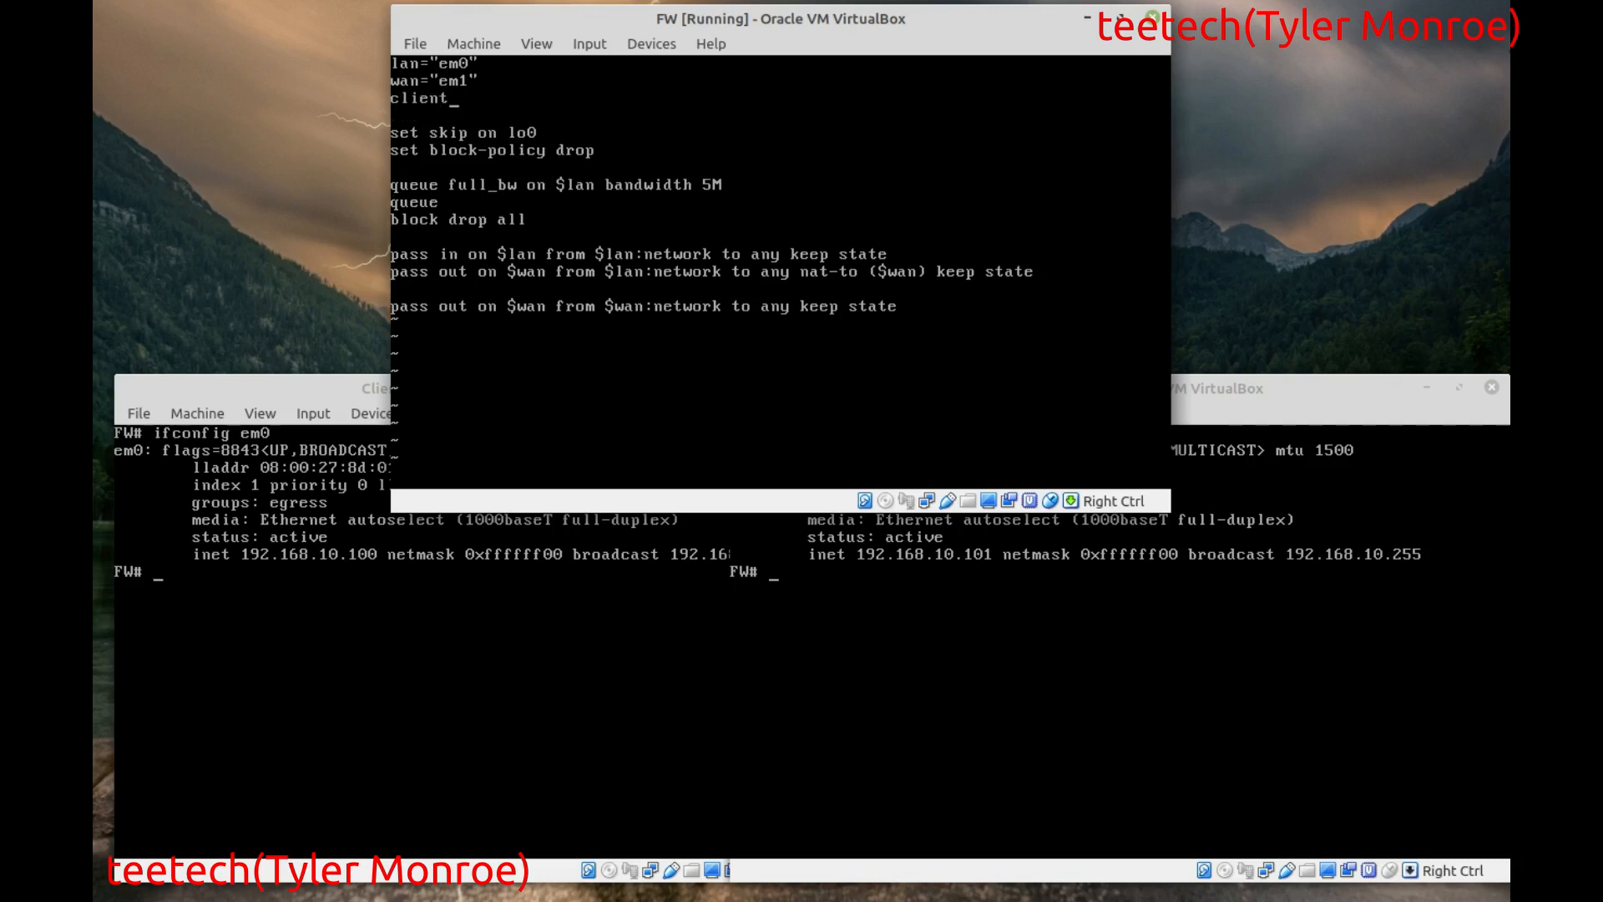
{"action": "type", "text": "1=\""}
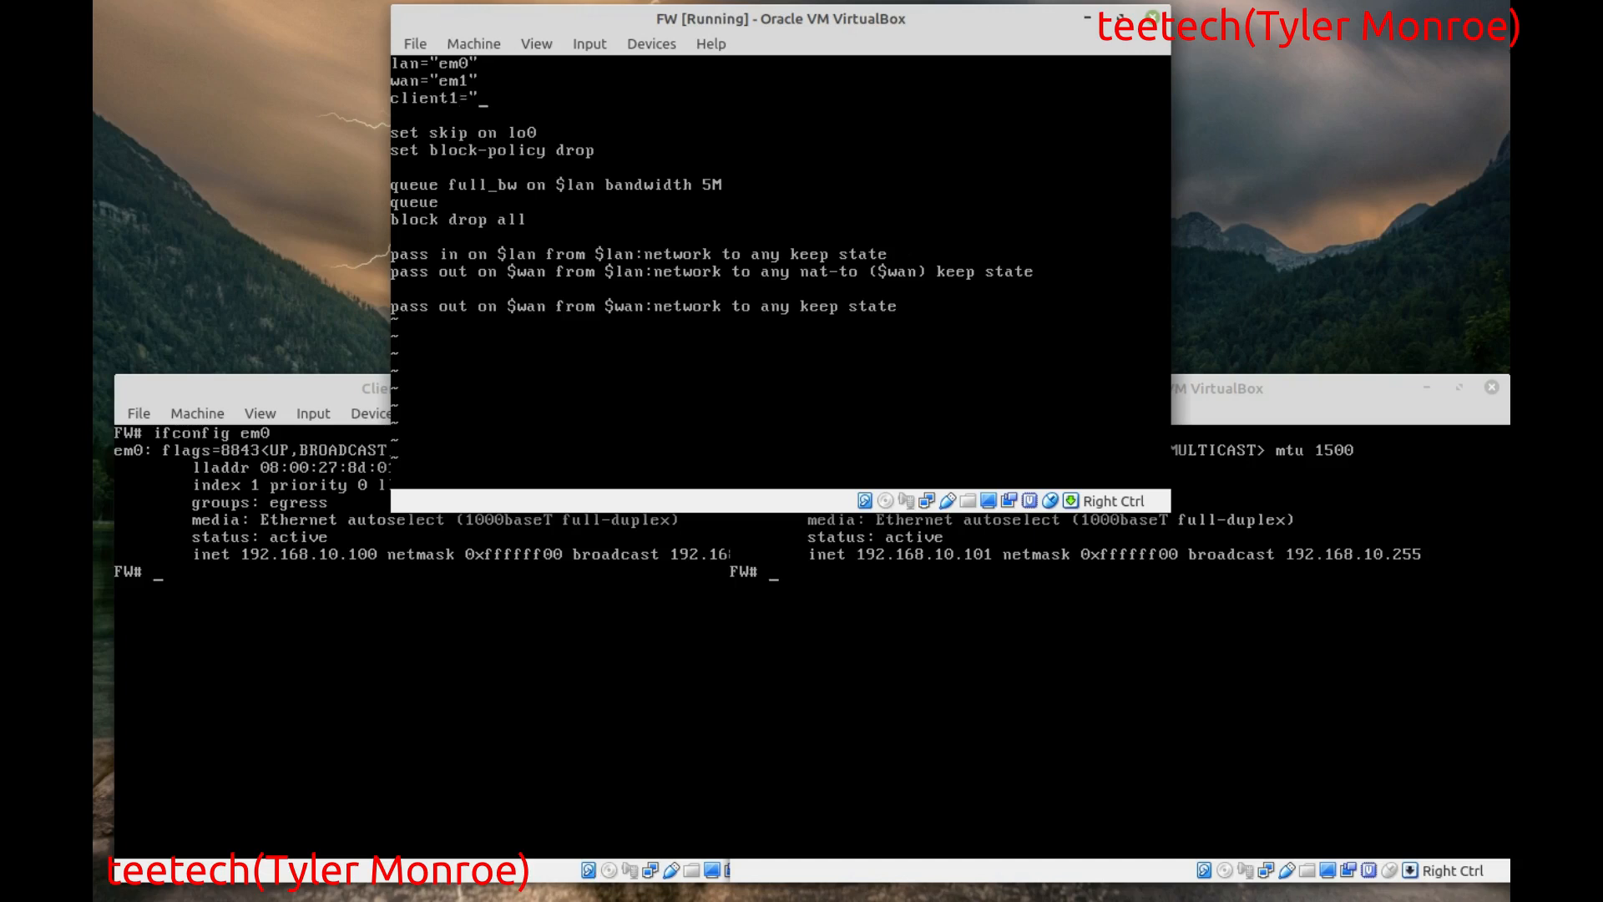
{"action": "type", "text": "192.168"}
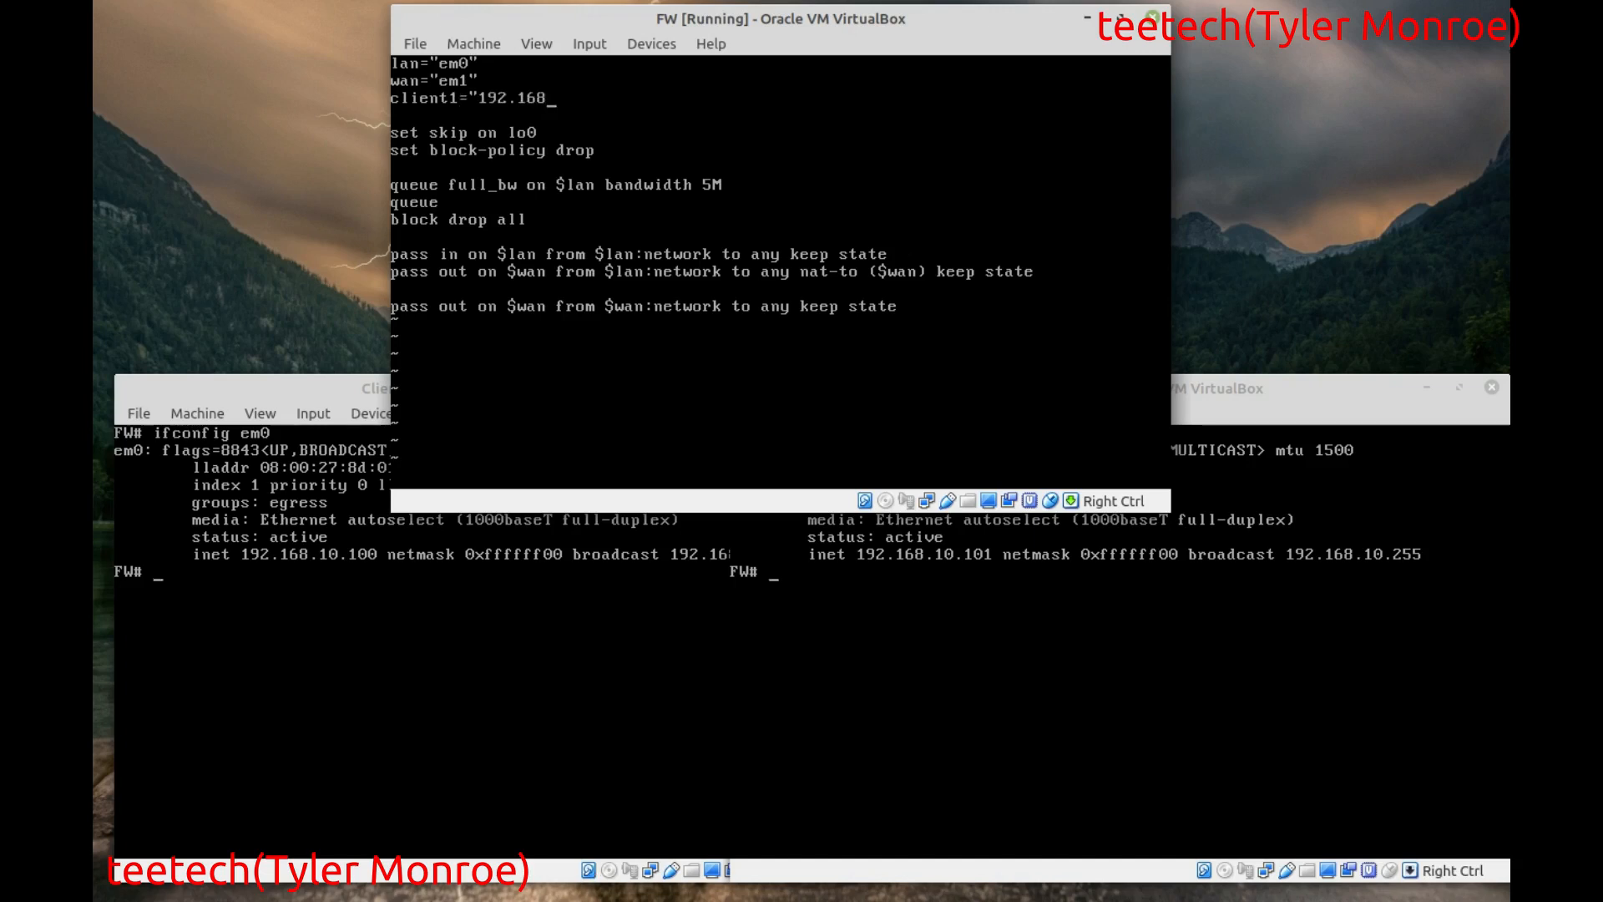
{"action": "type", "text": "10.1"}
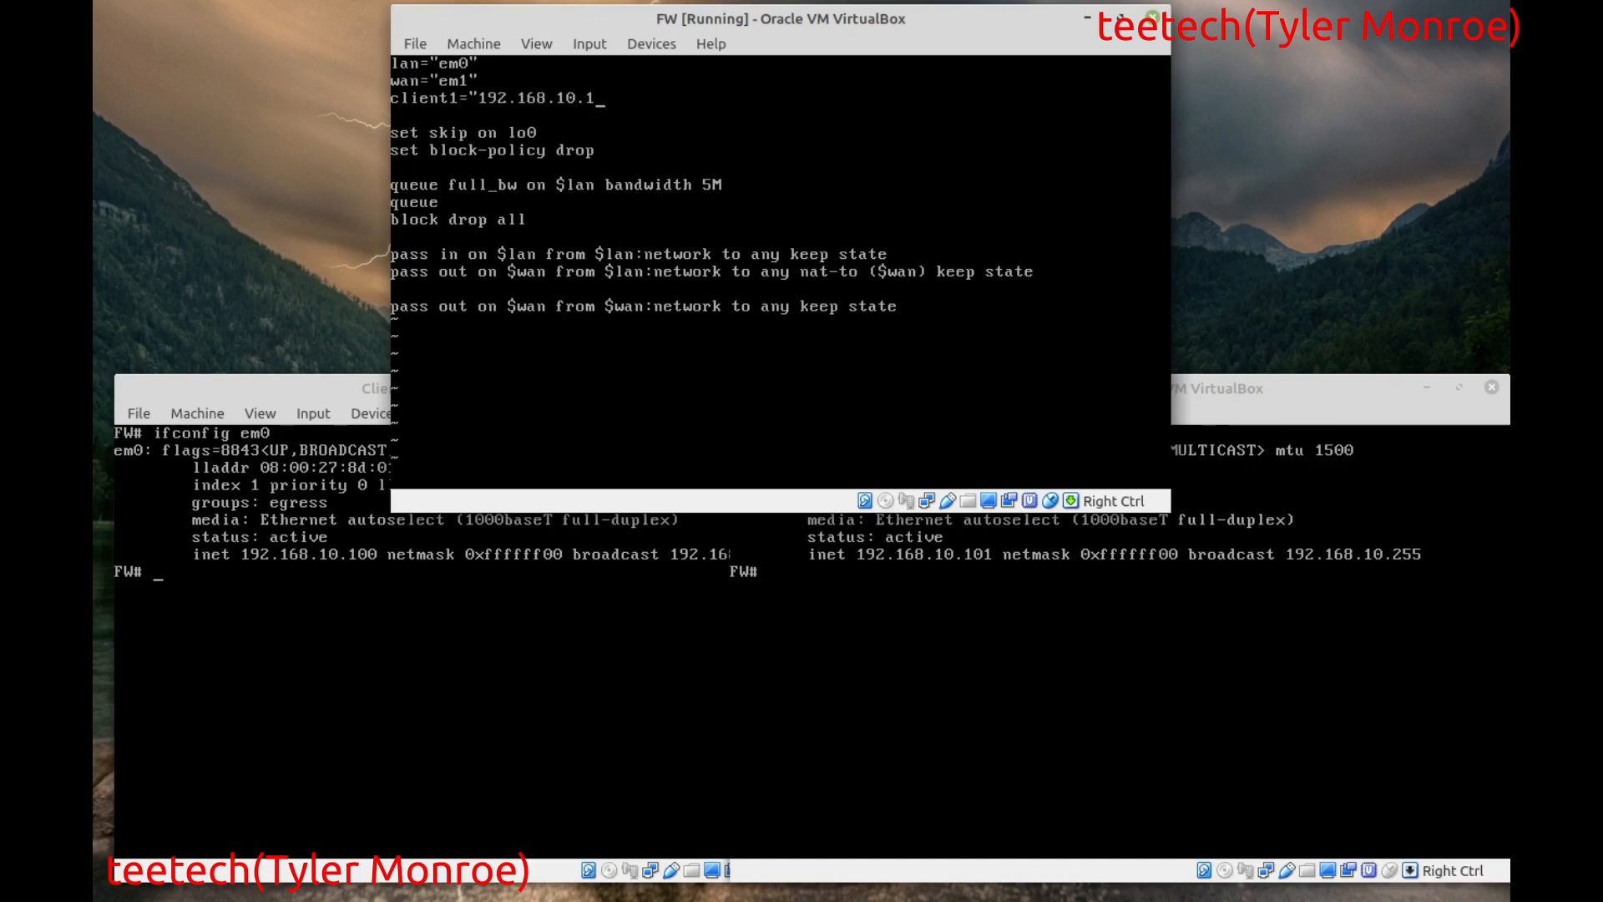
{"action": "type", "text": "00\""}
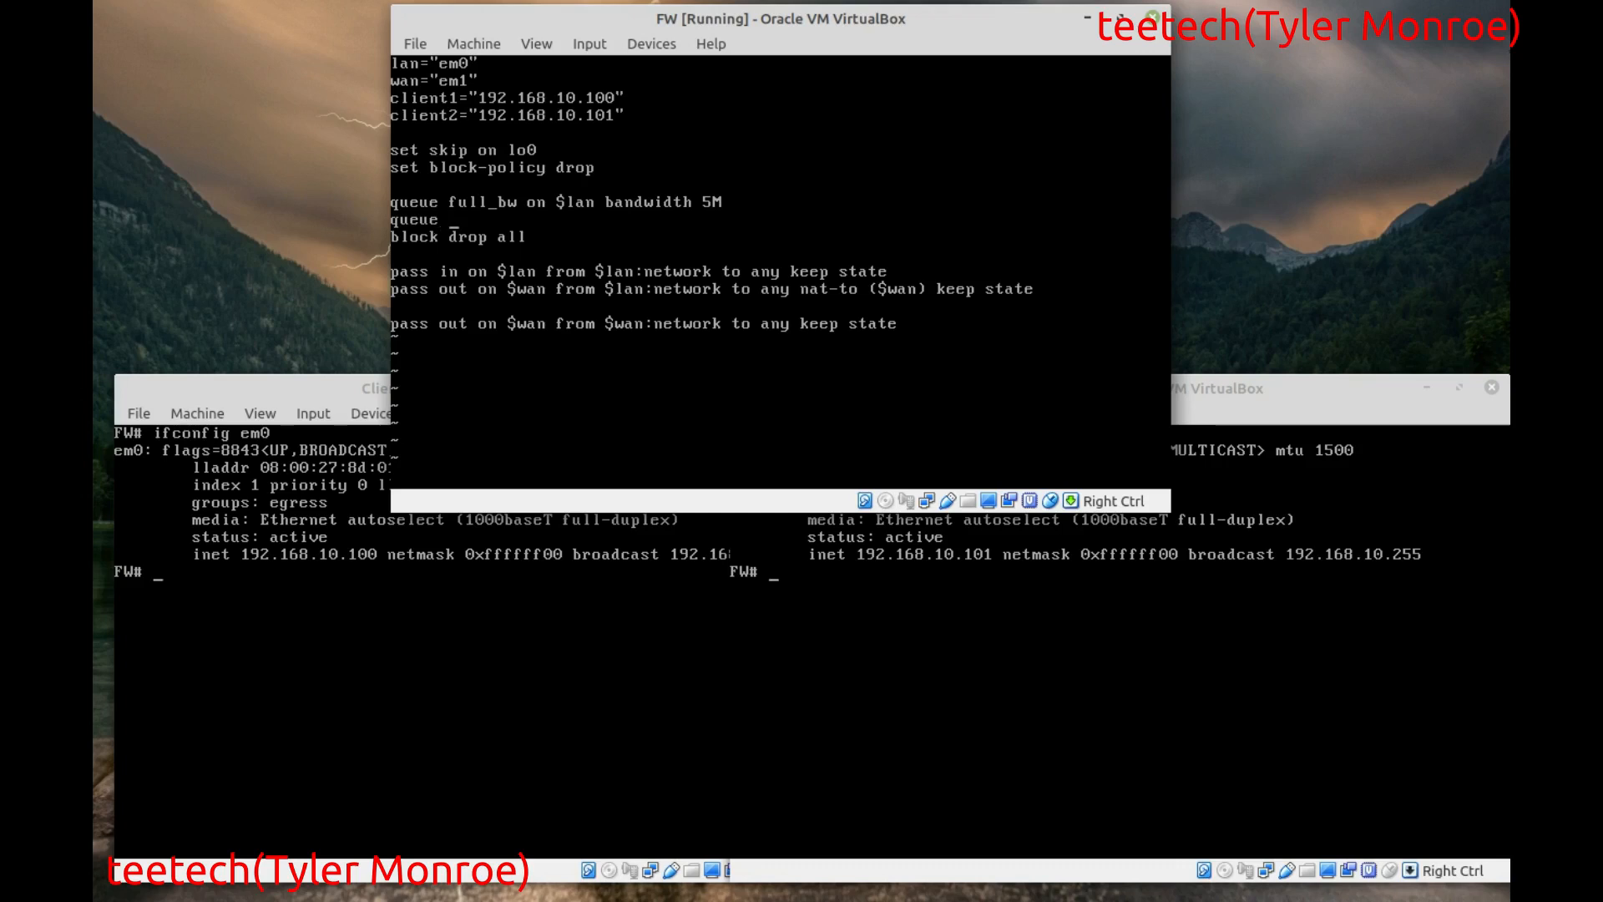
- Write queues cl1 and cl2 with parent full_bw, bandwidth 1M, min 1M, max 1M
{"action": "type", "text": "cl"}
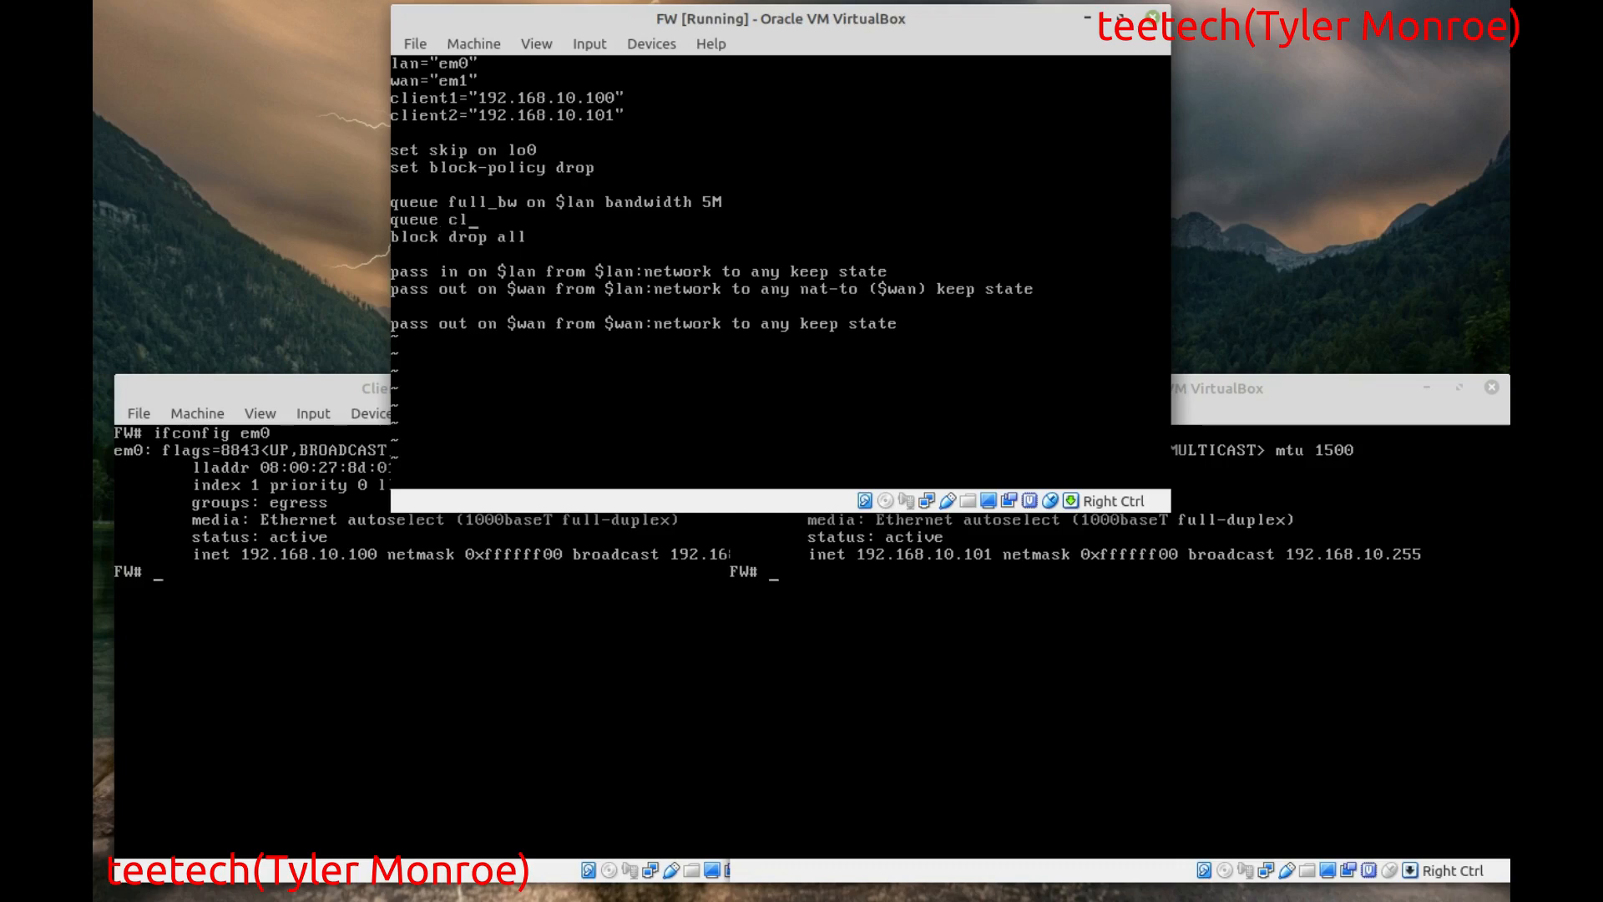
{"action": "type", "text": "1 parent full_bw bandwidth"}
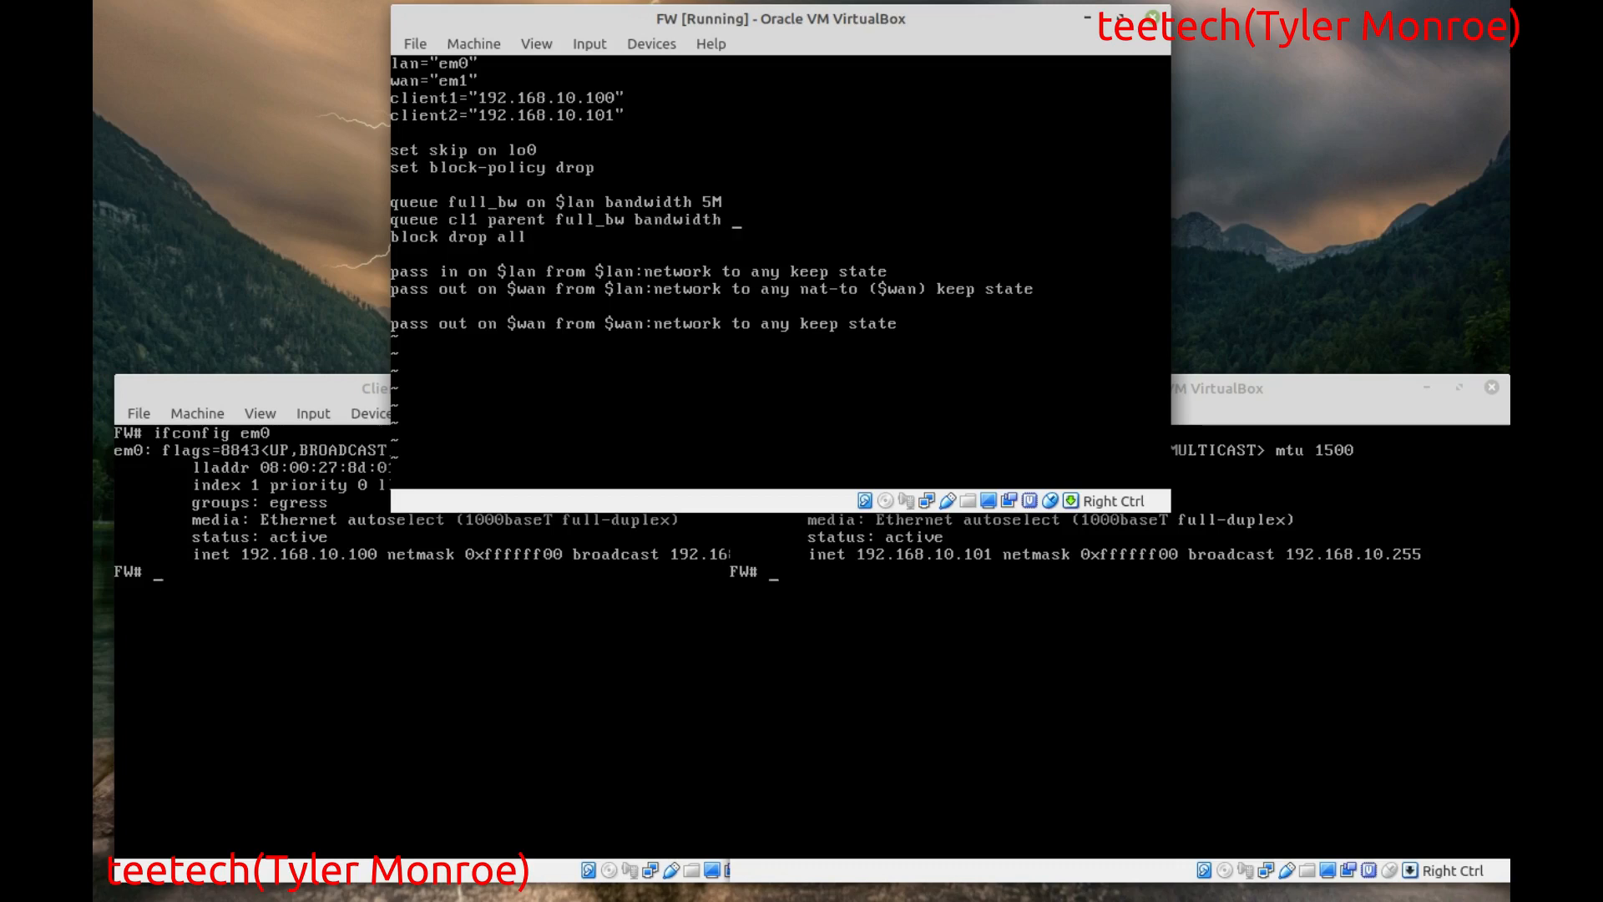
{"action": "type", "text": "1"}
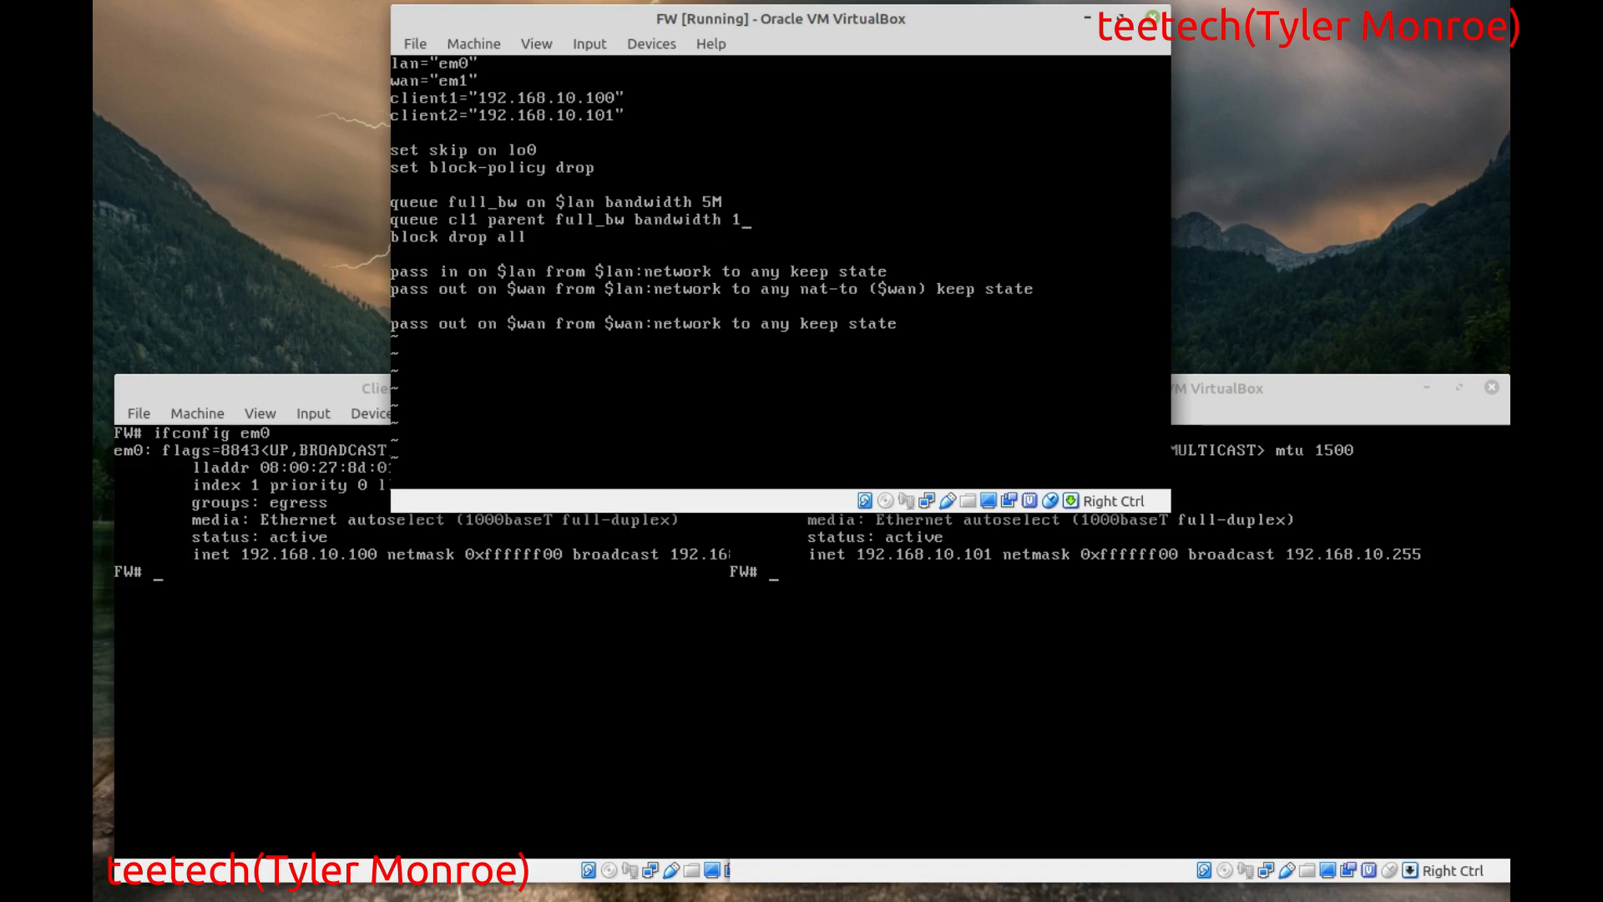
{"action": "type", "text": "M"}
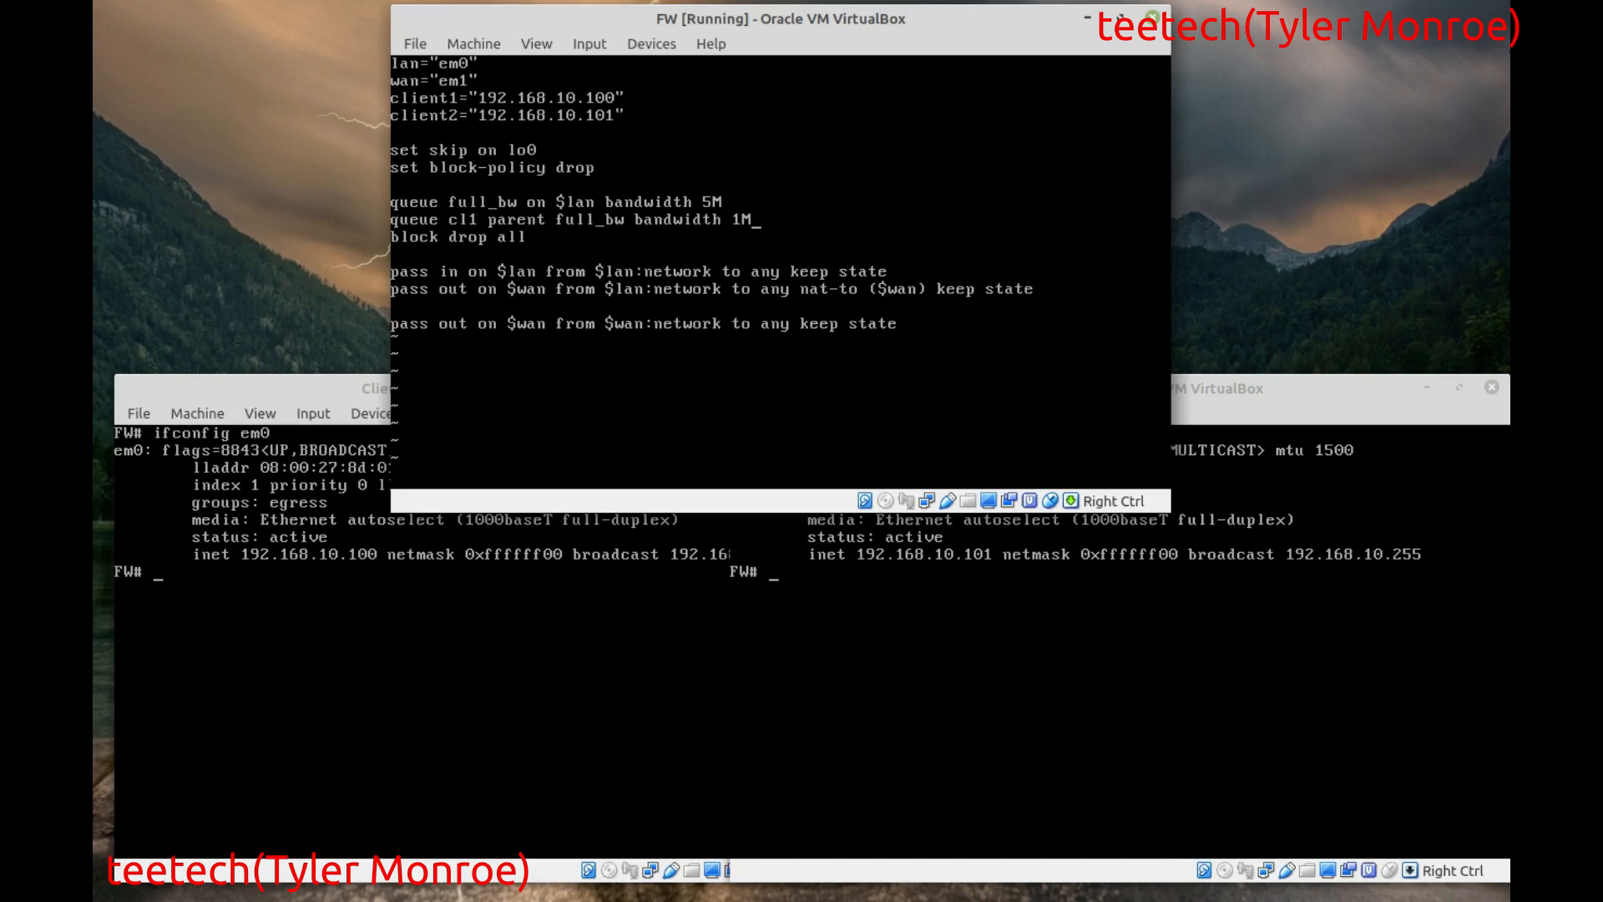
{"action": "type", "text": "min 1M m"}
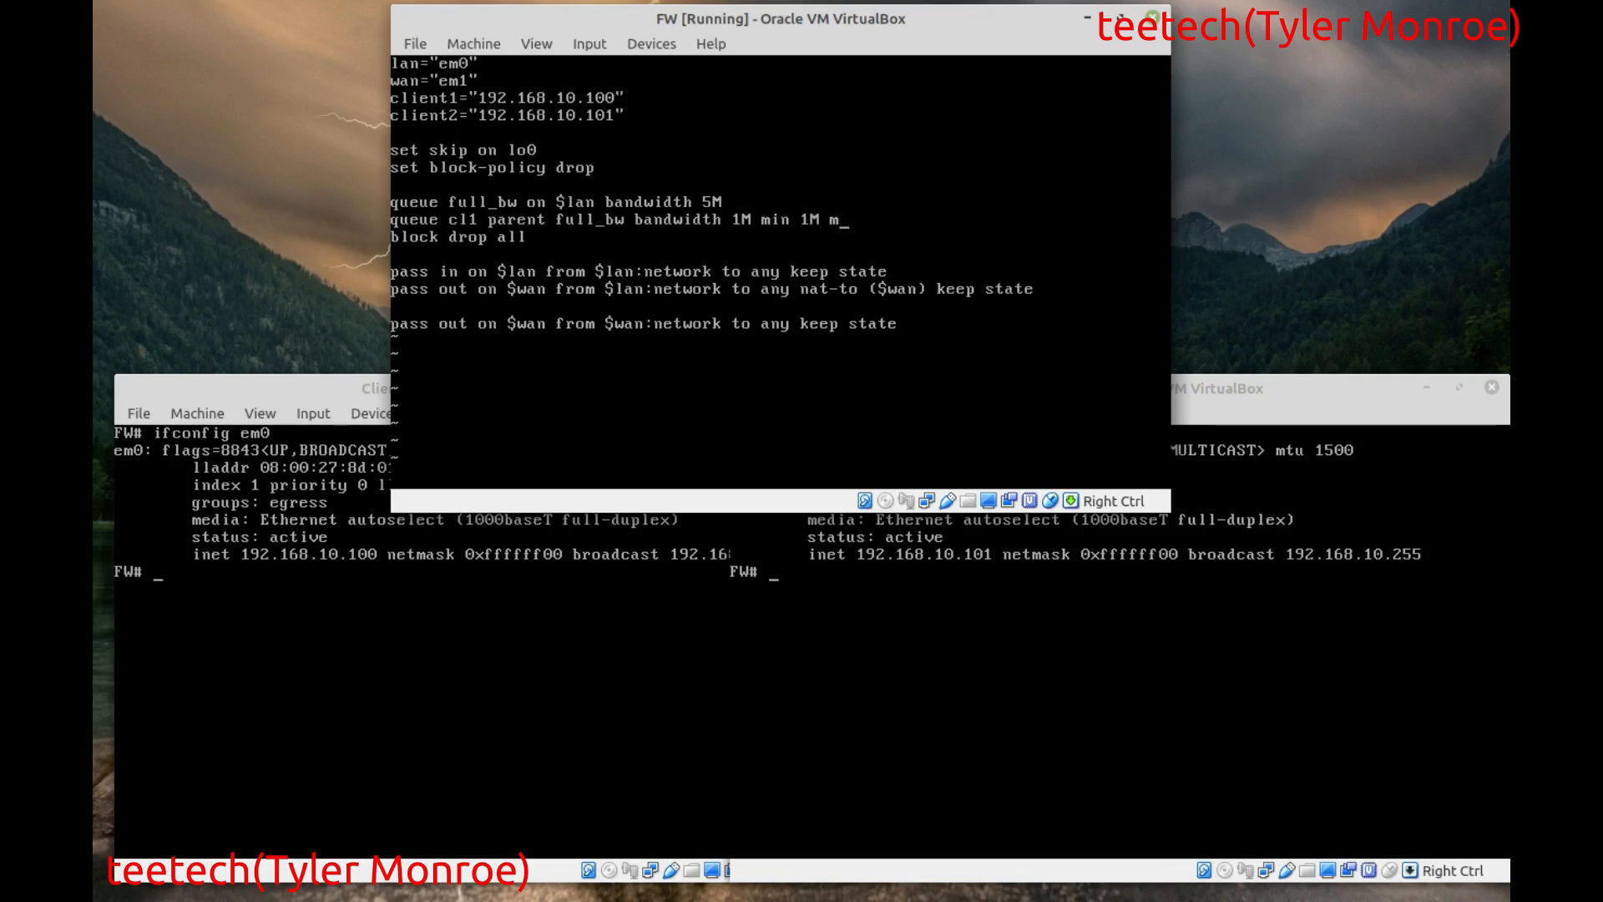
{"action": "type", "text": "ax 1M"}
{"action": "type", "text": "queue cl2"}
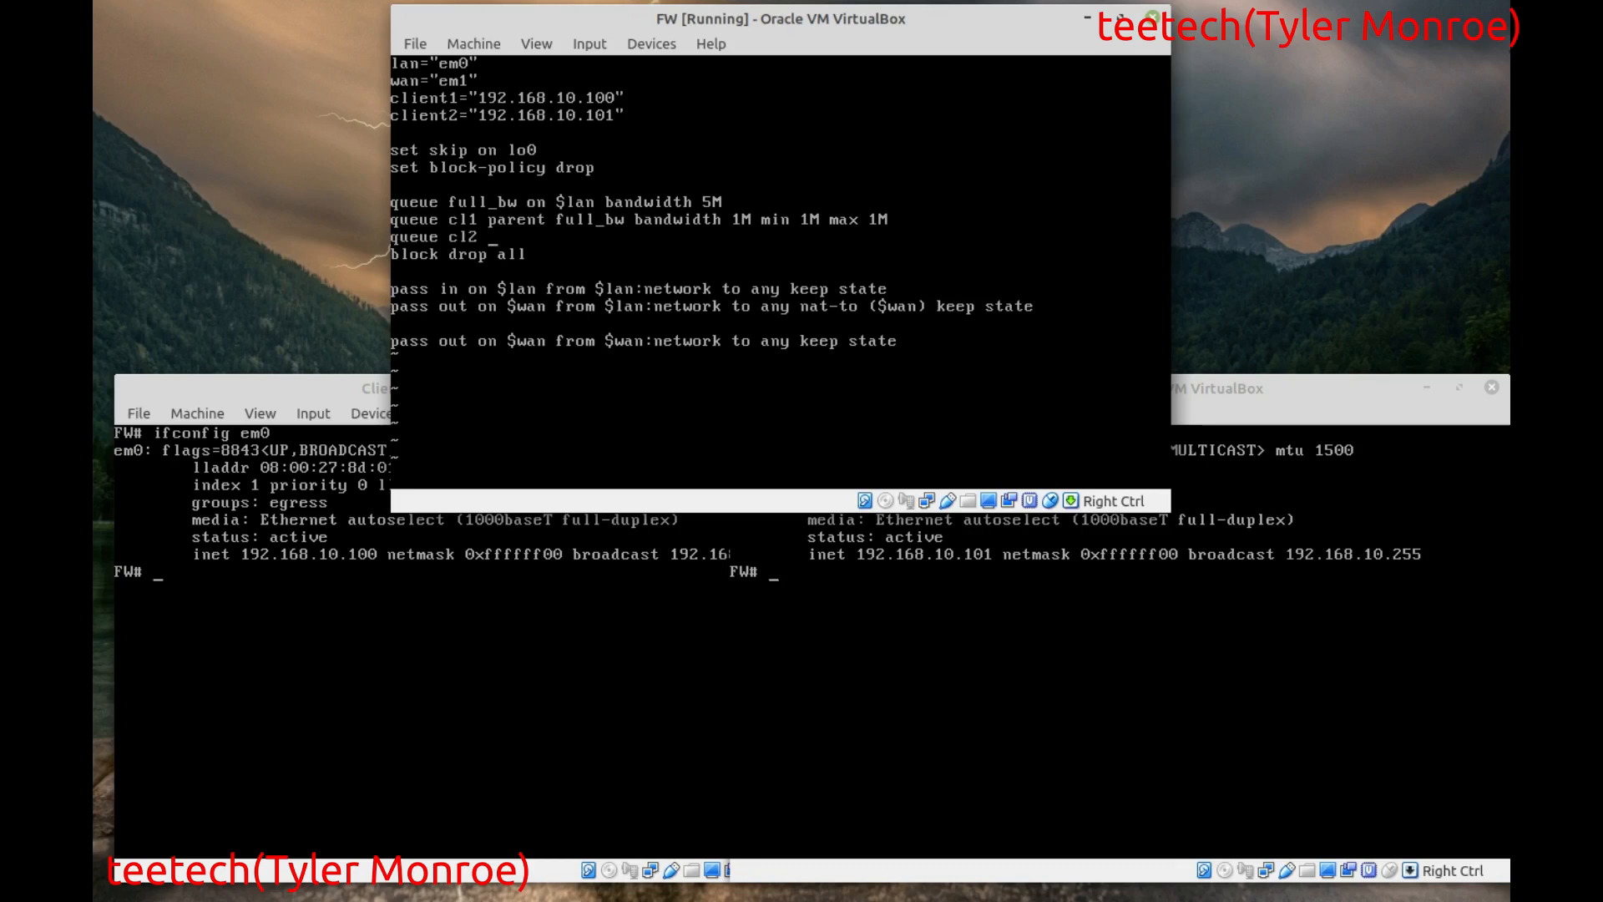
{"action": "type", "text": "parent full_bw bandwidth 1M"}
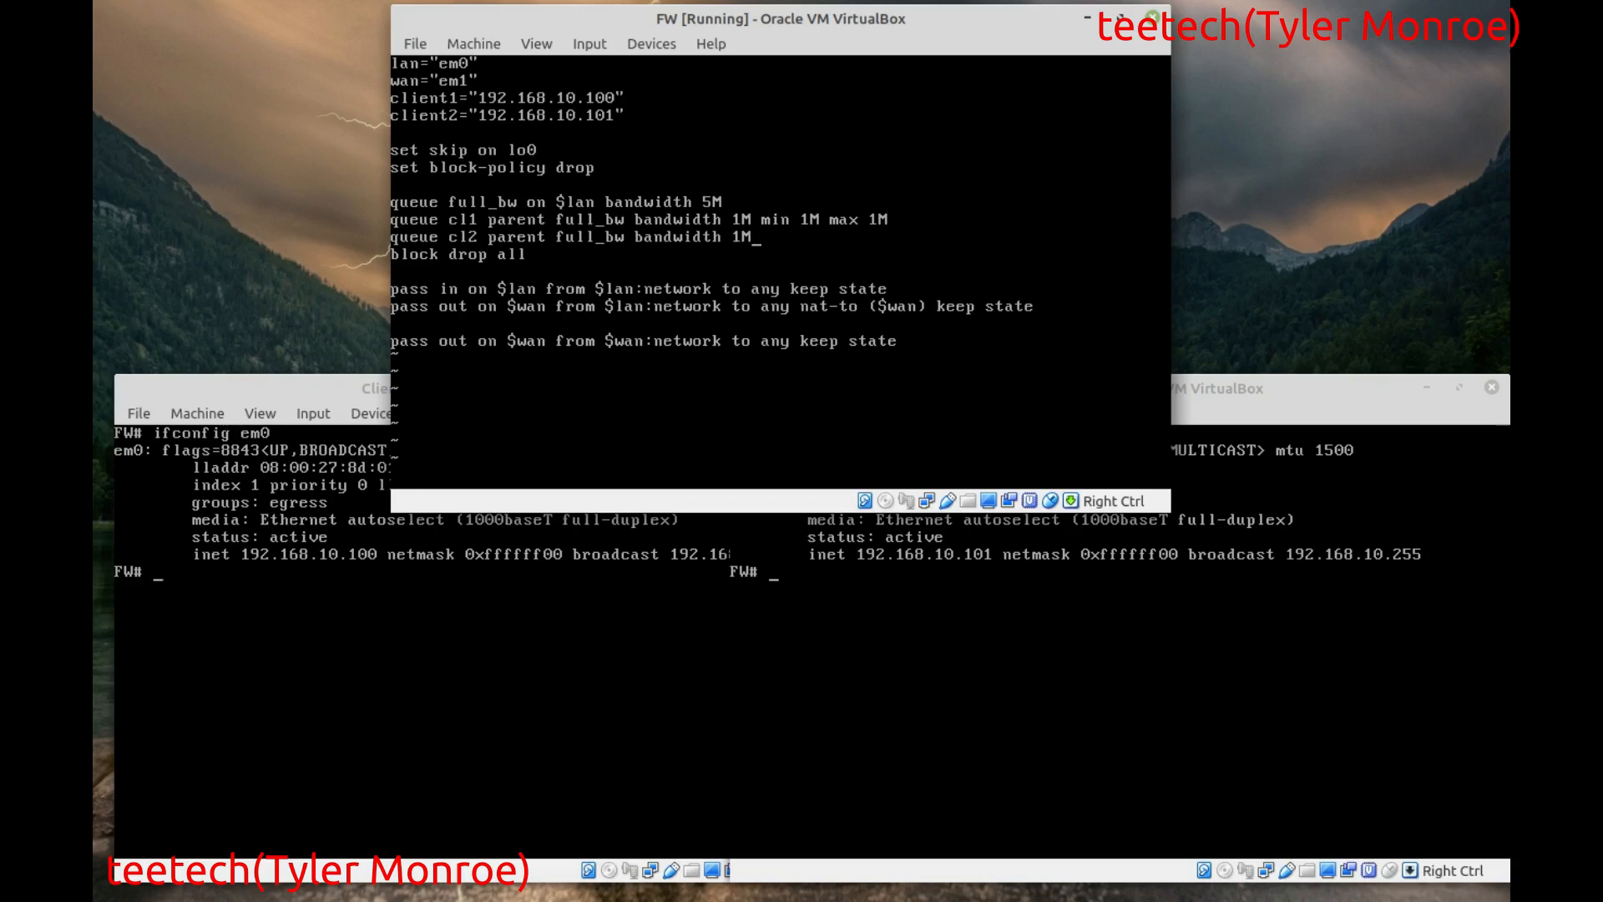
{"action": "type", "text": "min 1M max 1M"}
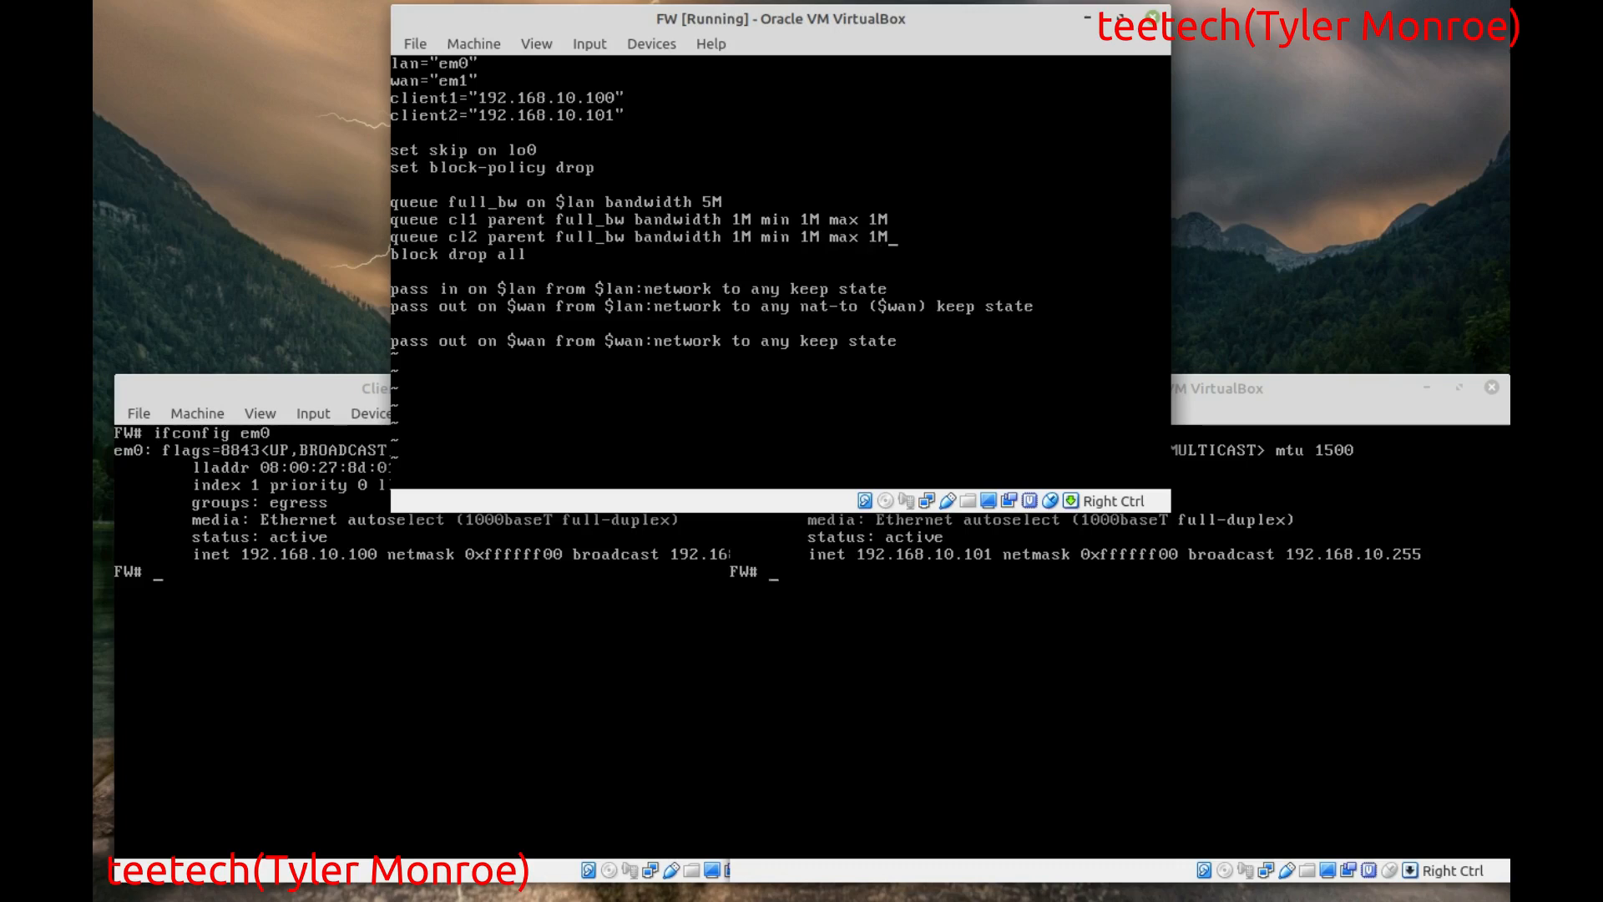
- Write 'queue def parent full_bw bandwidth 500K min 500K max 500K default'
{"action": "type", "text": "queue def"}
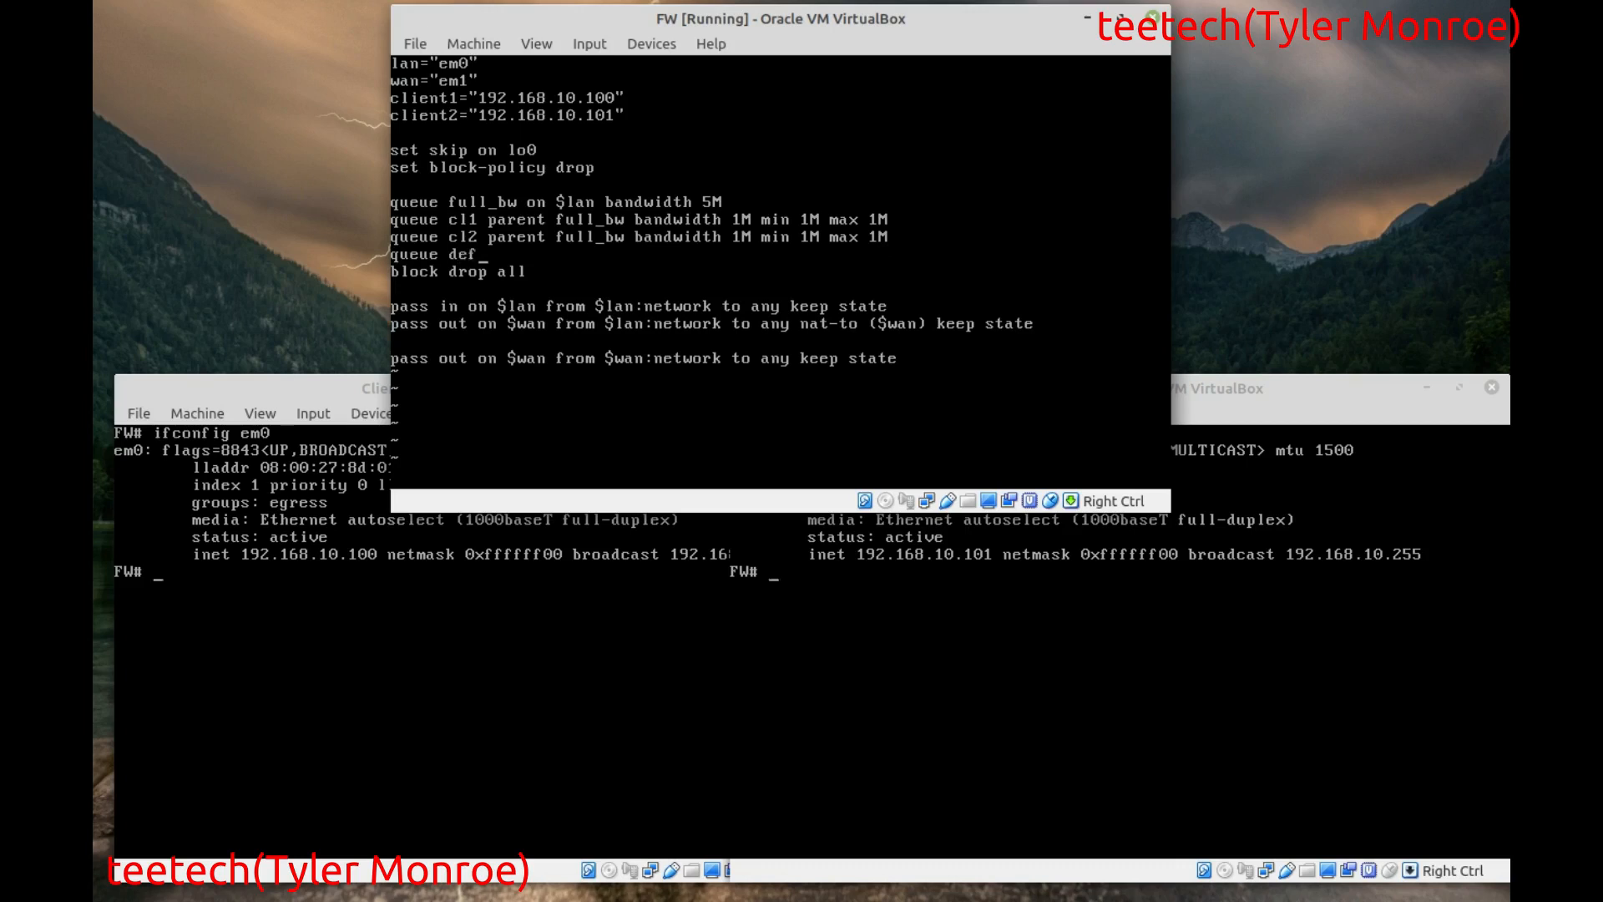
{"action": "type", "text": "parent f"}
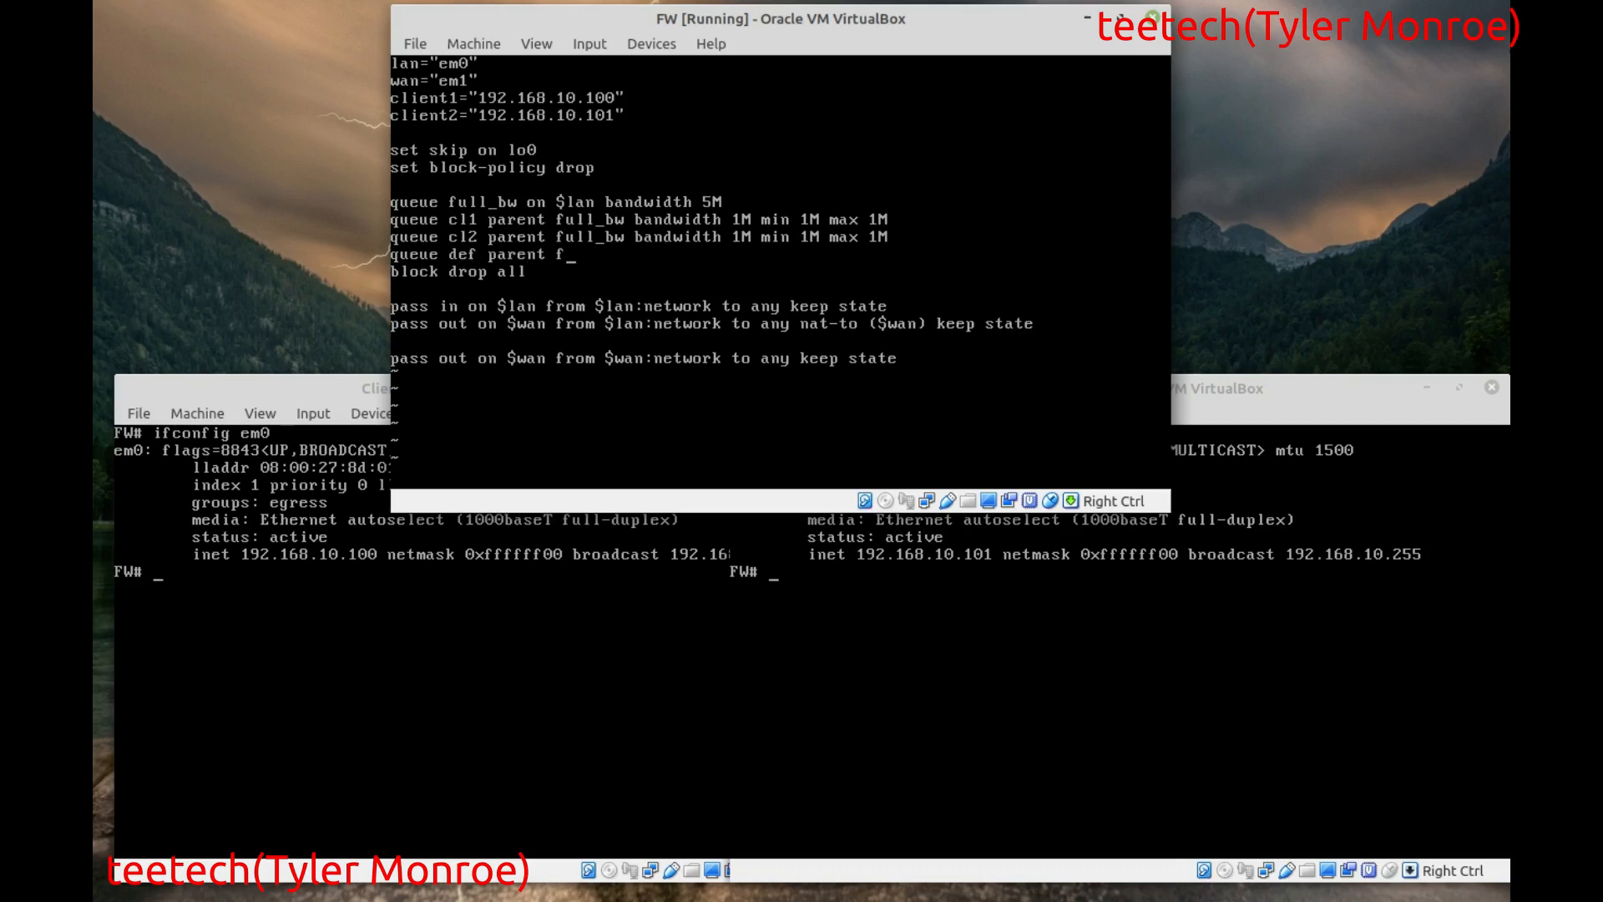
{"action": "type", "text": "ull_bw"}
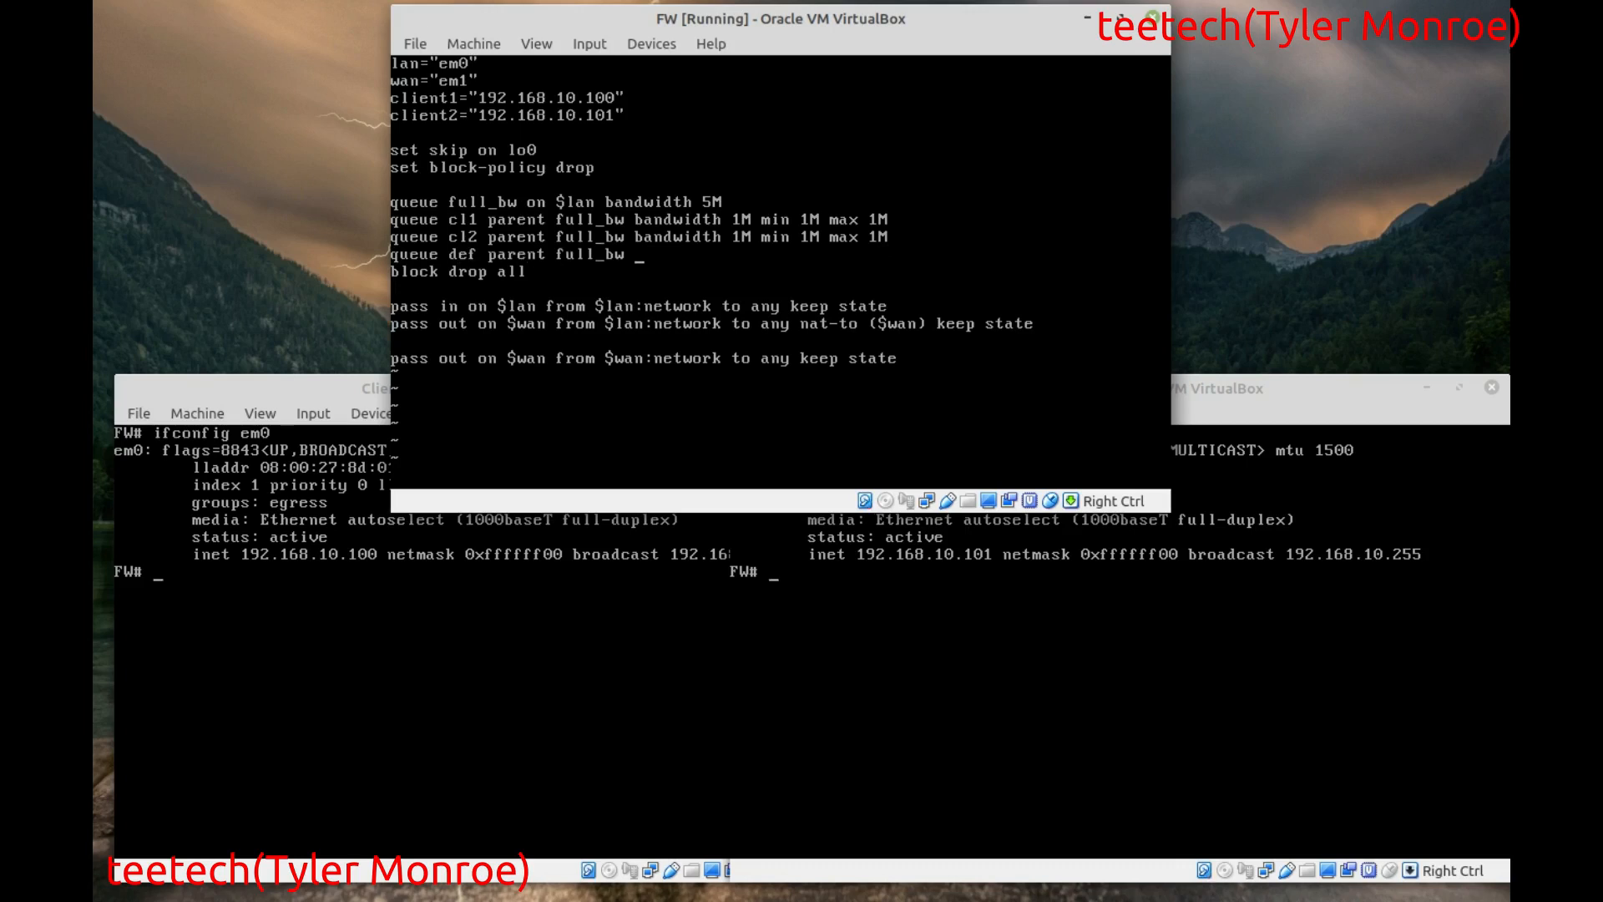
{"action": "type", "text": "bandwidth"}
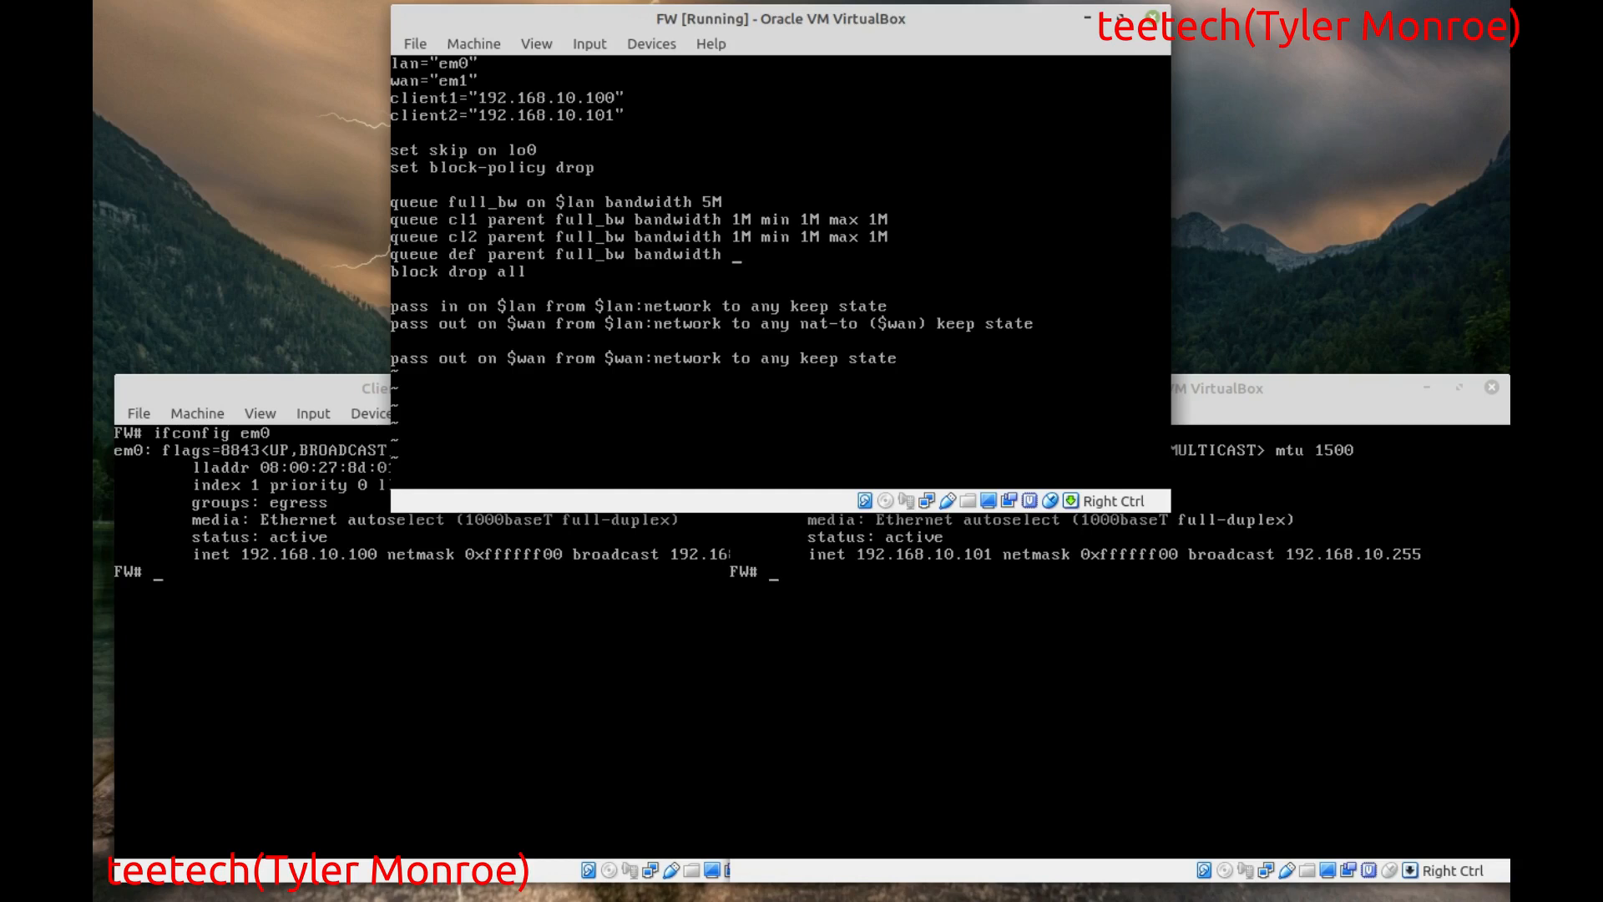
{"action": "type", "text": "500"}
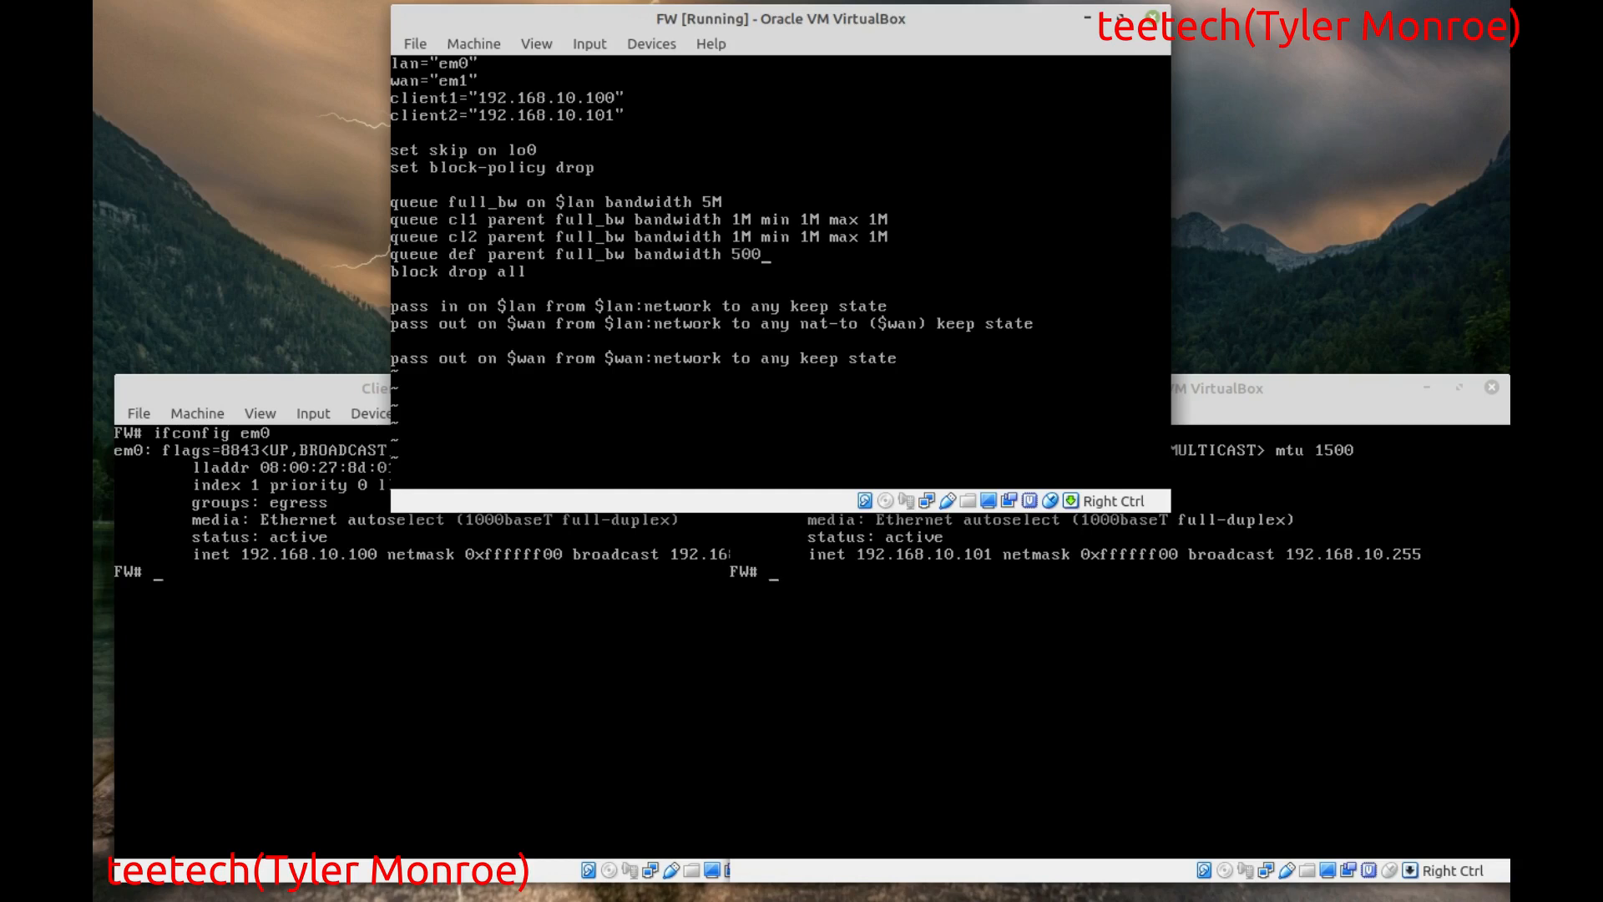
{"action": "type", "text": "K min"}
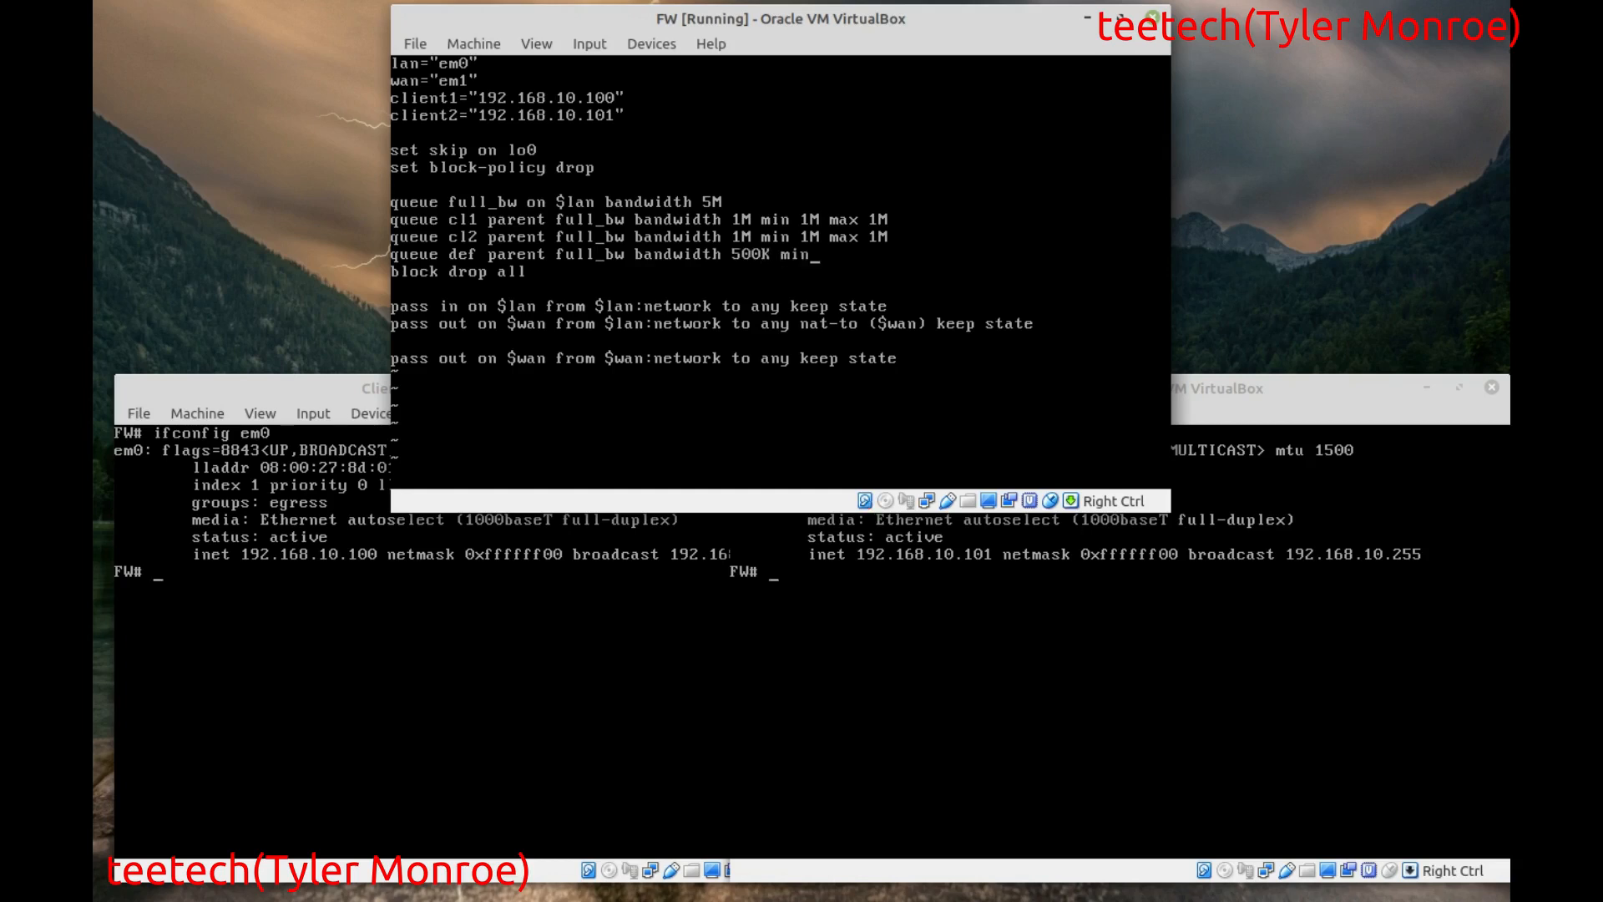
{"action": "type", "text": "500K max"}
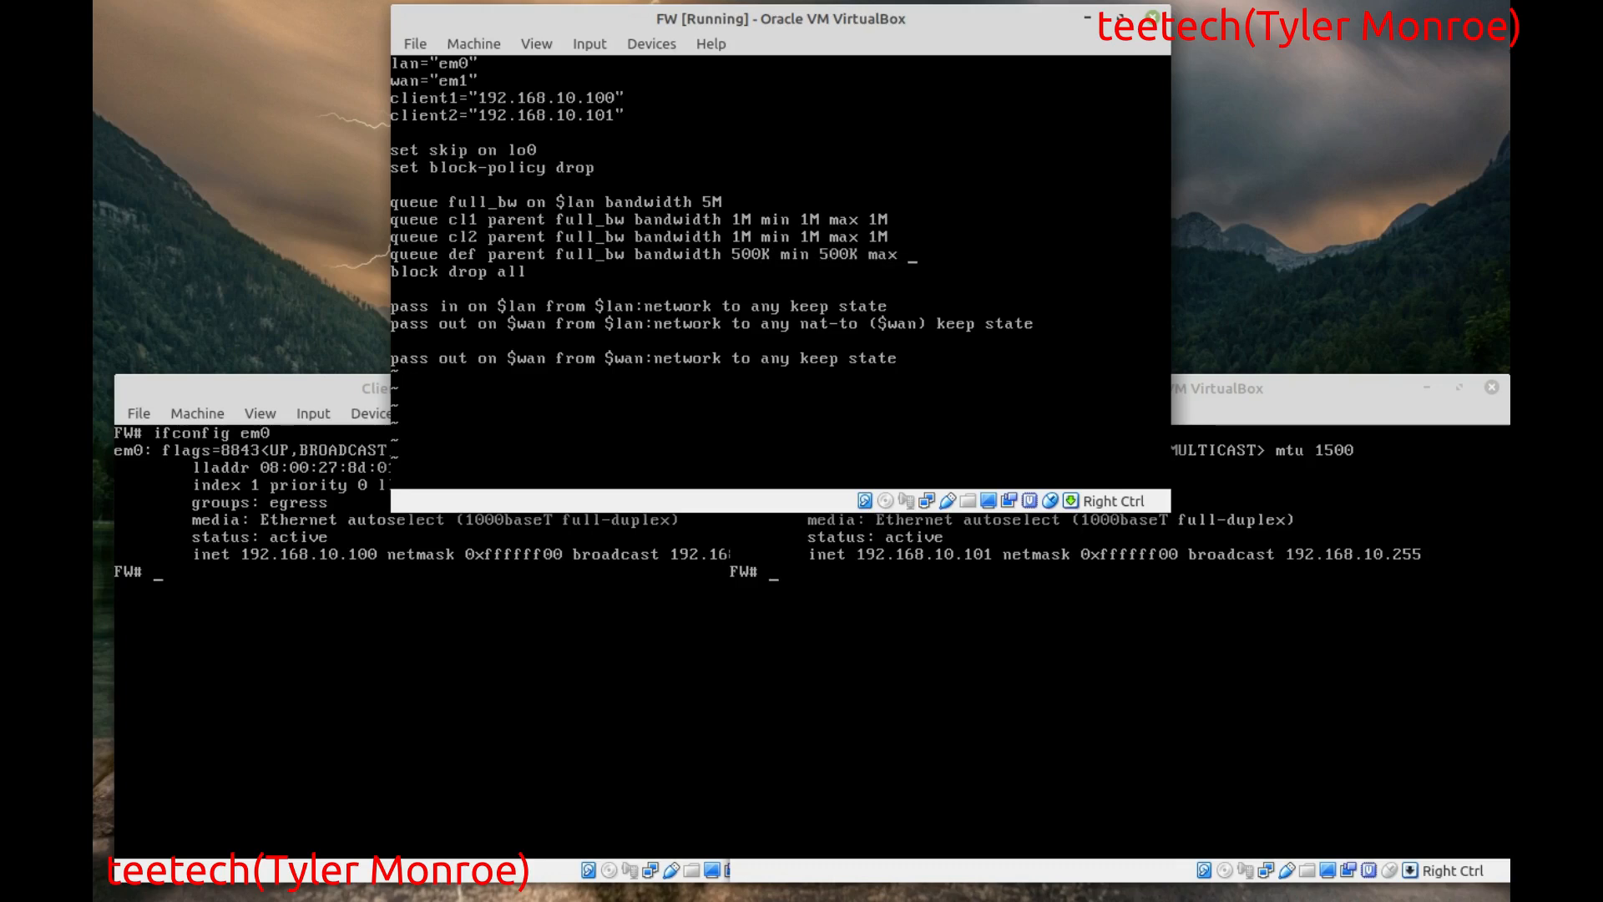
{"action": "type", "text": "500K"}
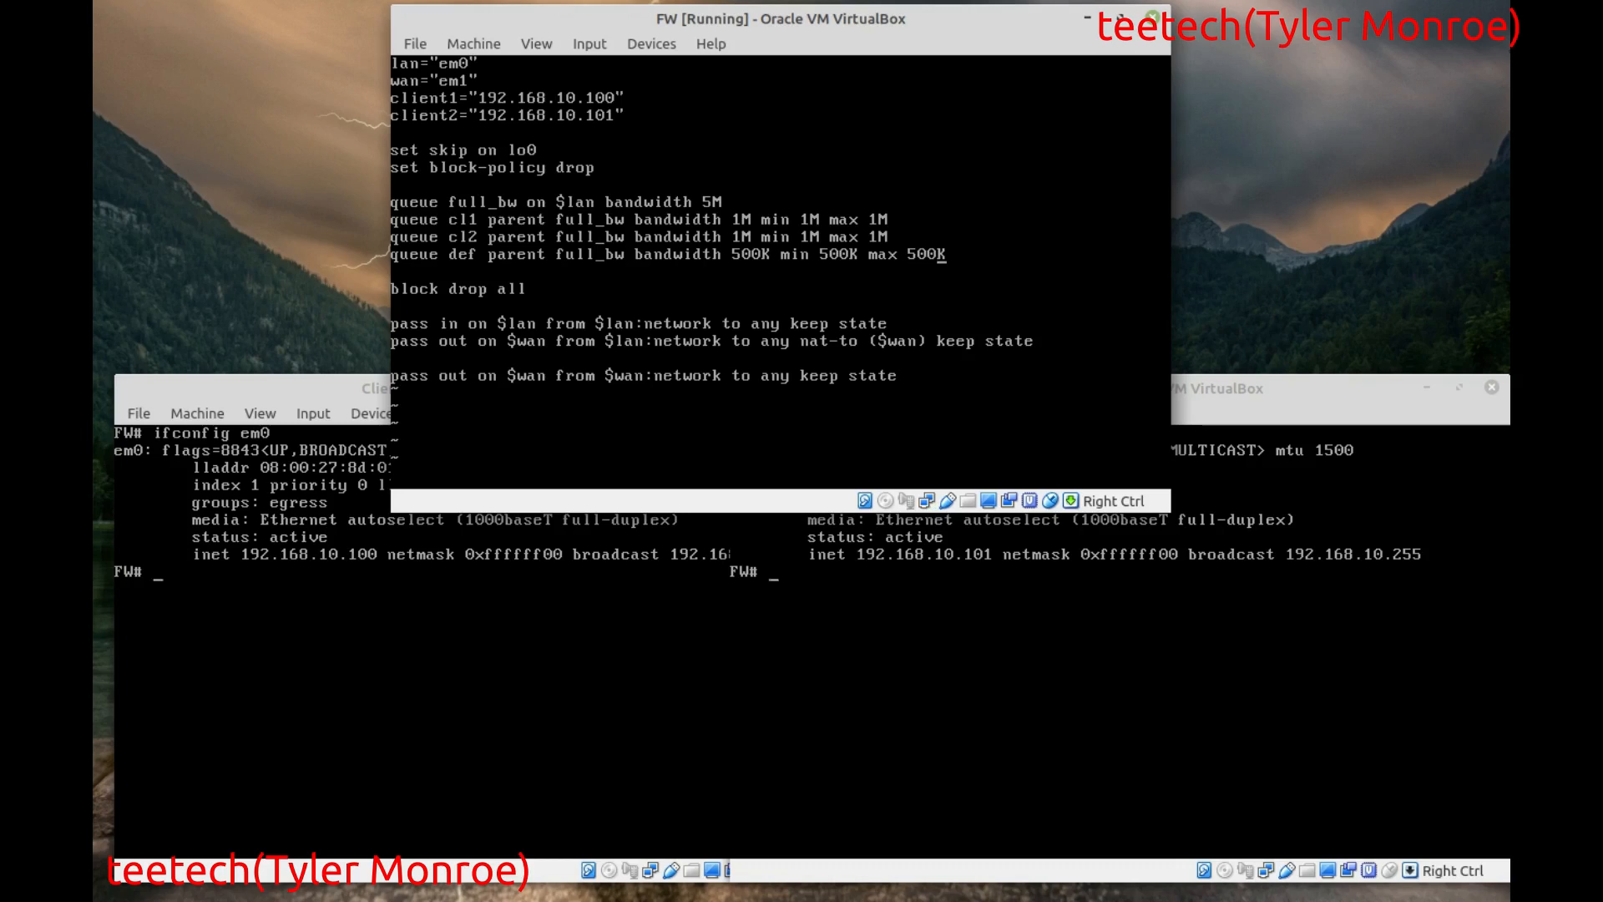
{"action": "type", "text": "default"}
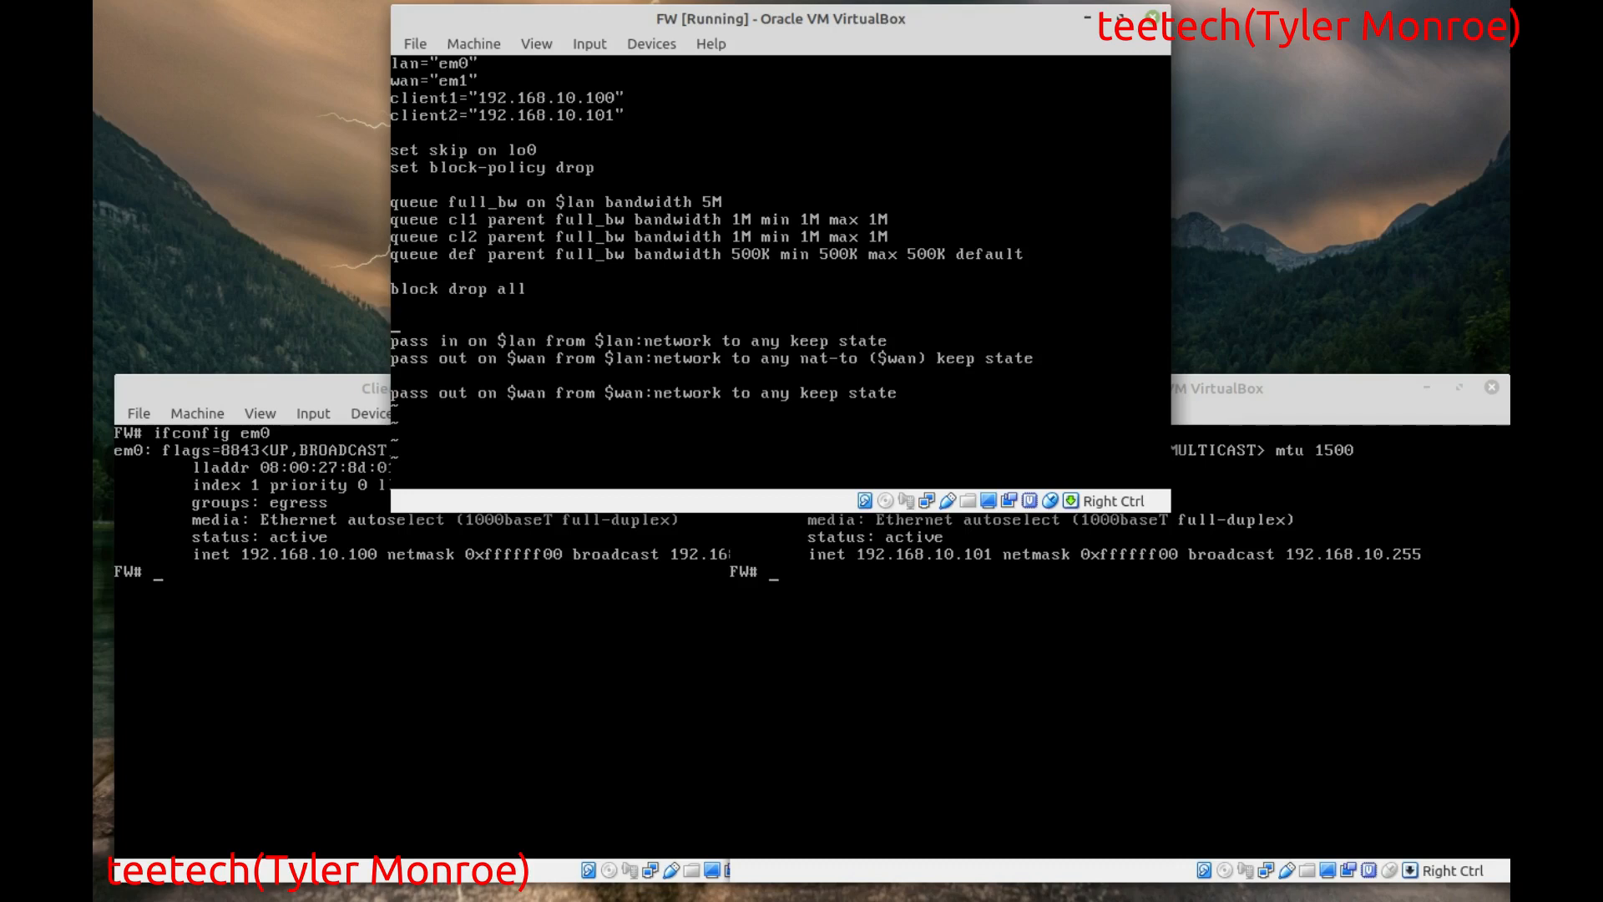
- Add rule 'pass in quick on $lan from $client1 to any set queue cl1 keep state'
{"action": "type", "text": "pass in"}
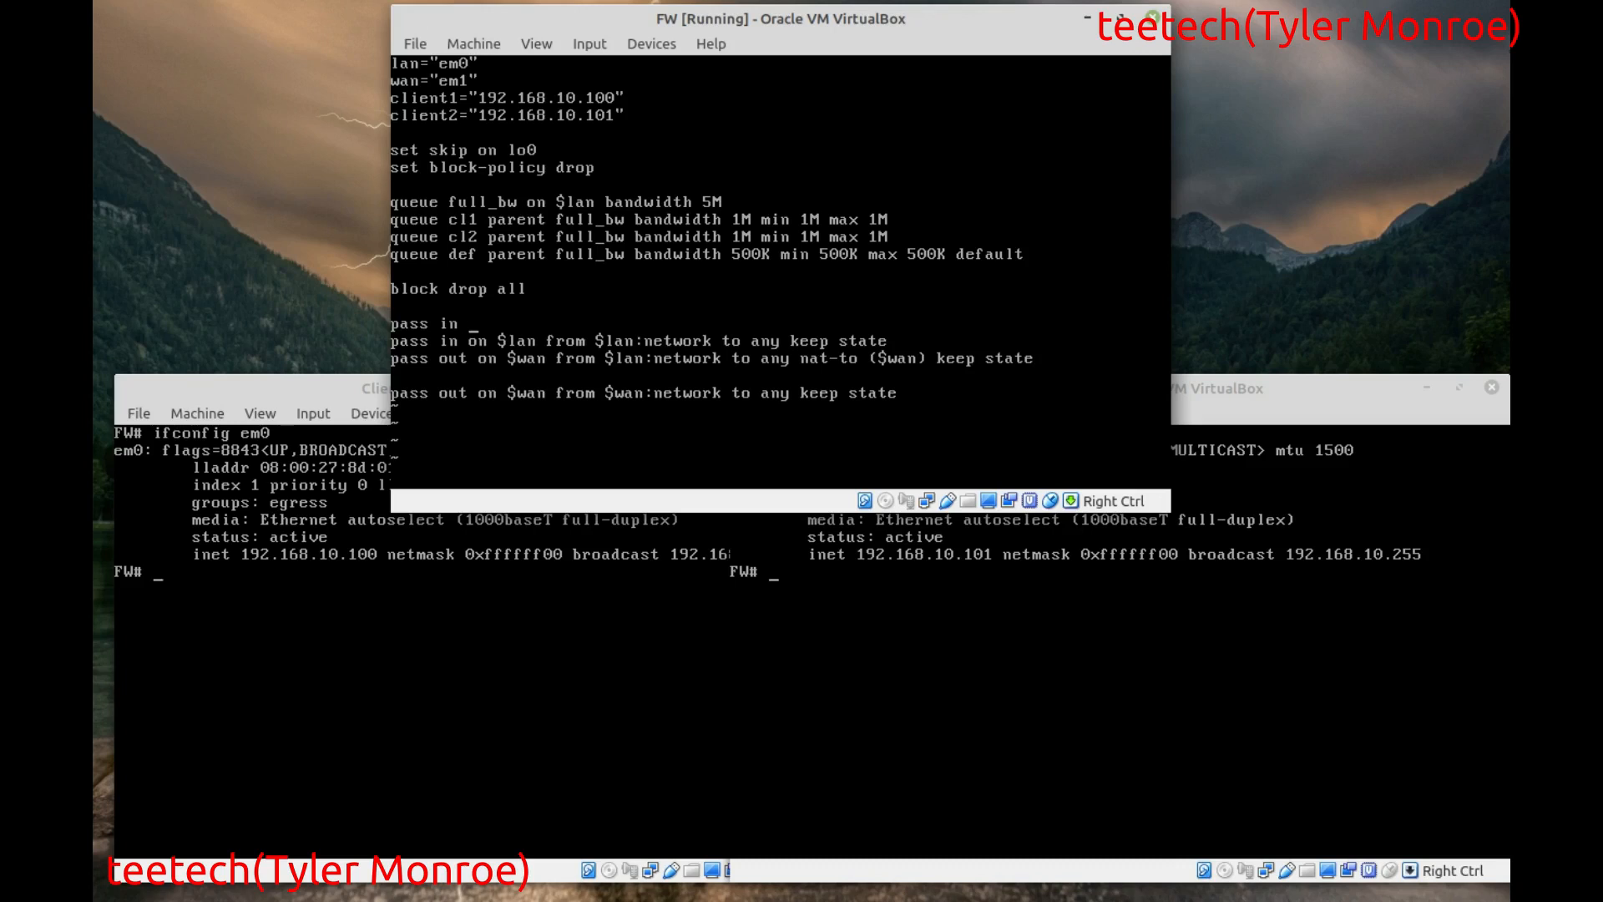
{"action": "type", "text": "quick"}
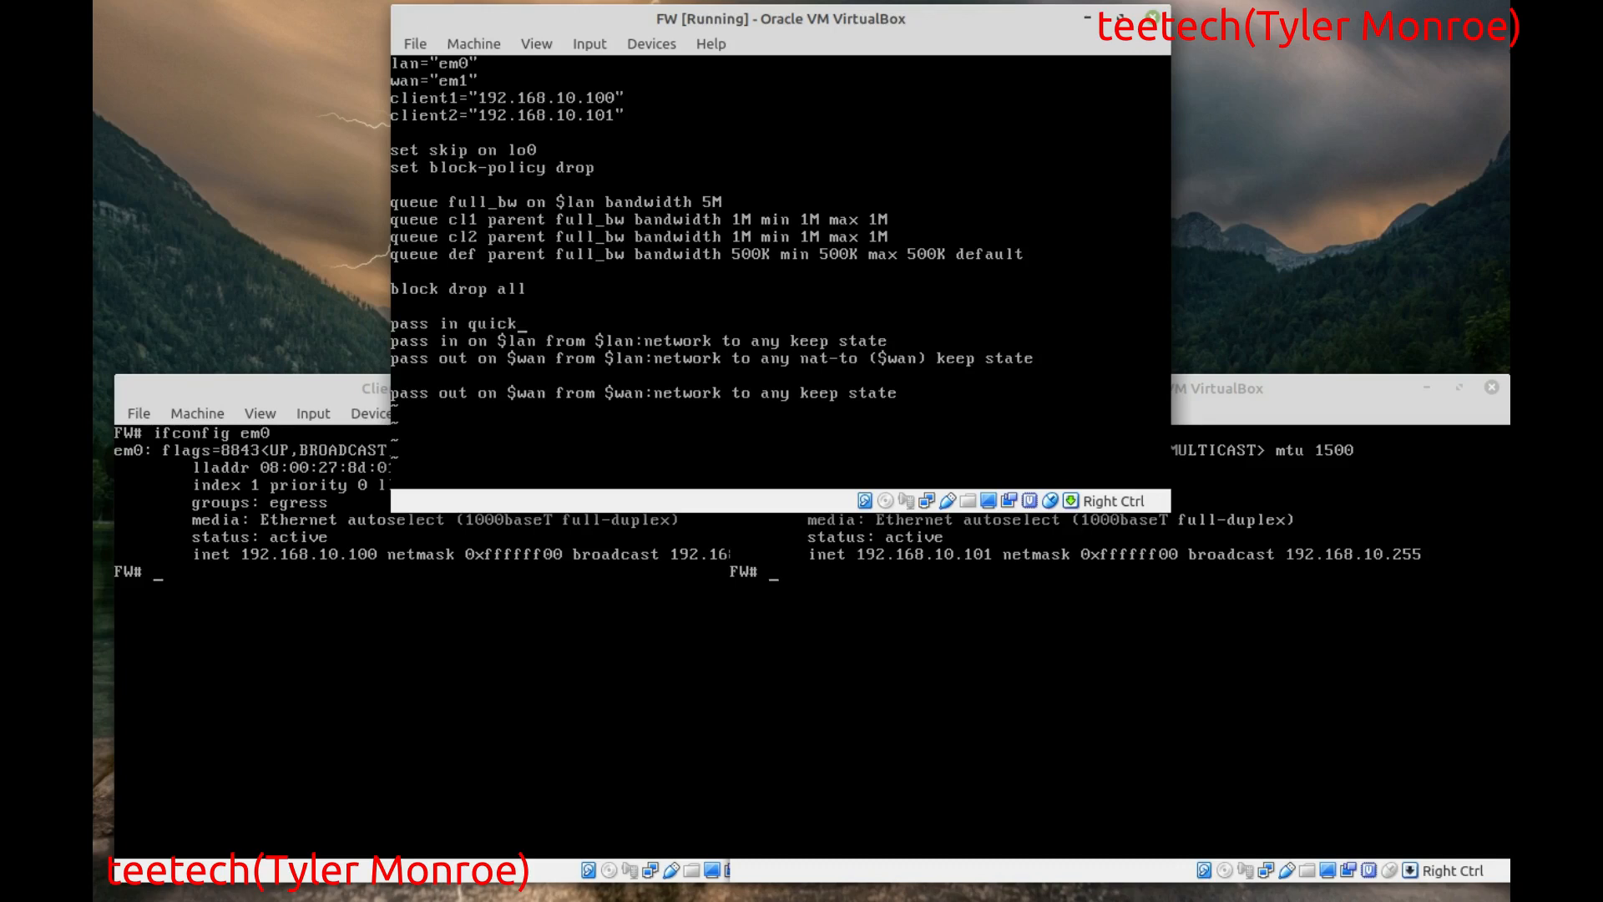
{"action": "type", "text": "on"}
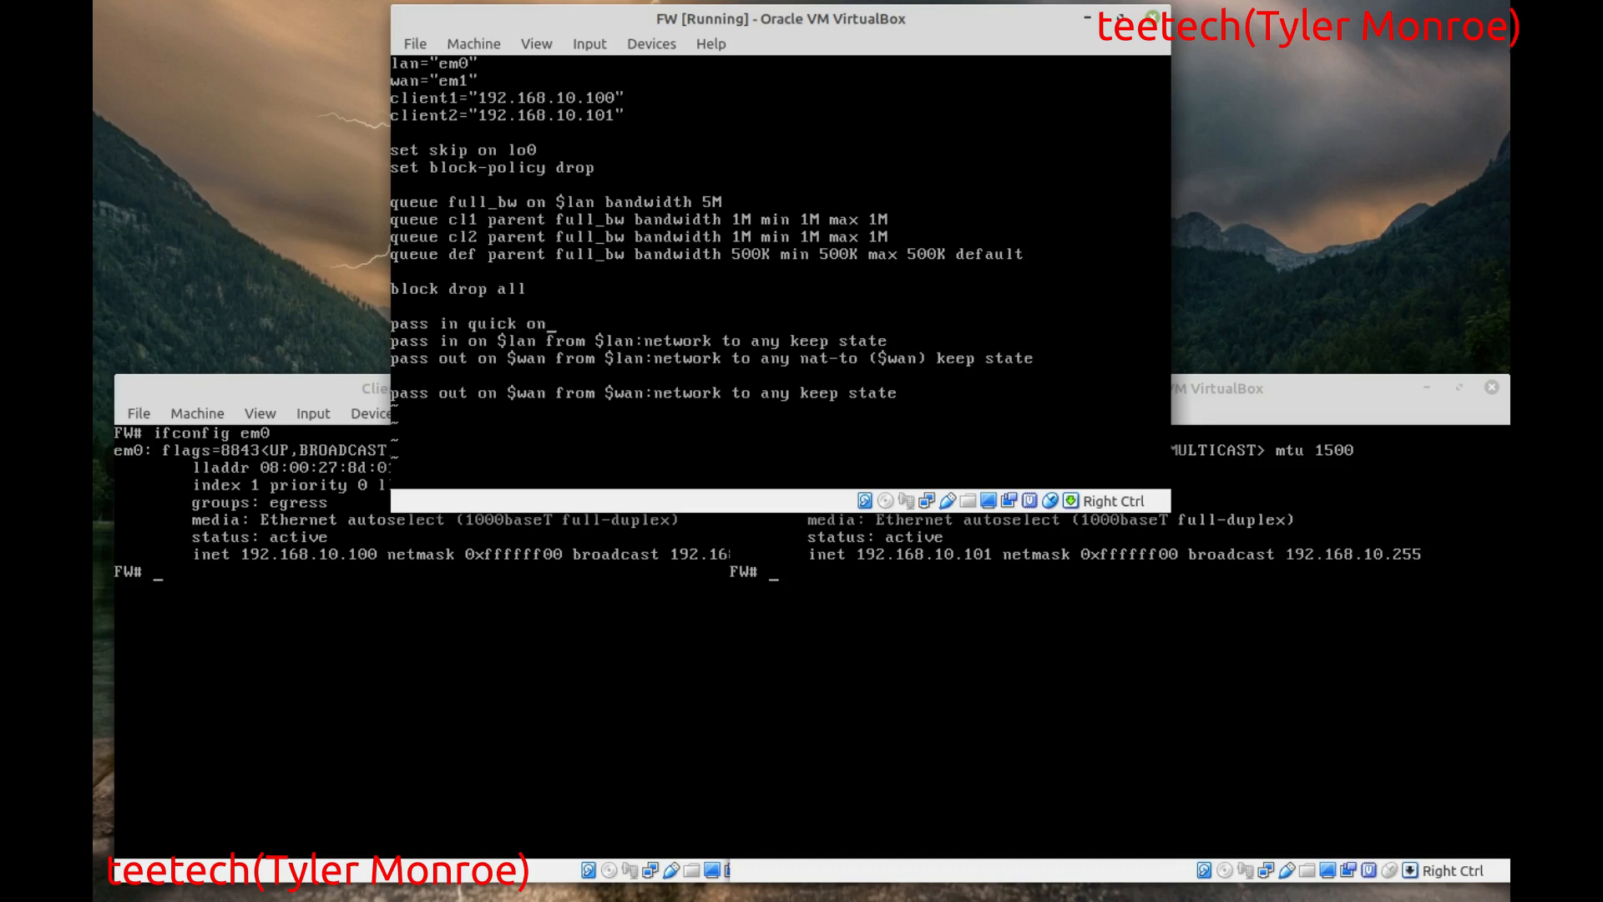
{"action": "type", "text": "$lan from"}
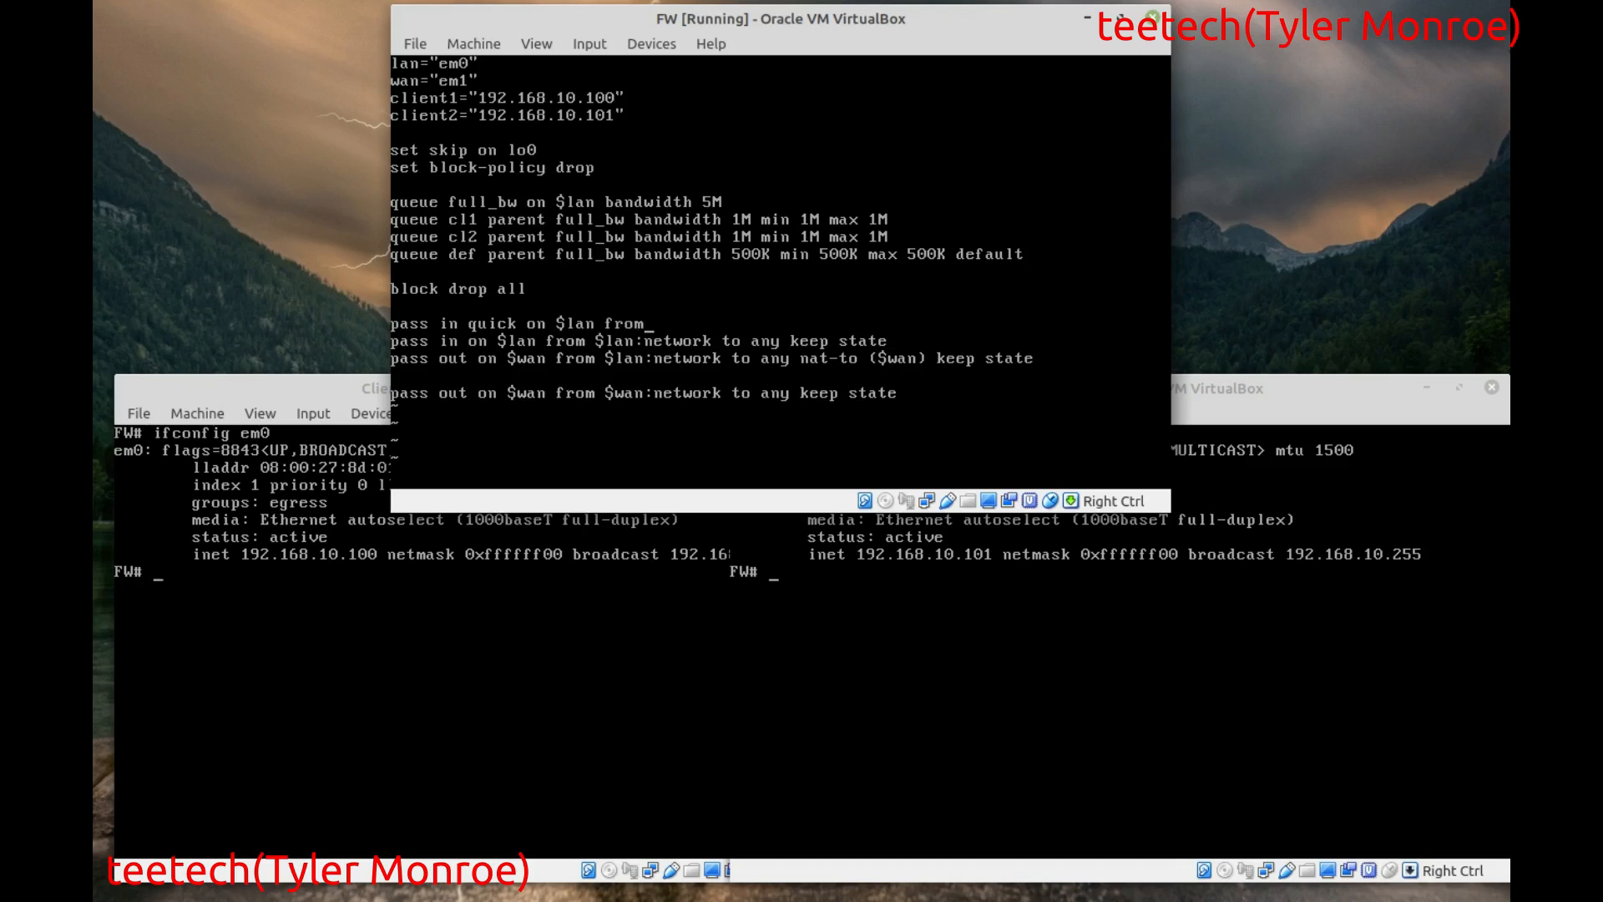
{"action": "type", "text": "$cli"}
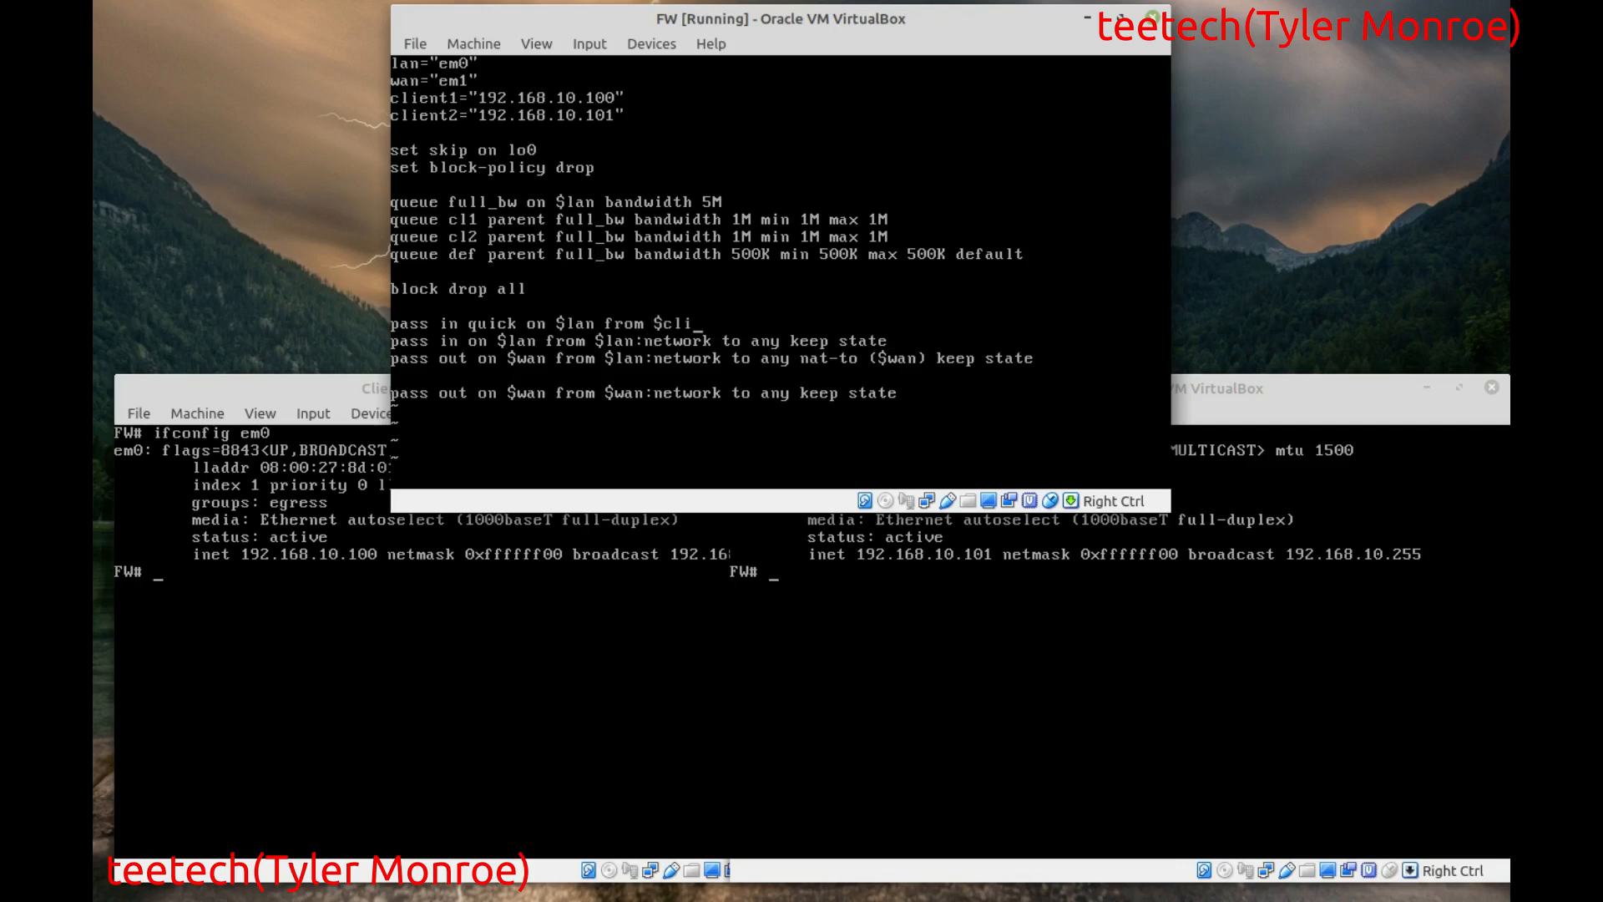
{"action": "type", "text": "ent1"}
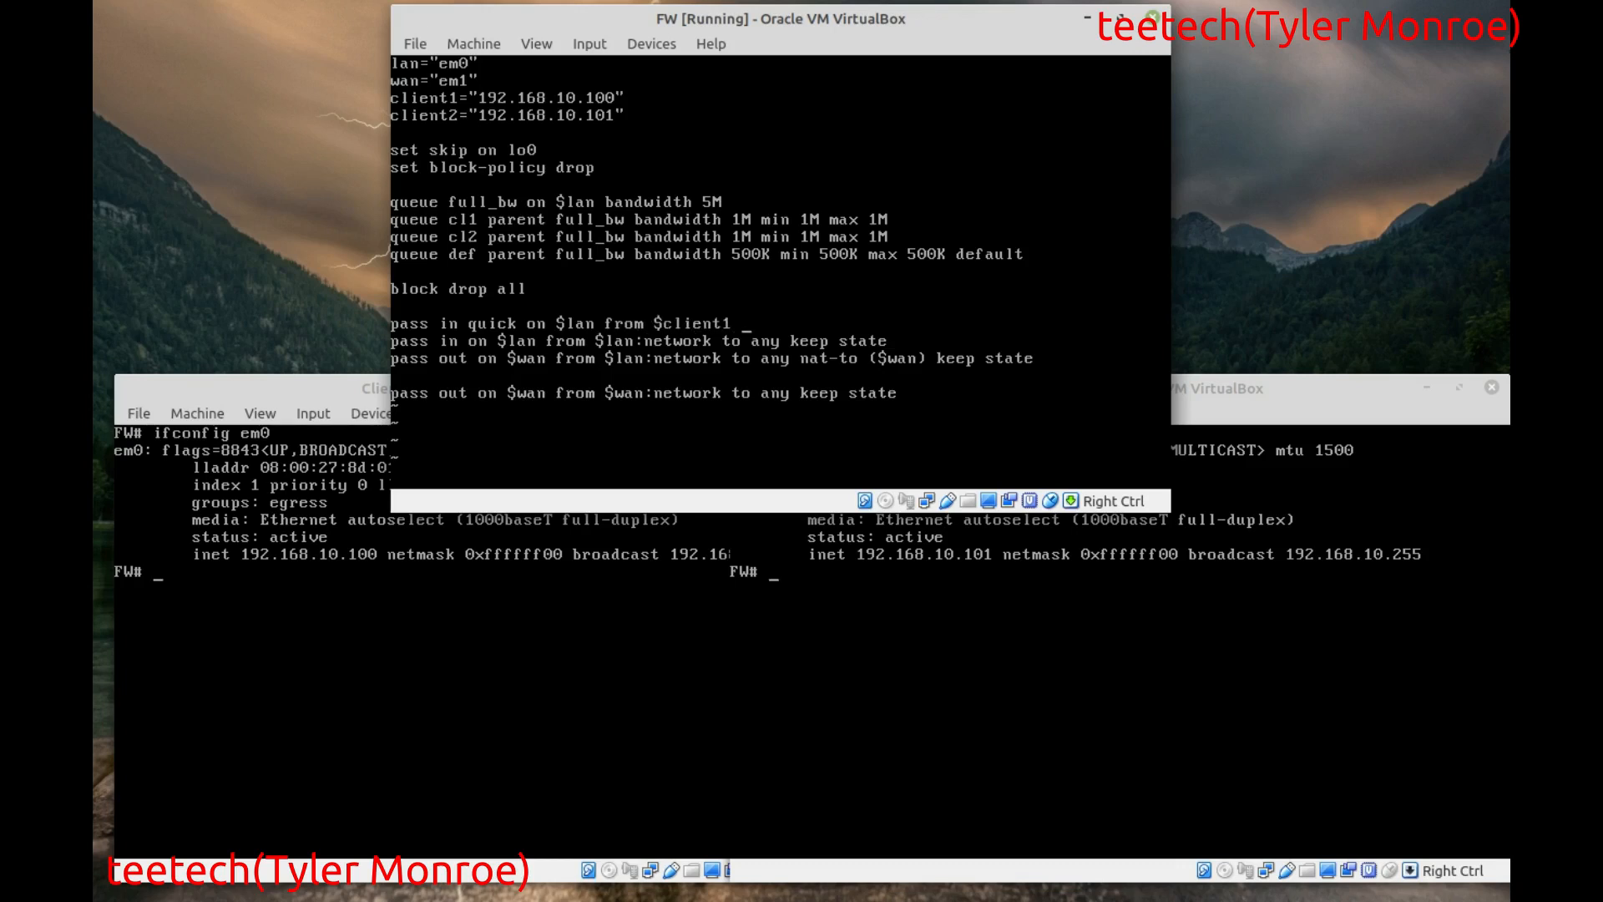
{"action": "type", "text": "to any"}
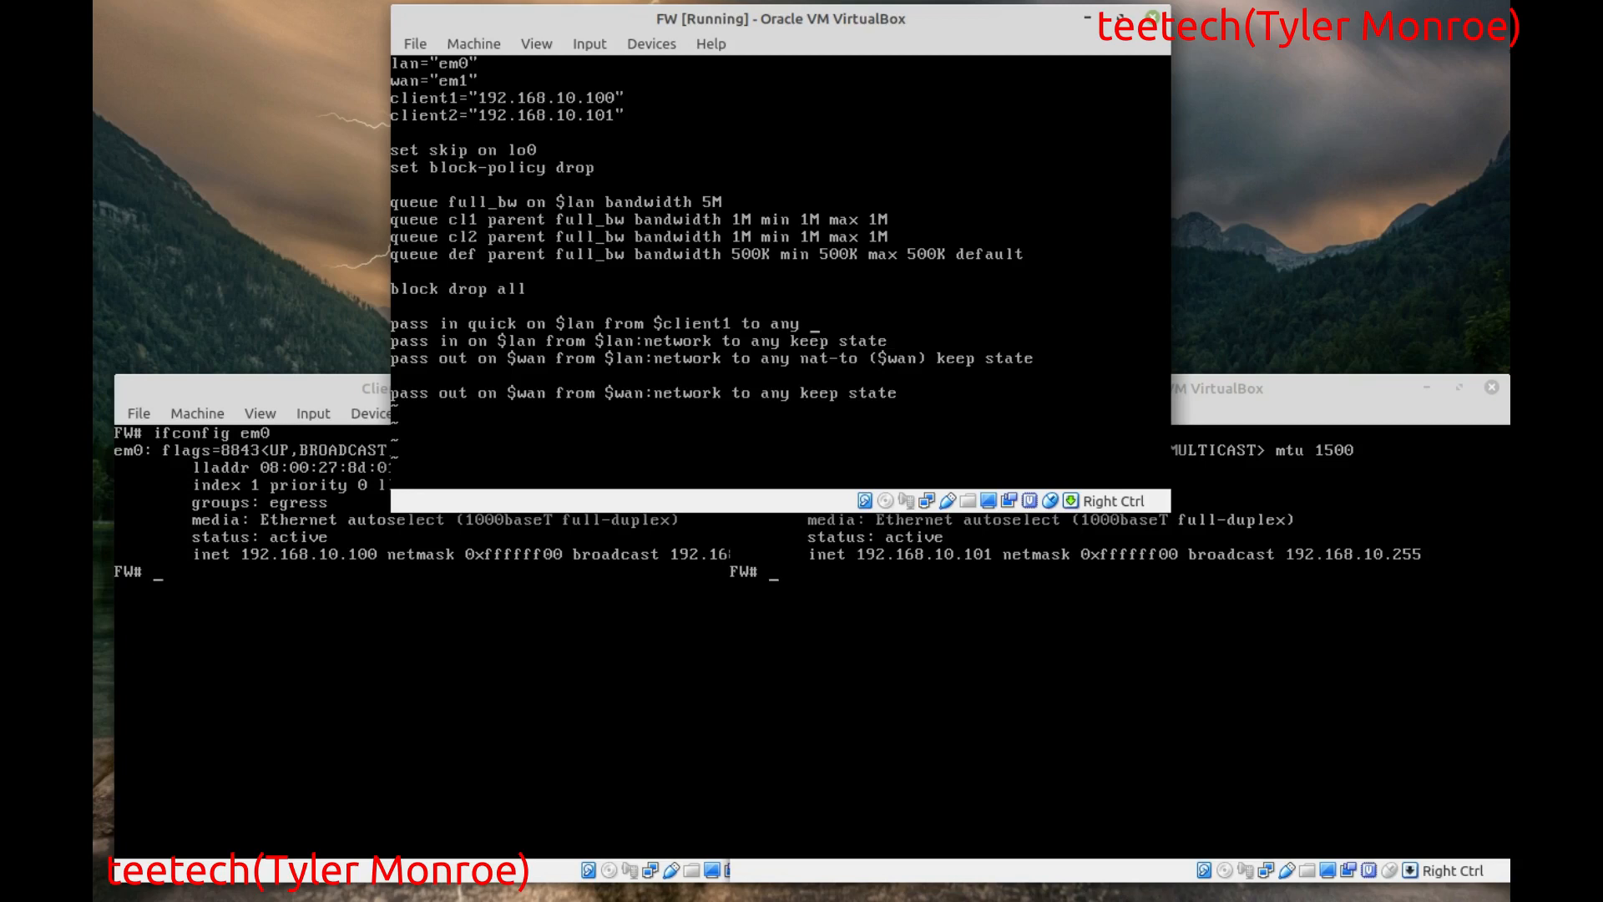
{"action": "type", "text": "s"}
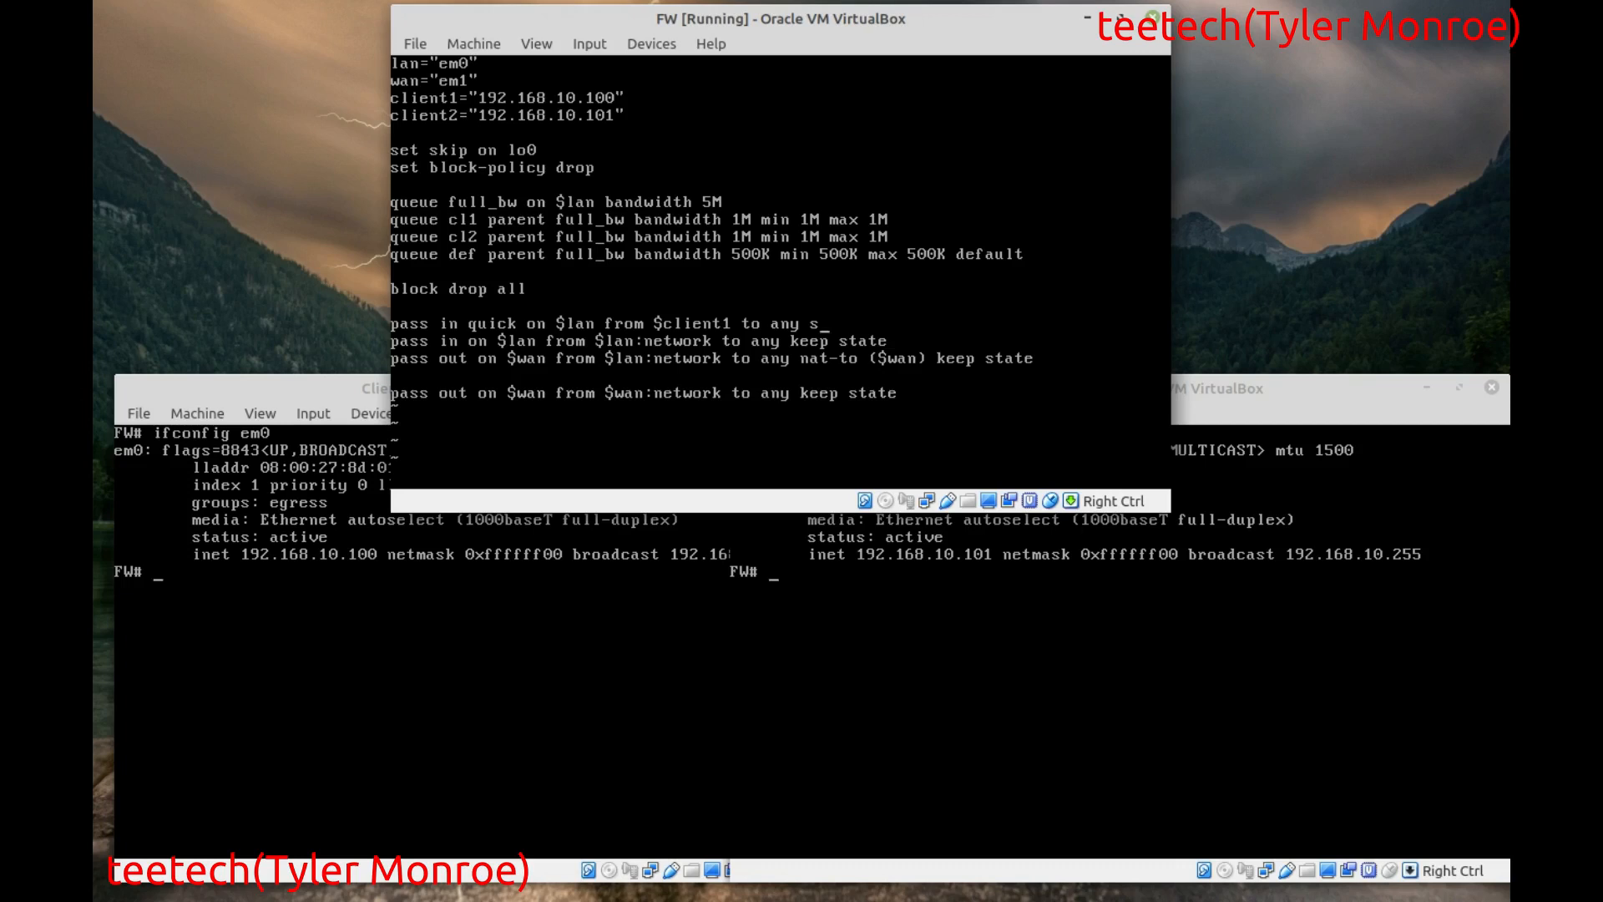
{"action": "type", "text": "set queue"}
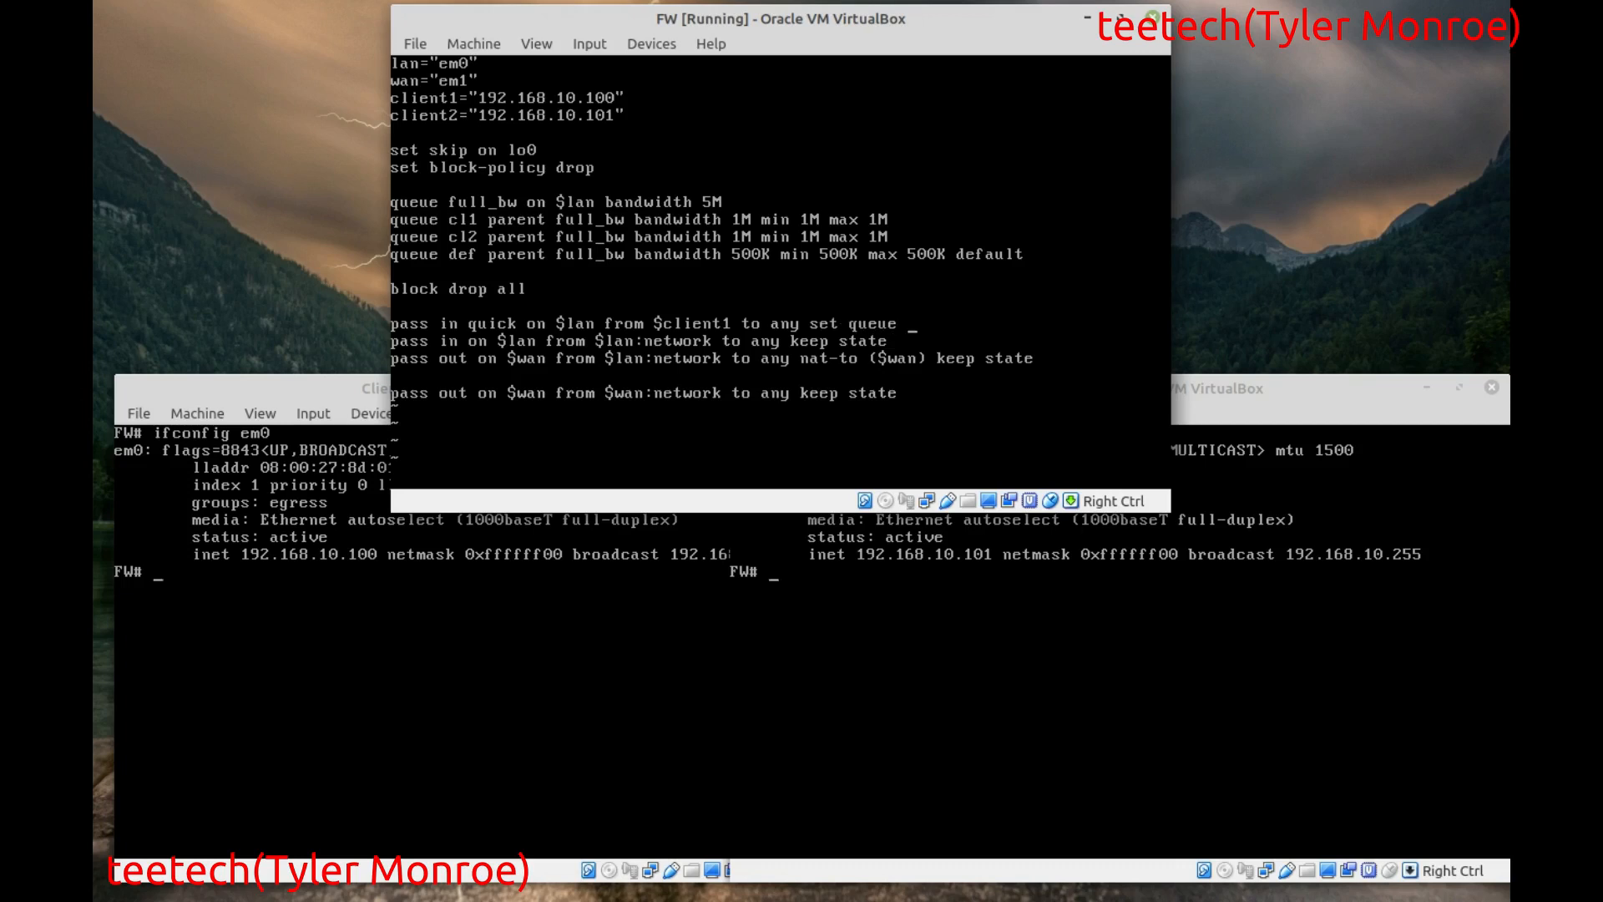
{"action": "type", "text": "cl"}
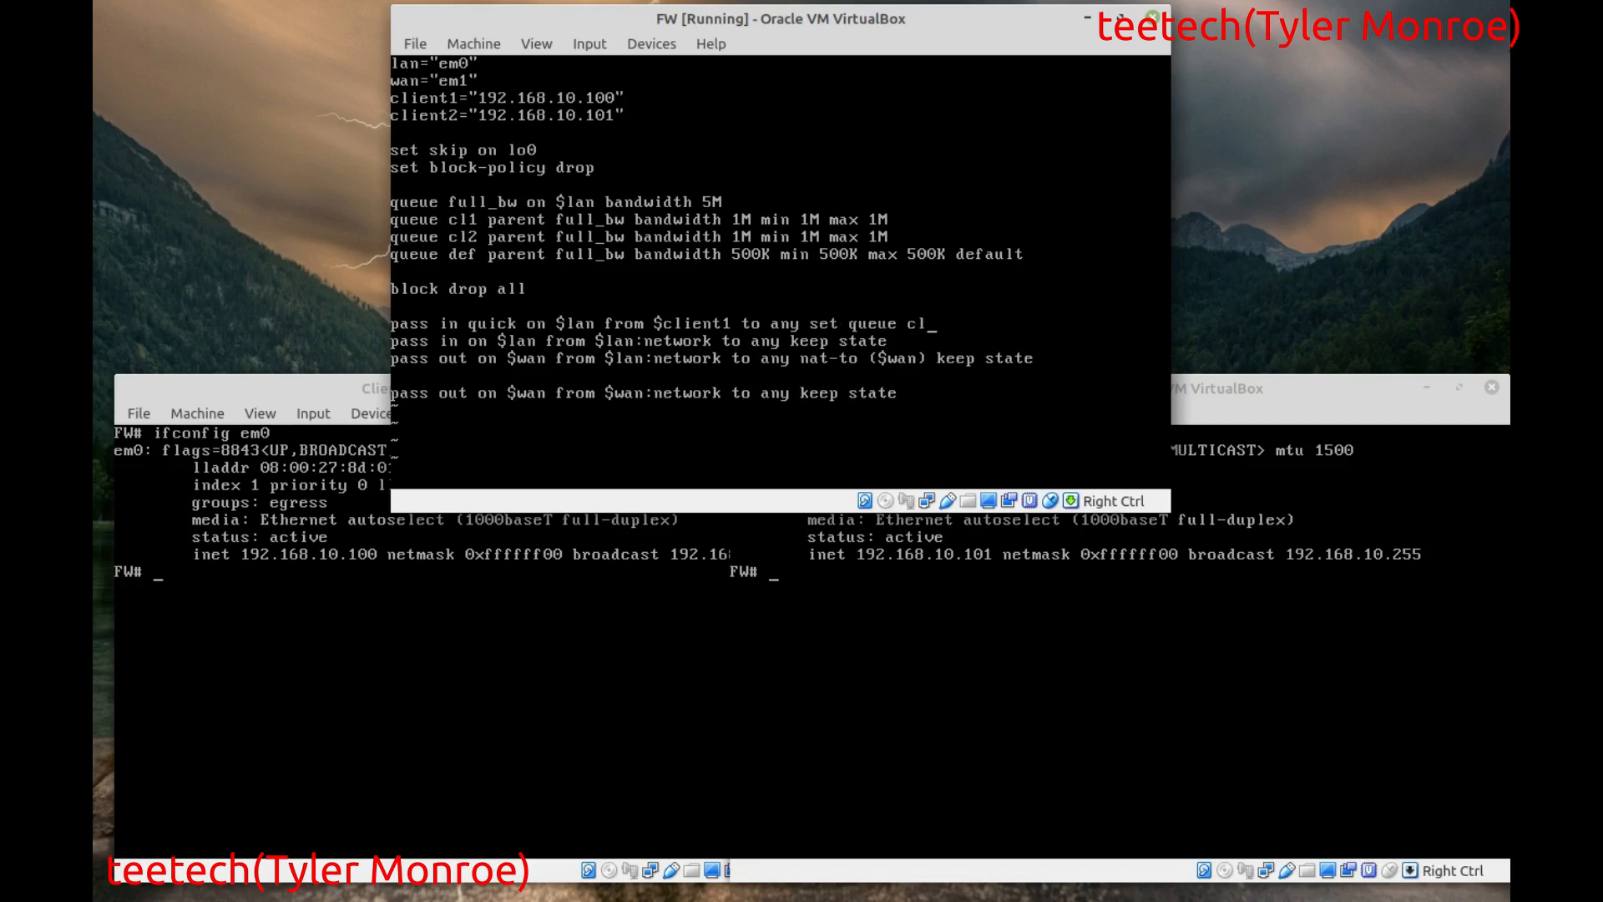
{"action": "type", "text": "1 keep state"}
{"action": "type", "text": "pass"}
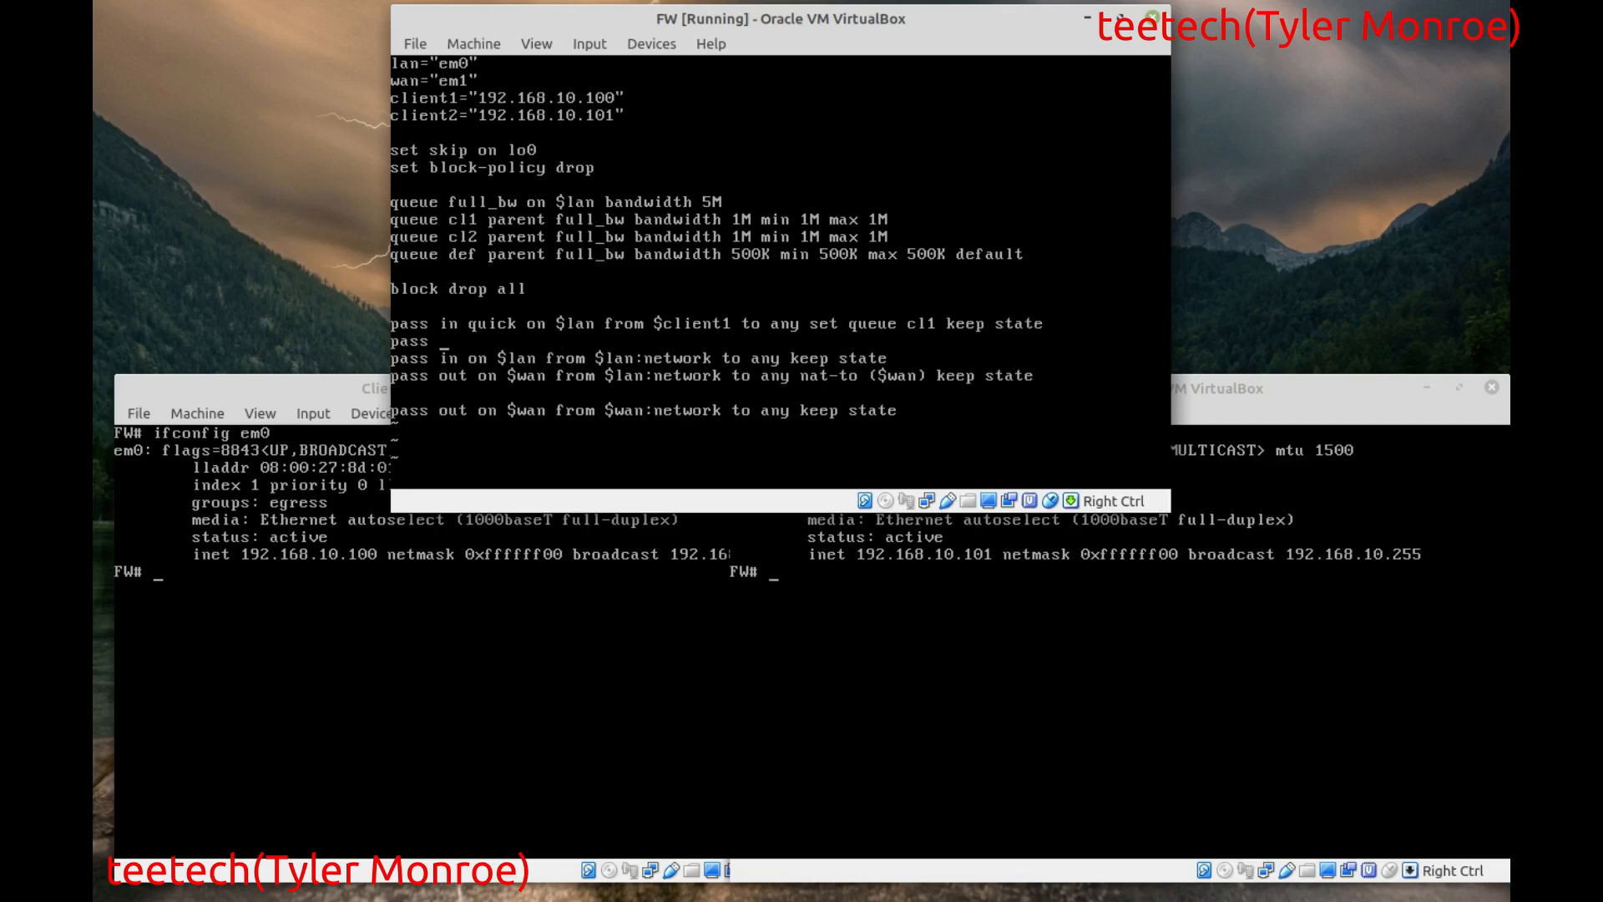
- Add the client2 rule setting queue cl2 with keep state, then save and quit vi
{"action": "type", "text": "in quick on $lan from $client2 to any set queue"}
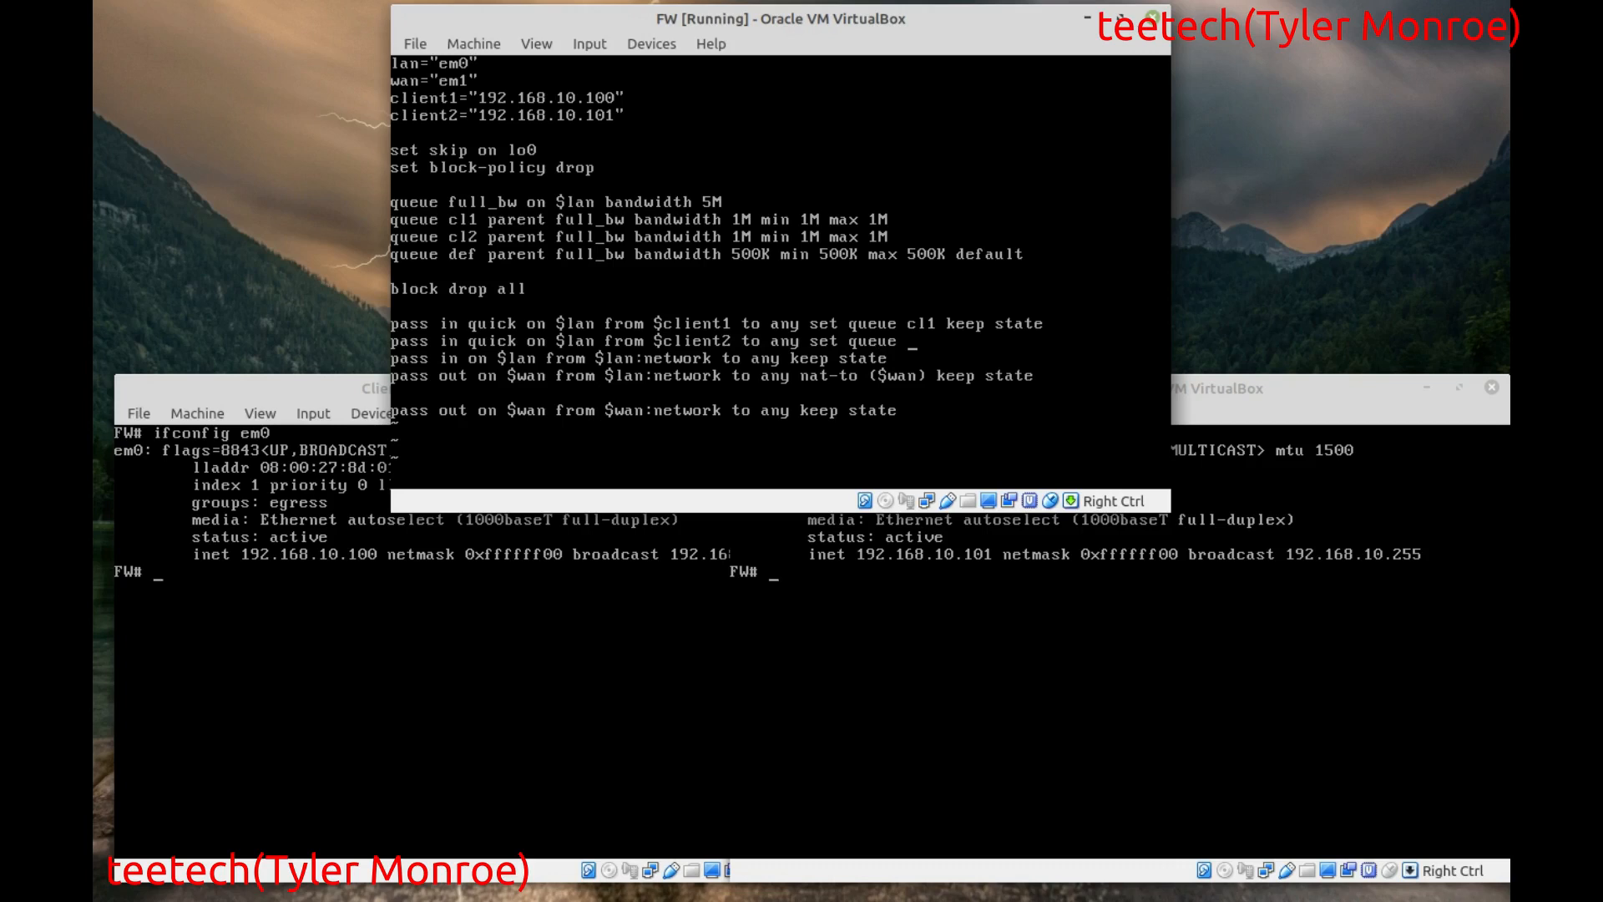
{"action": "type", "text": "cl2 keep"}
{"action": "type", "text": "pfctl -nf /"}
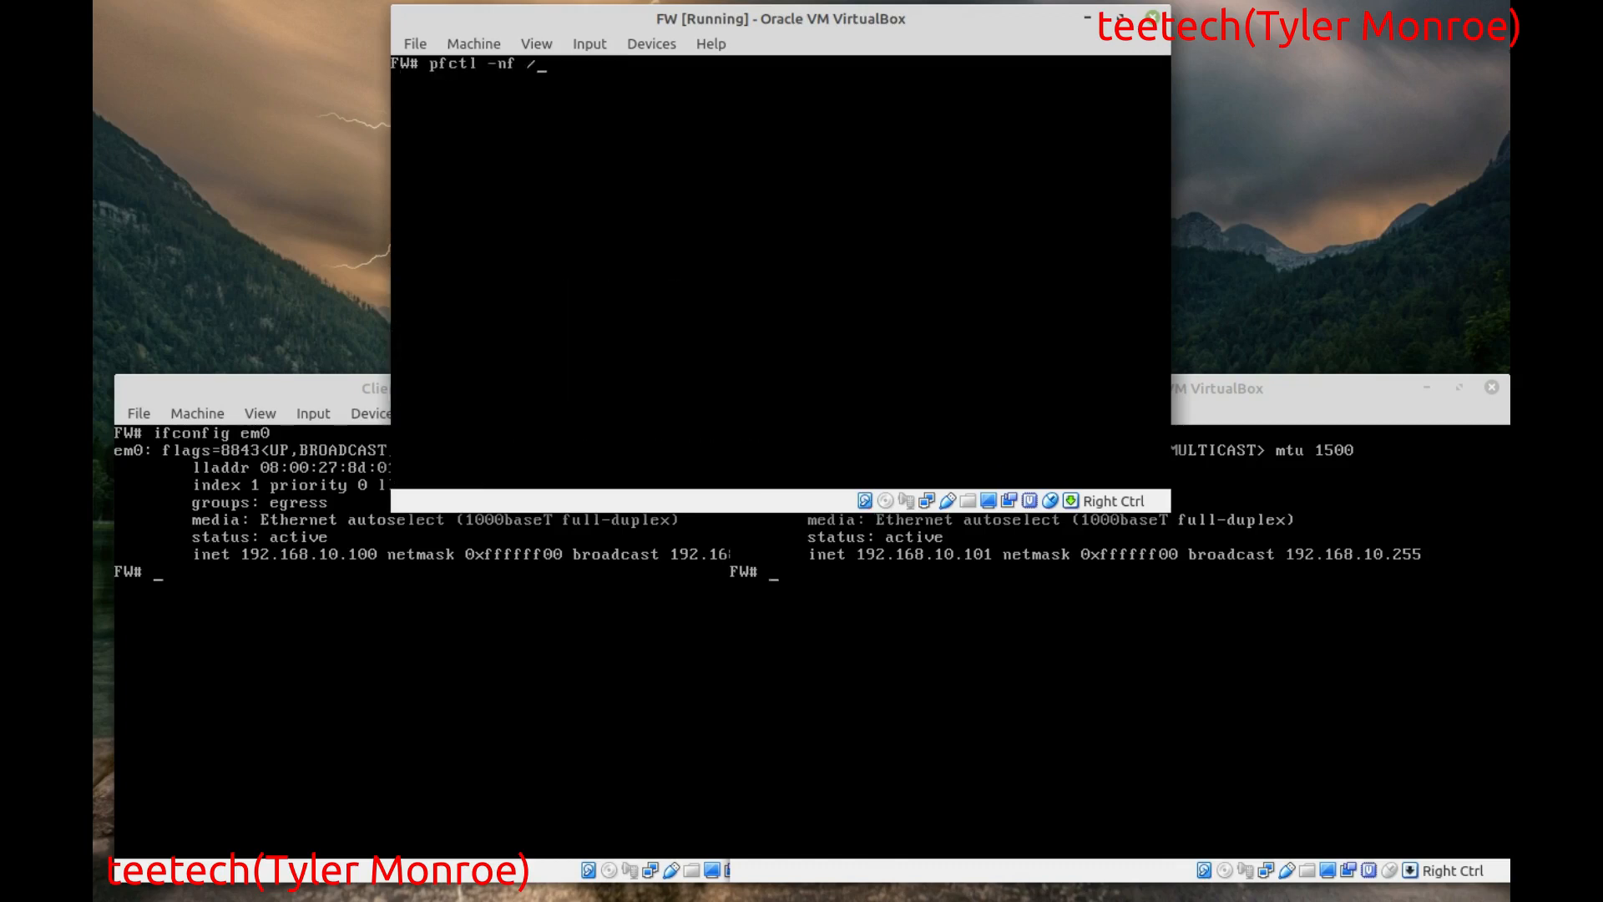
- Syntax-check /etc/pf.conf with pfctl -nf, then flush all pf rules and states
{"action": "type", "text": "etc/p"}
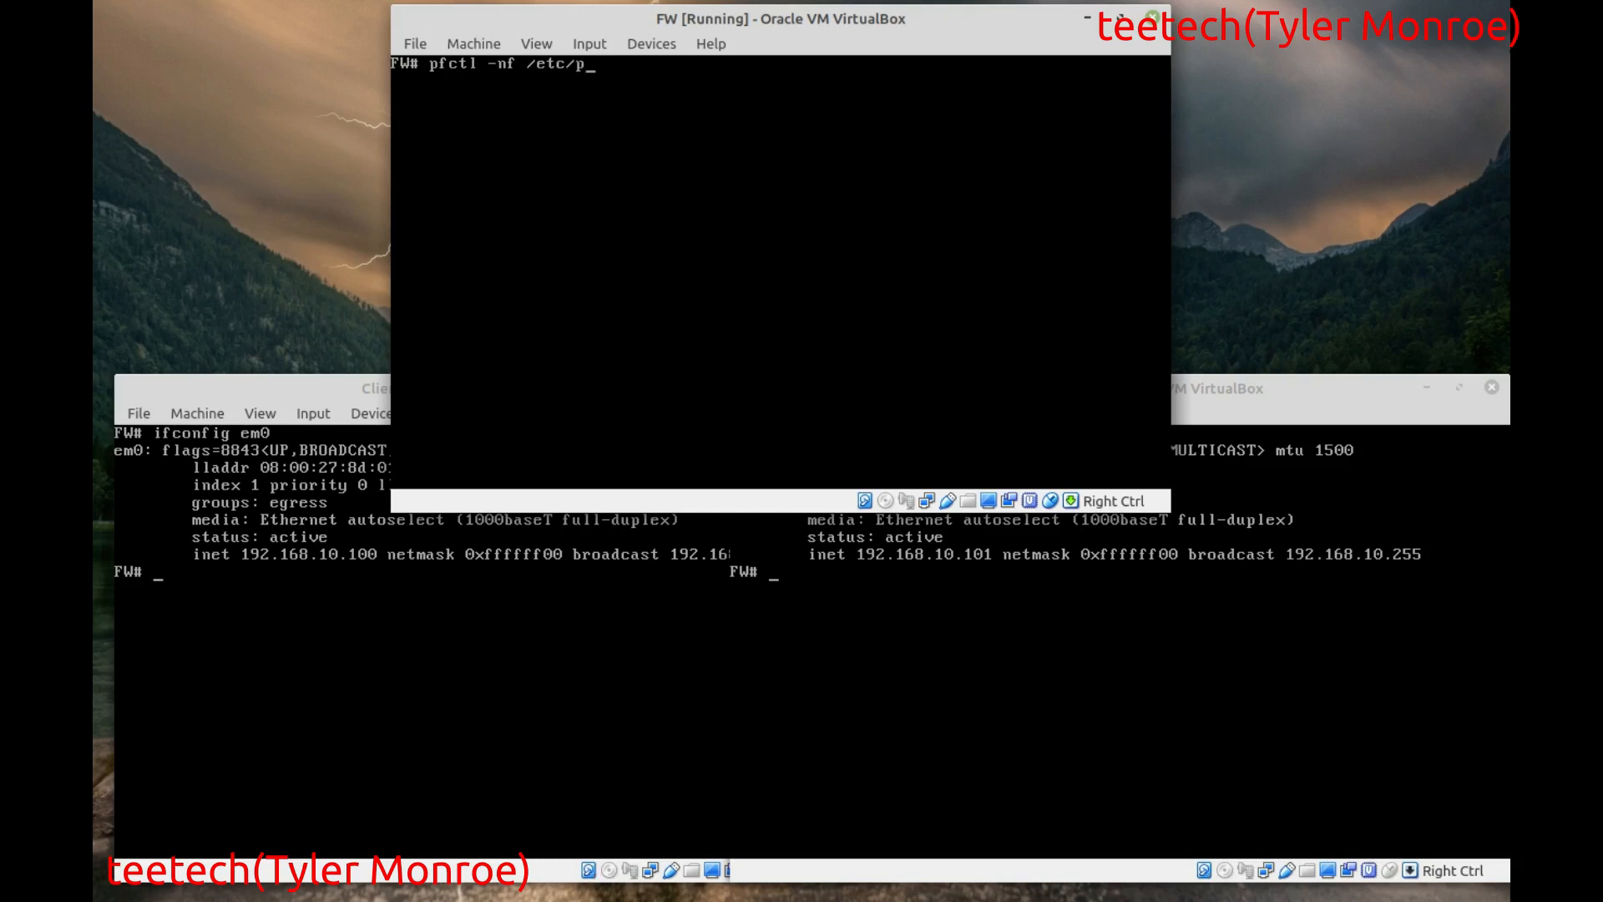
{"action": "key", "text": "Return"}
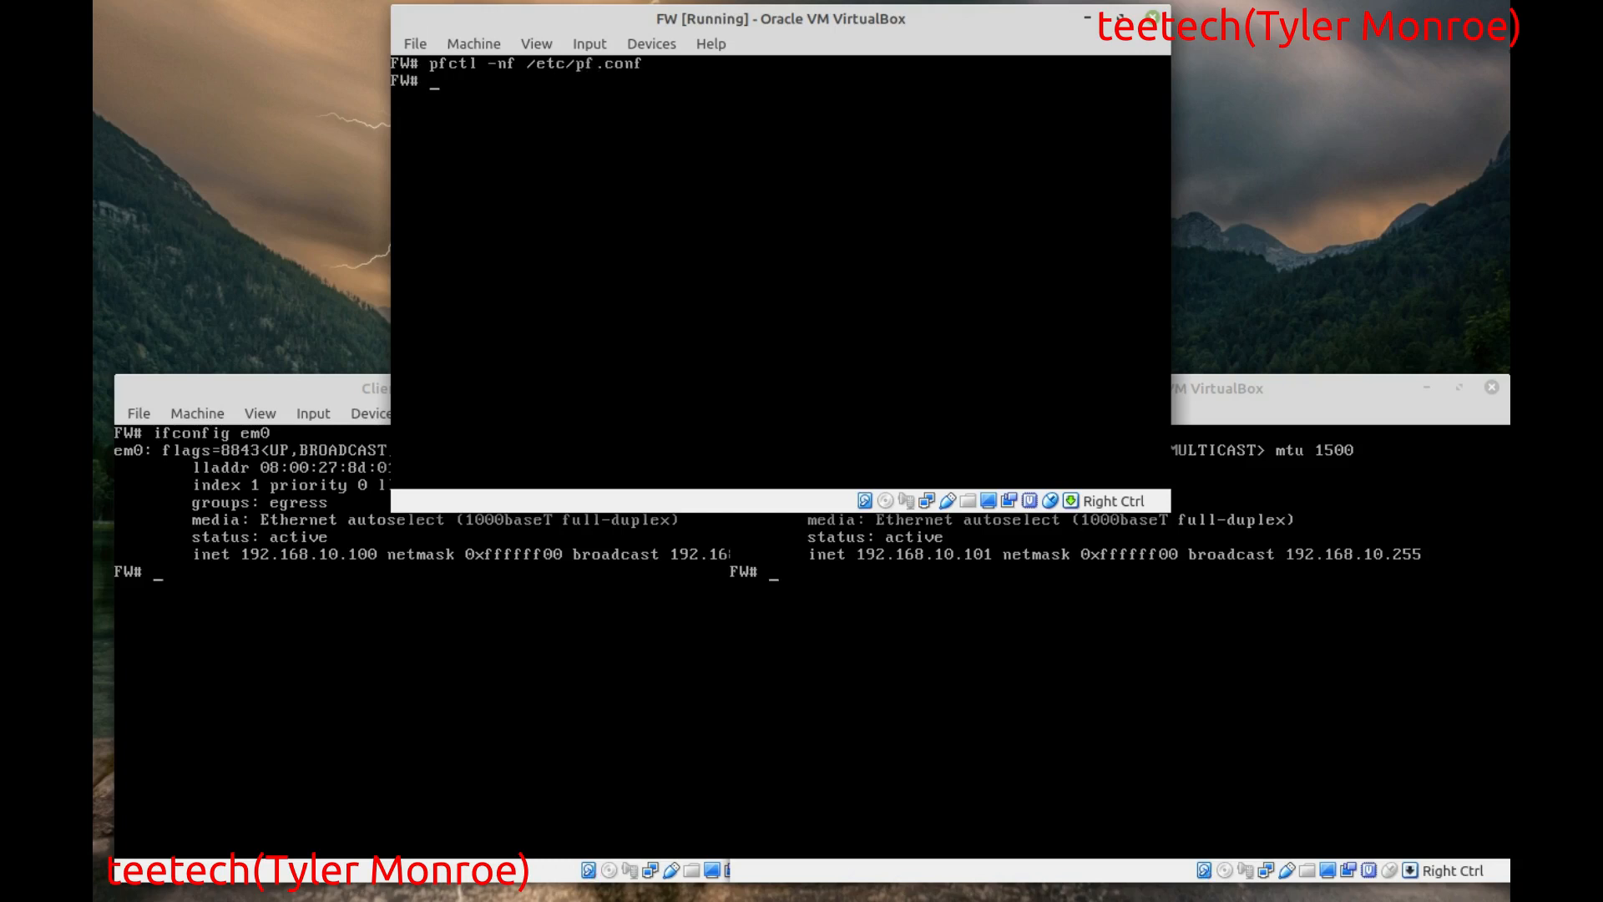
{"action": "type", "text": "pfc"}
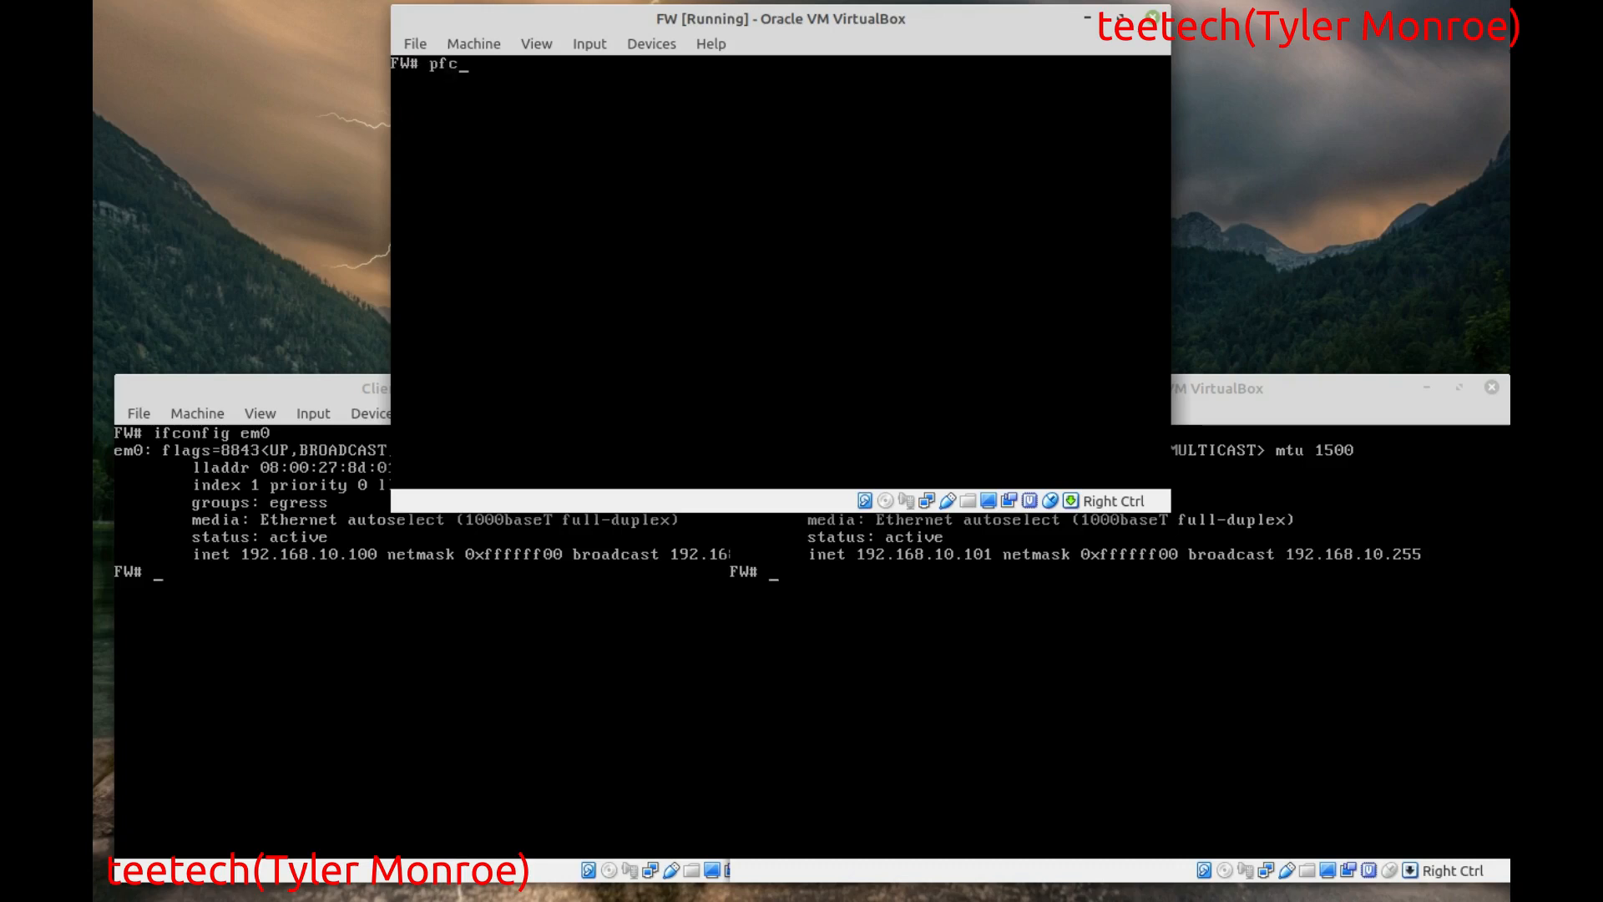
{"action": "type", "text": "tl -F all"}
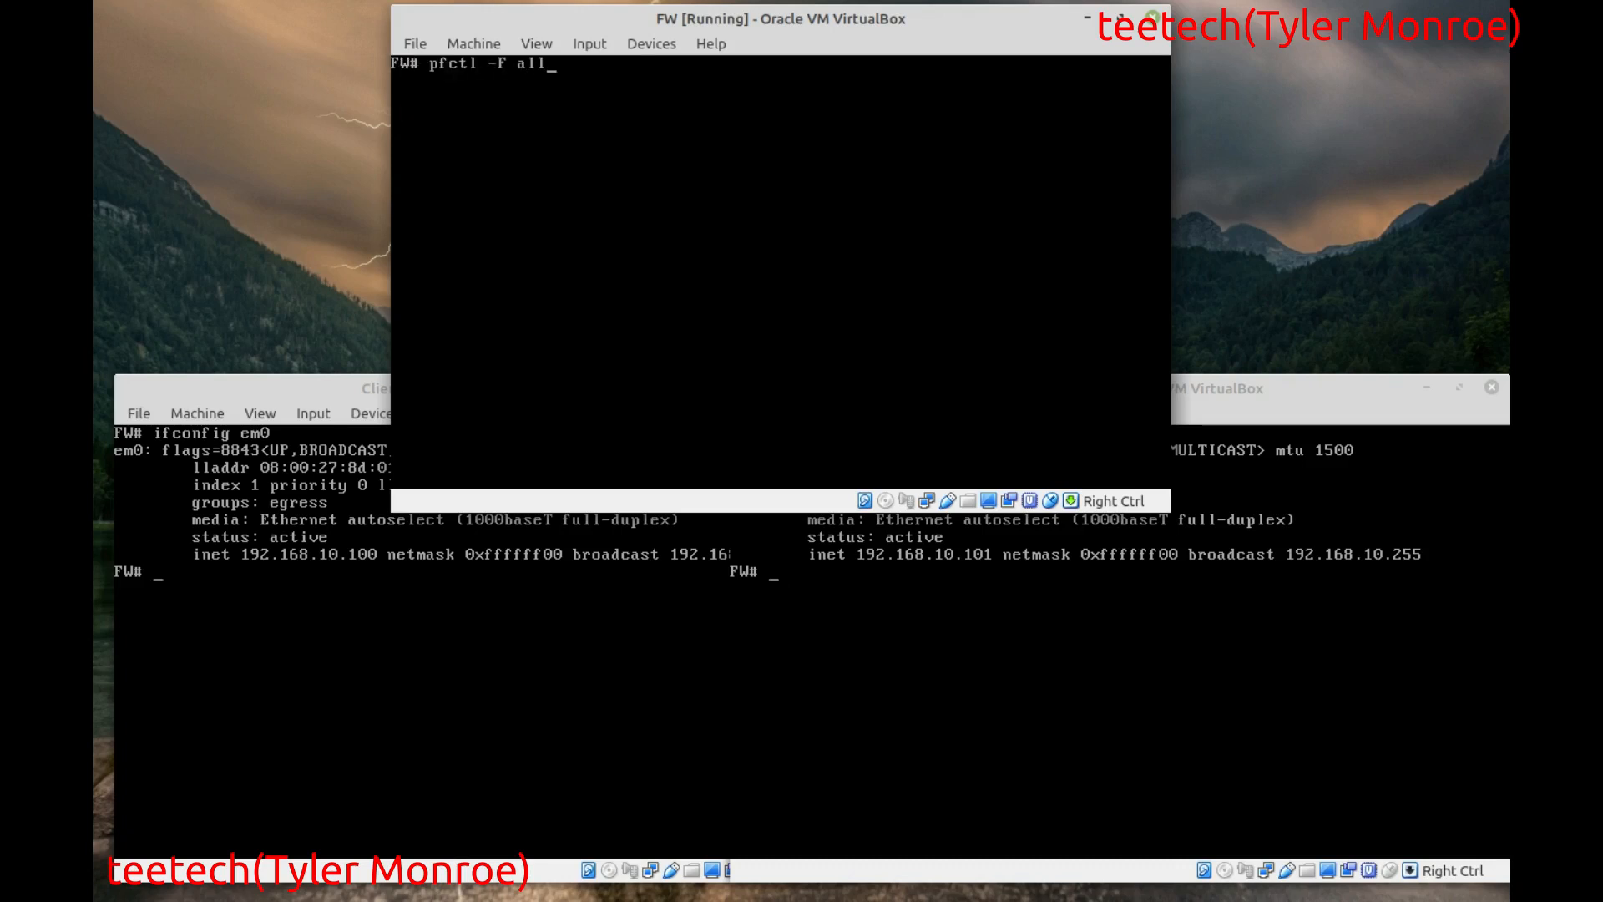
{"action": "key", "text": "Return"}
{"action": "type", "text": "pfc"}
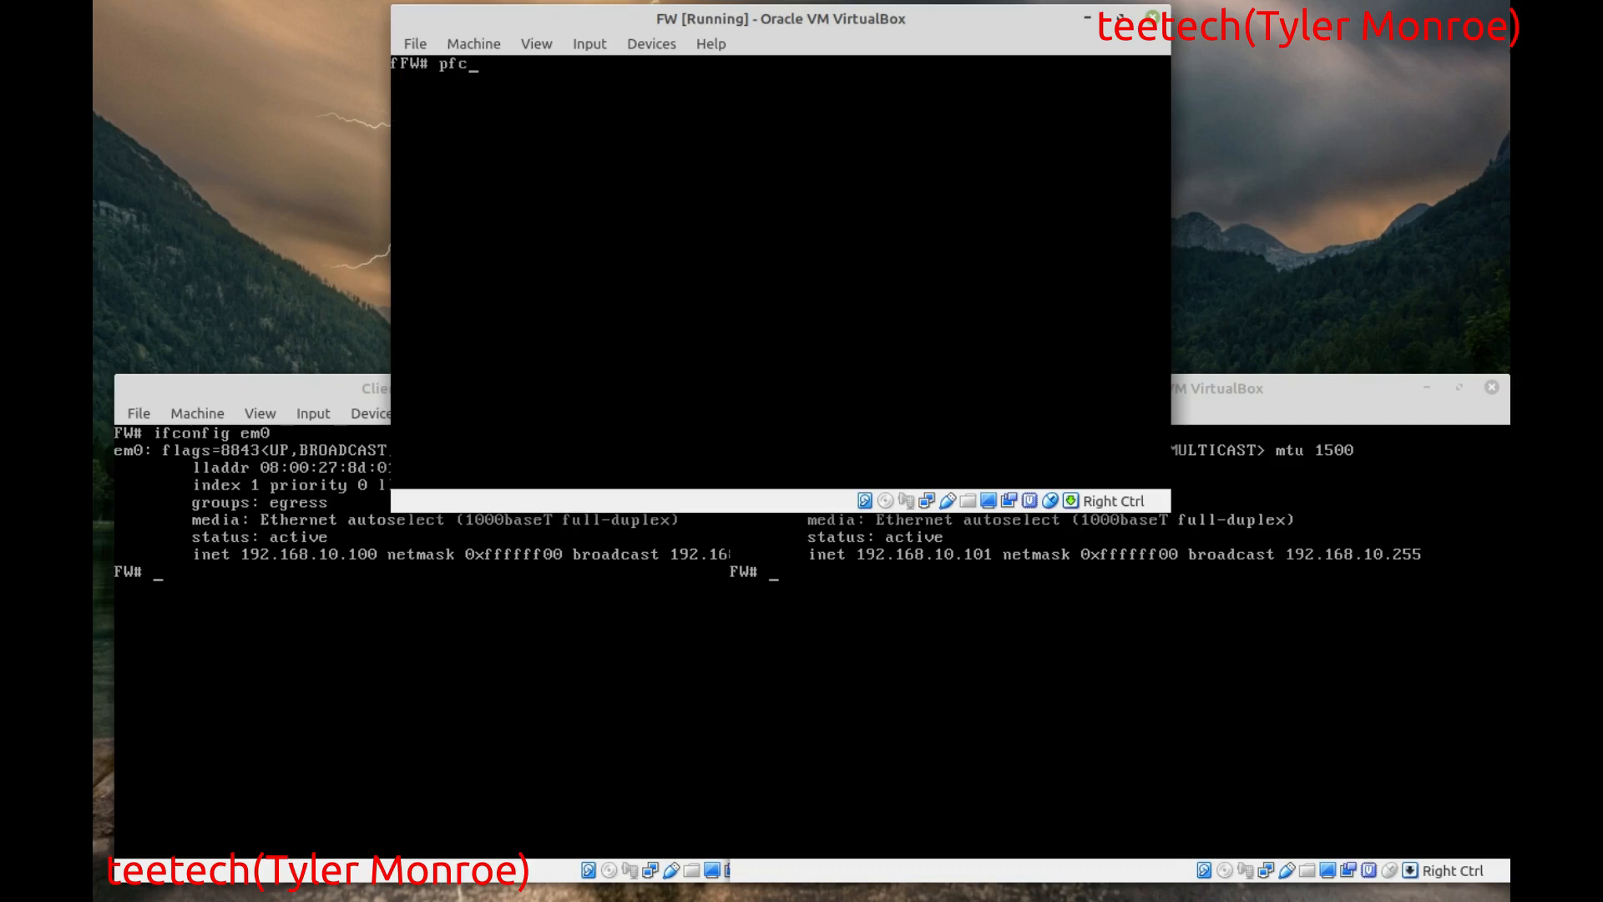
- List the firewall's queues with pfctl -sq and discard a partial command
{"action": "type", "text": "tl -sq"}
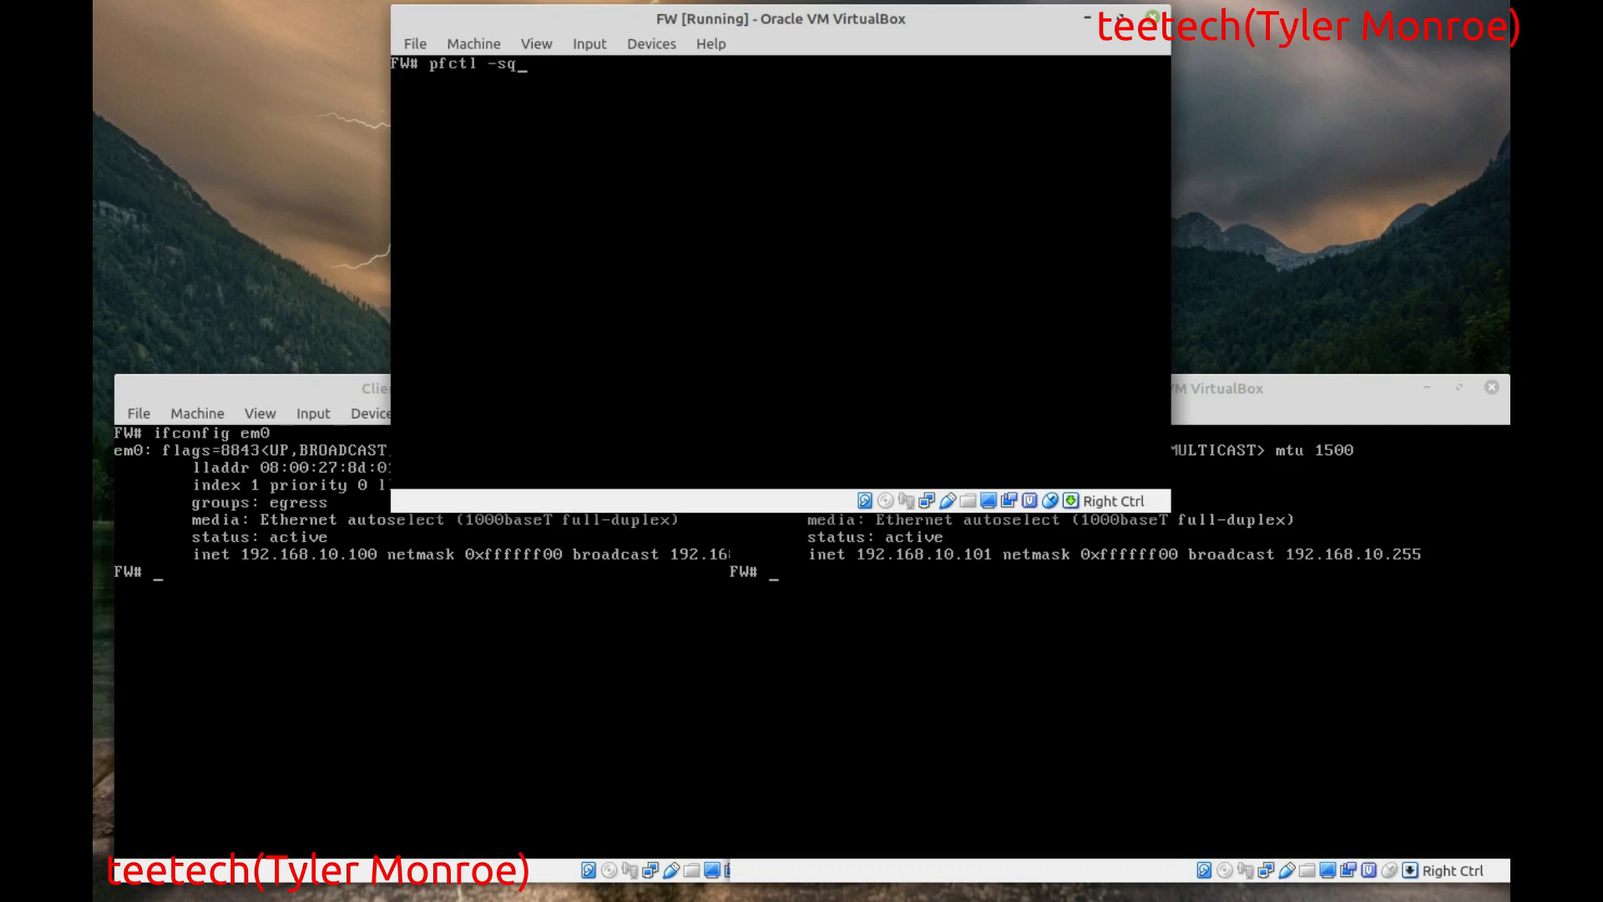
{"action": "key", "text": "Return"}
{"action": "type", "text": "pfc"}
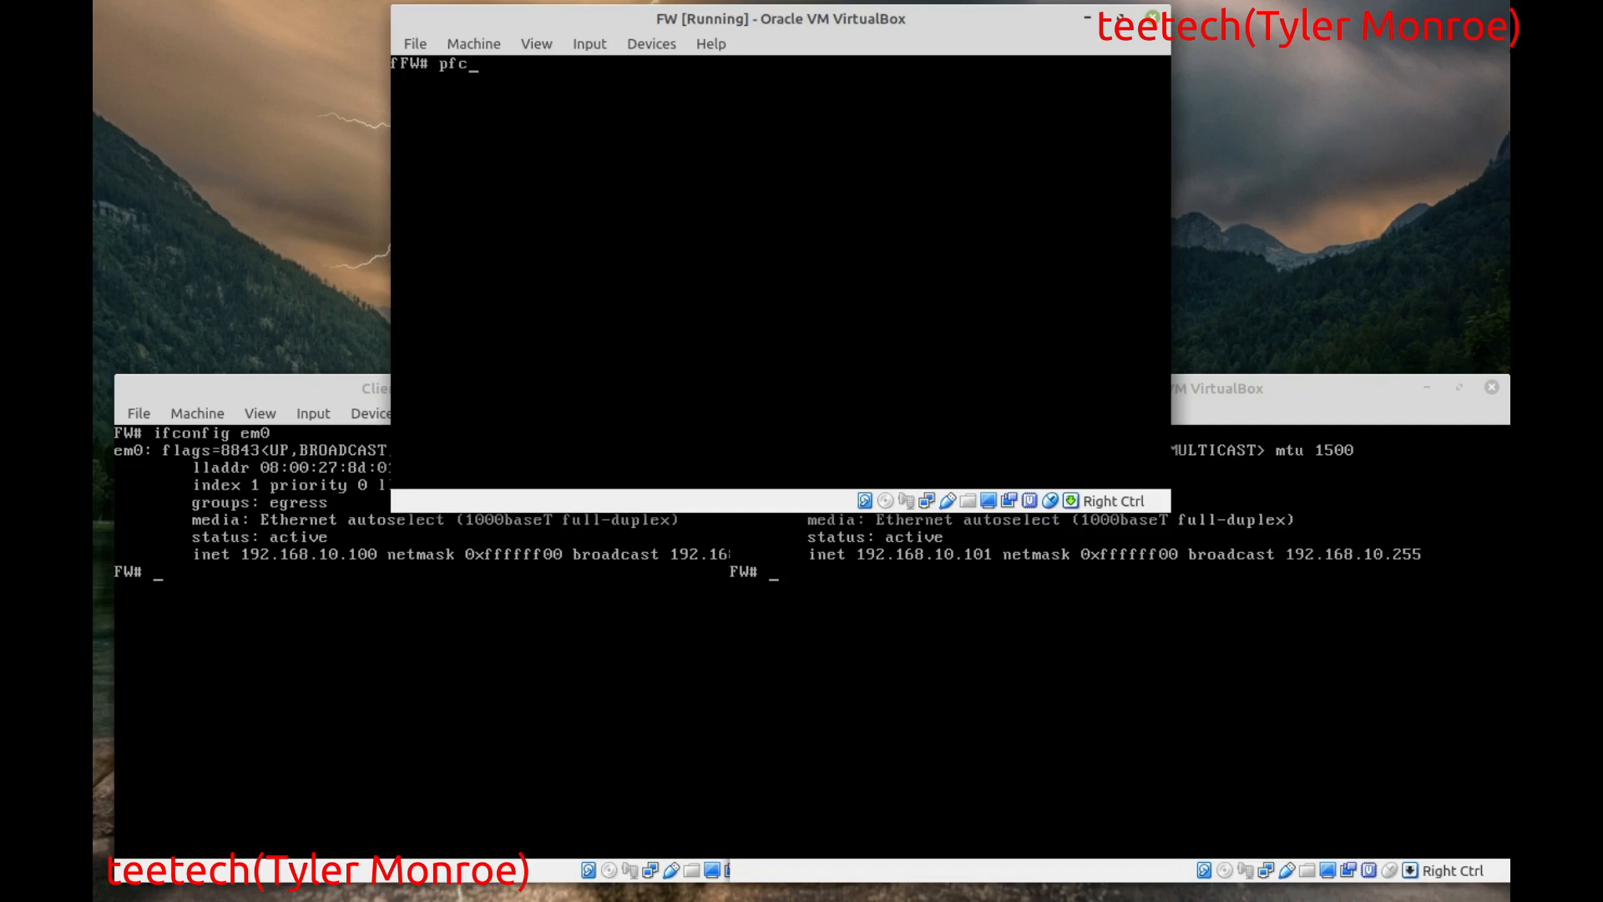
{"action": "key", "text": "Return"}
{"action": "type", "text": "sy"}
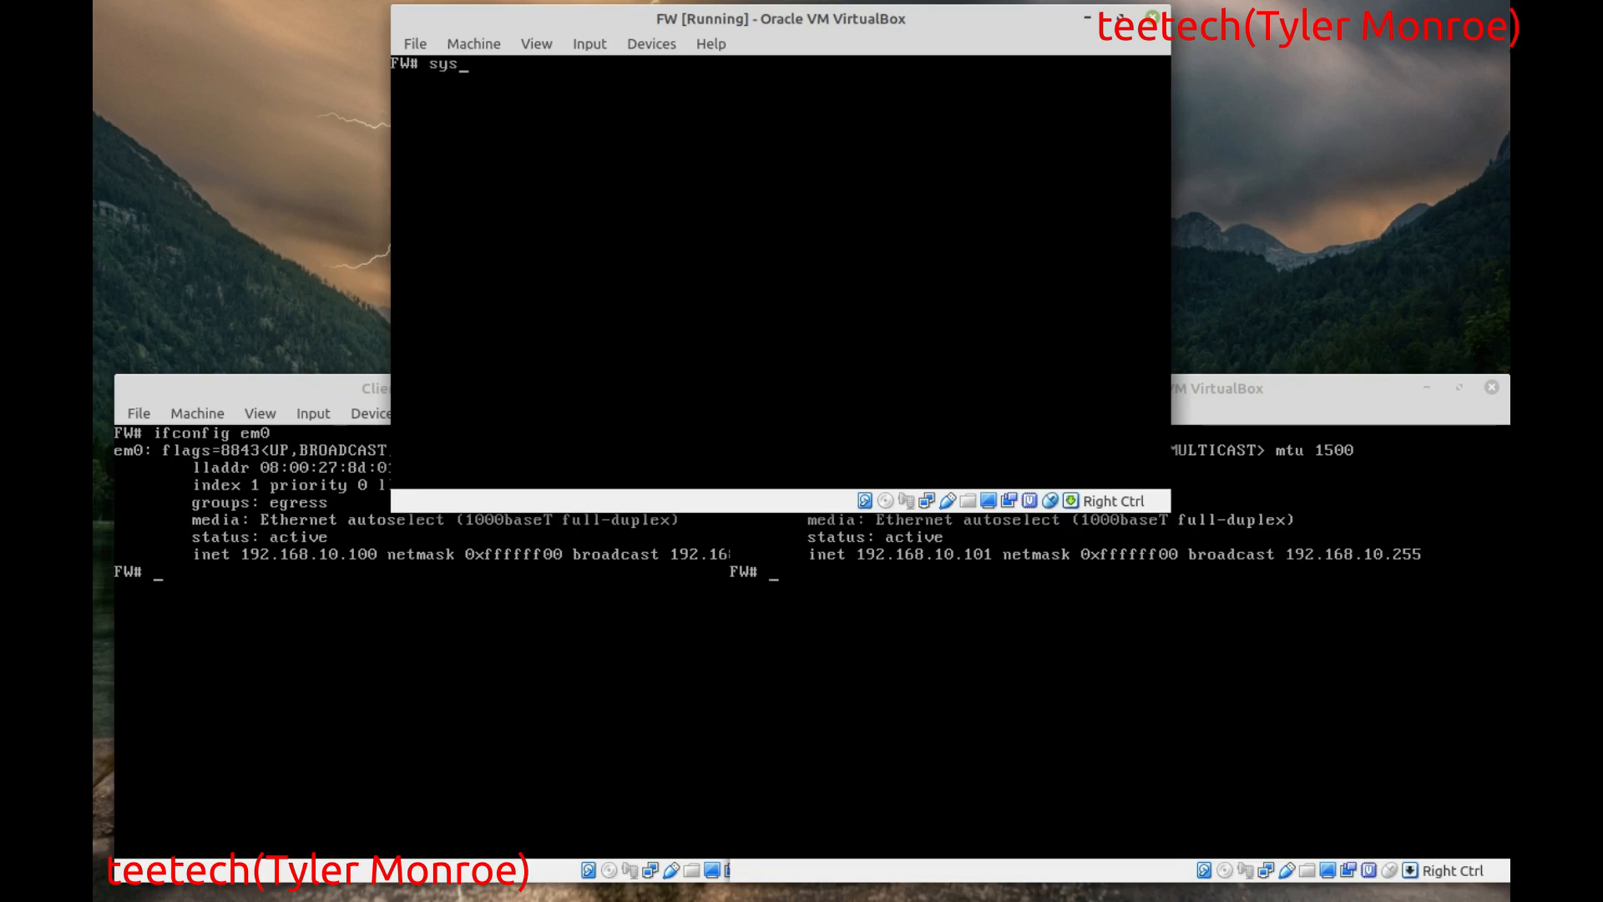
- Run 'systat queue' on the firewall to monitor full_bw, cl1, cl2 and def live
{"action": "type", "text": "st"}
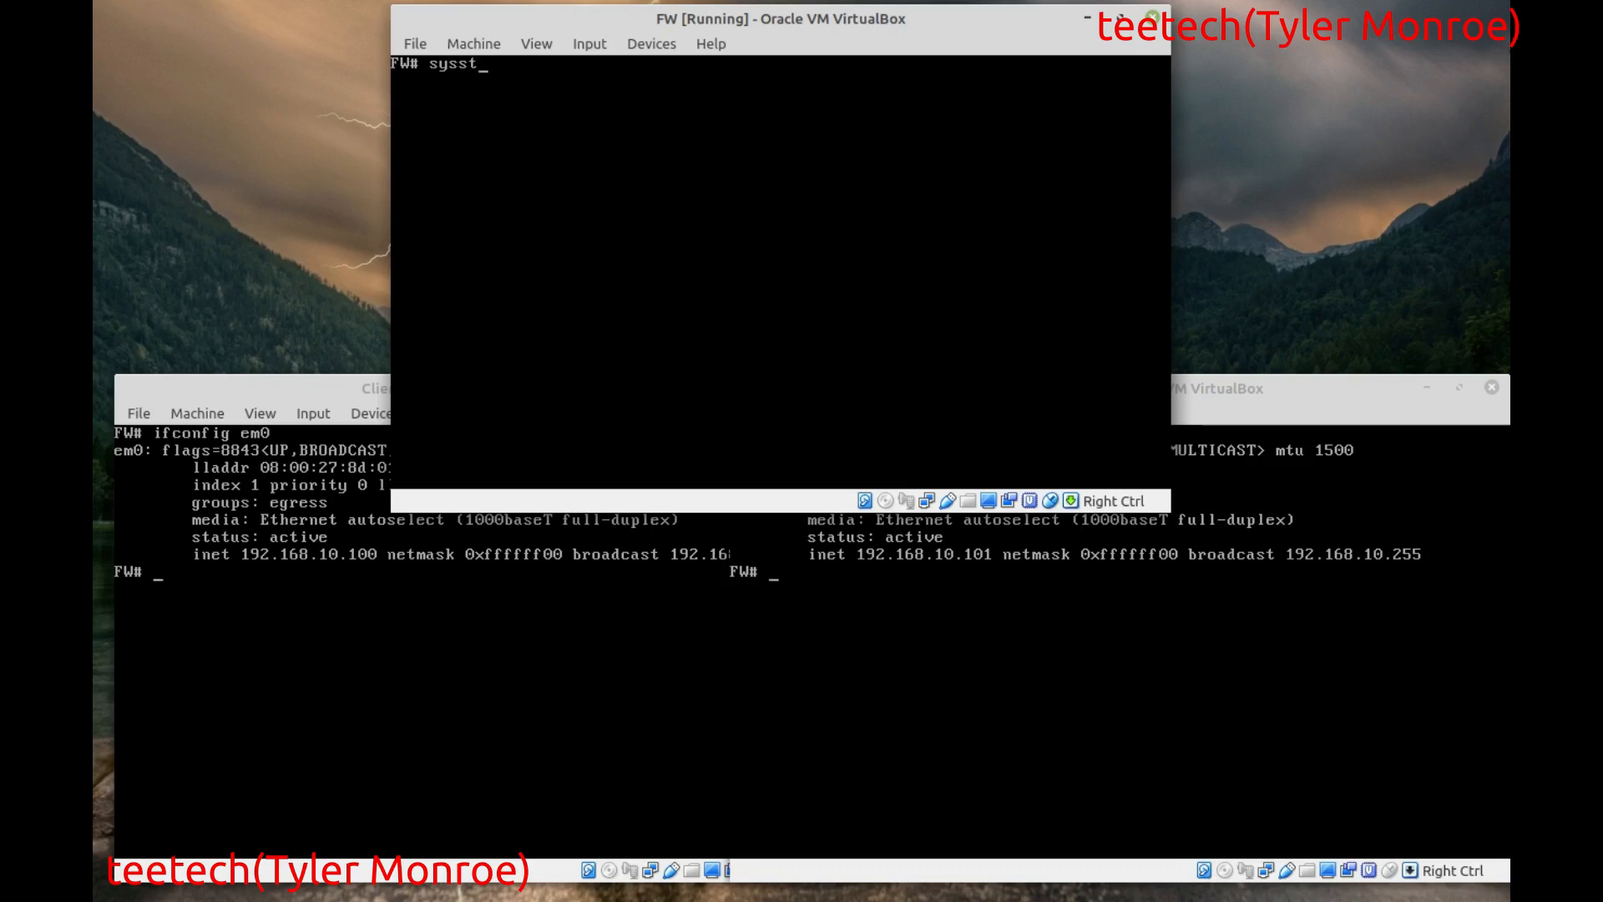
{"action": "type", "text": "at"}
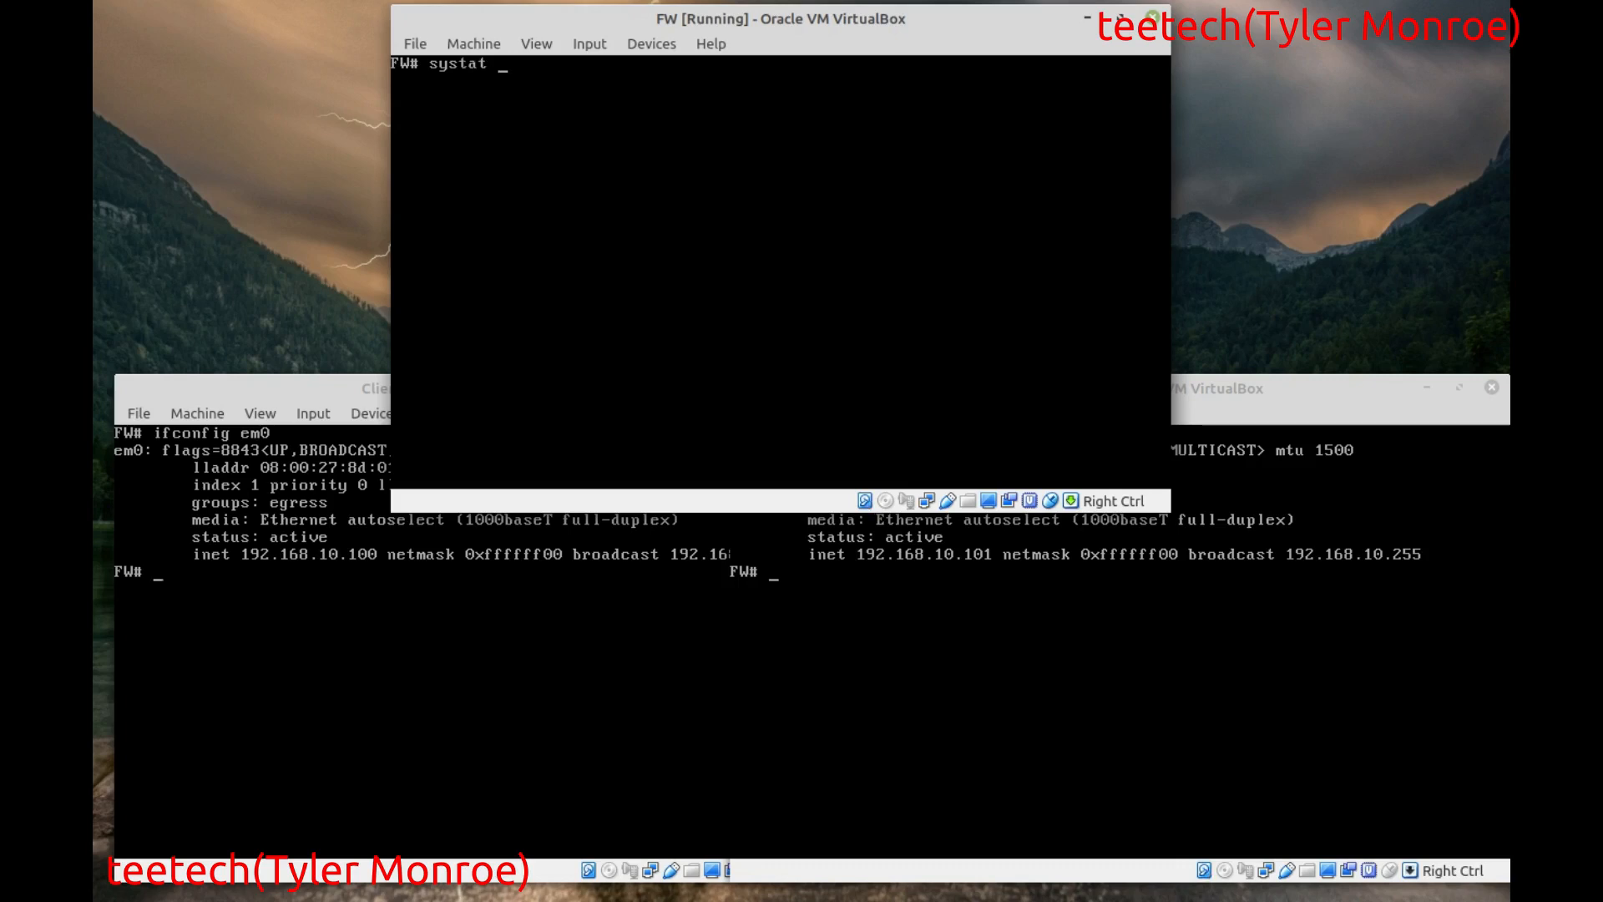
{"action": "type", "text": "queue"}
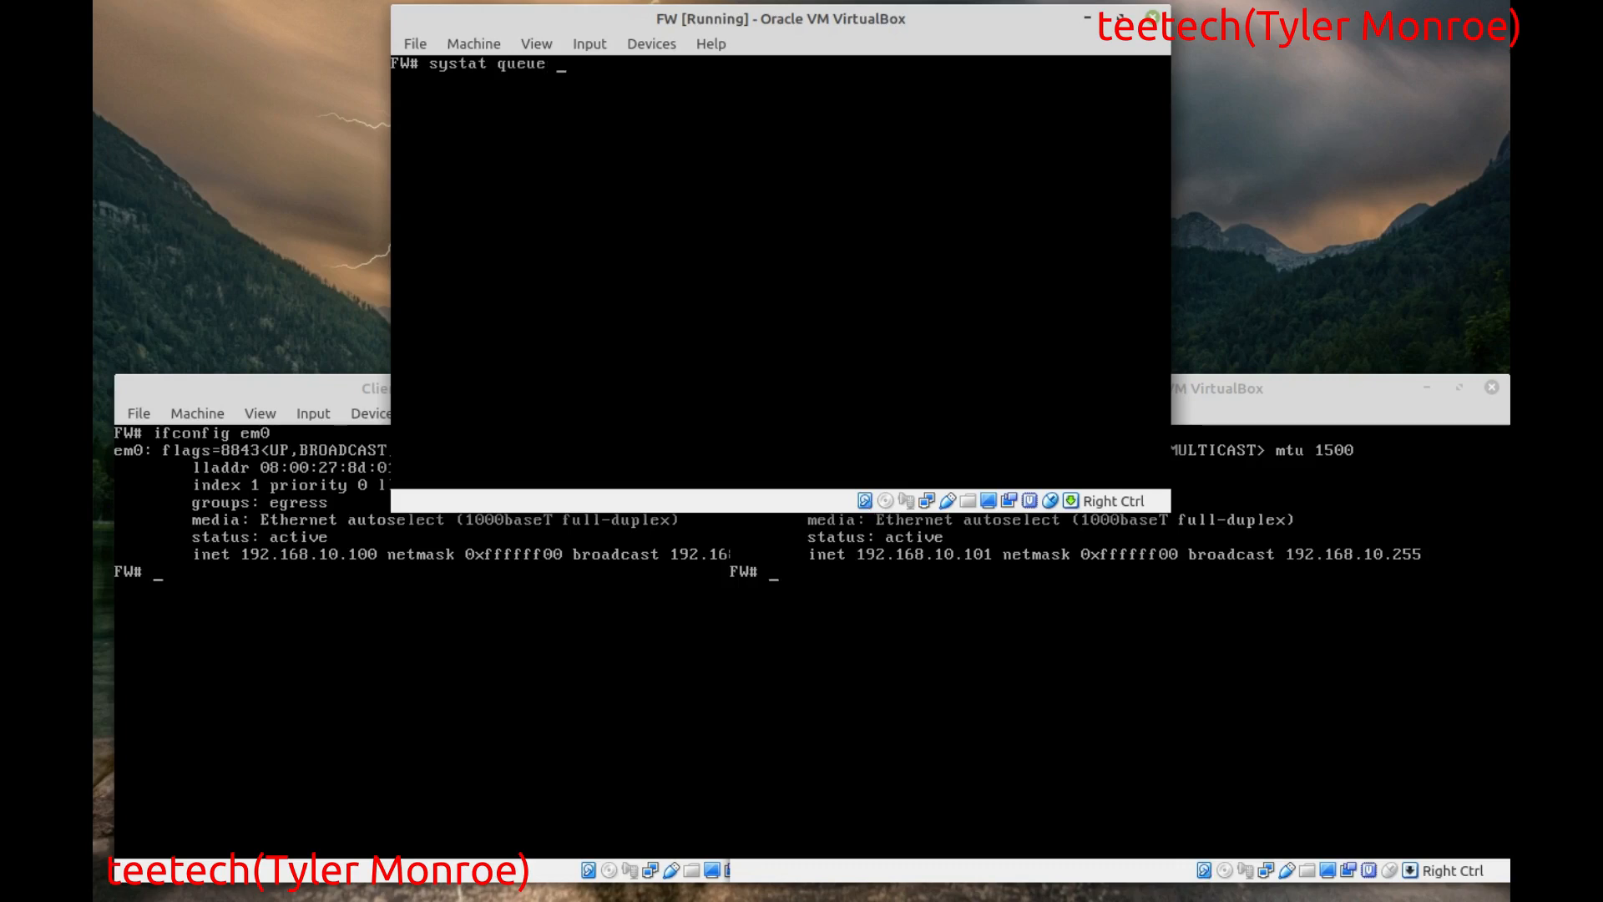
{"action": "type", "text": "Z"}
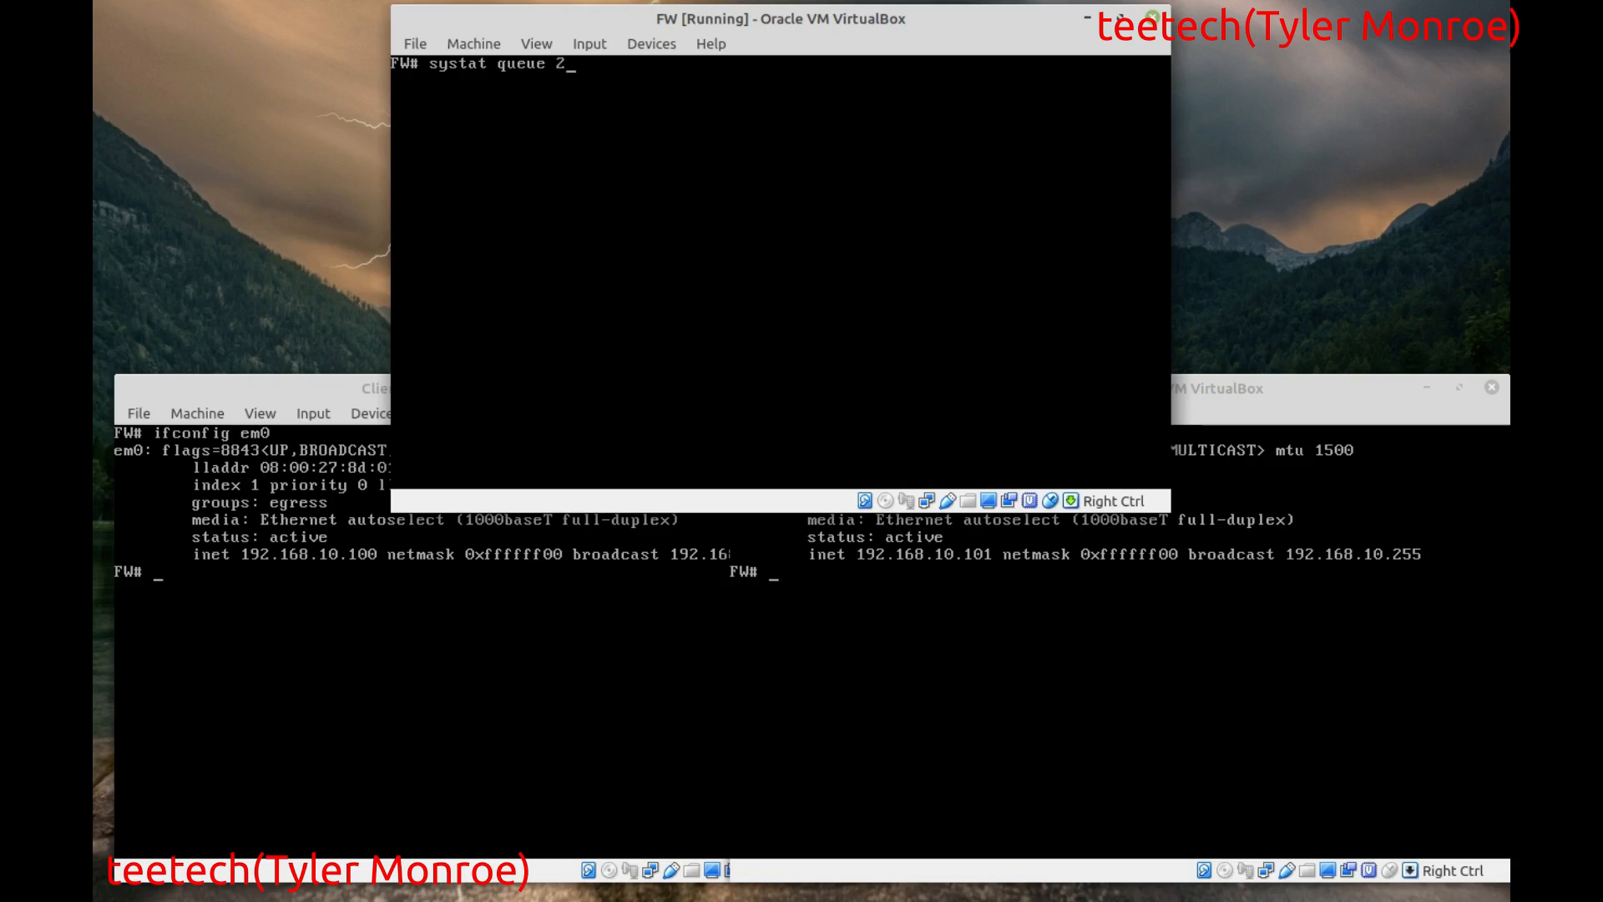
{"action": "key", "text": "Return"}
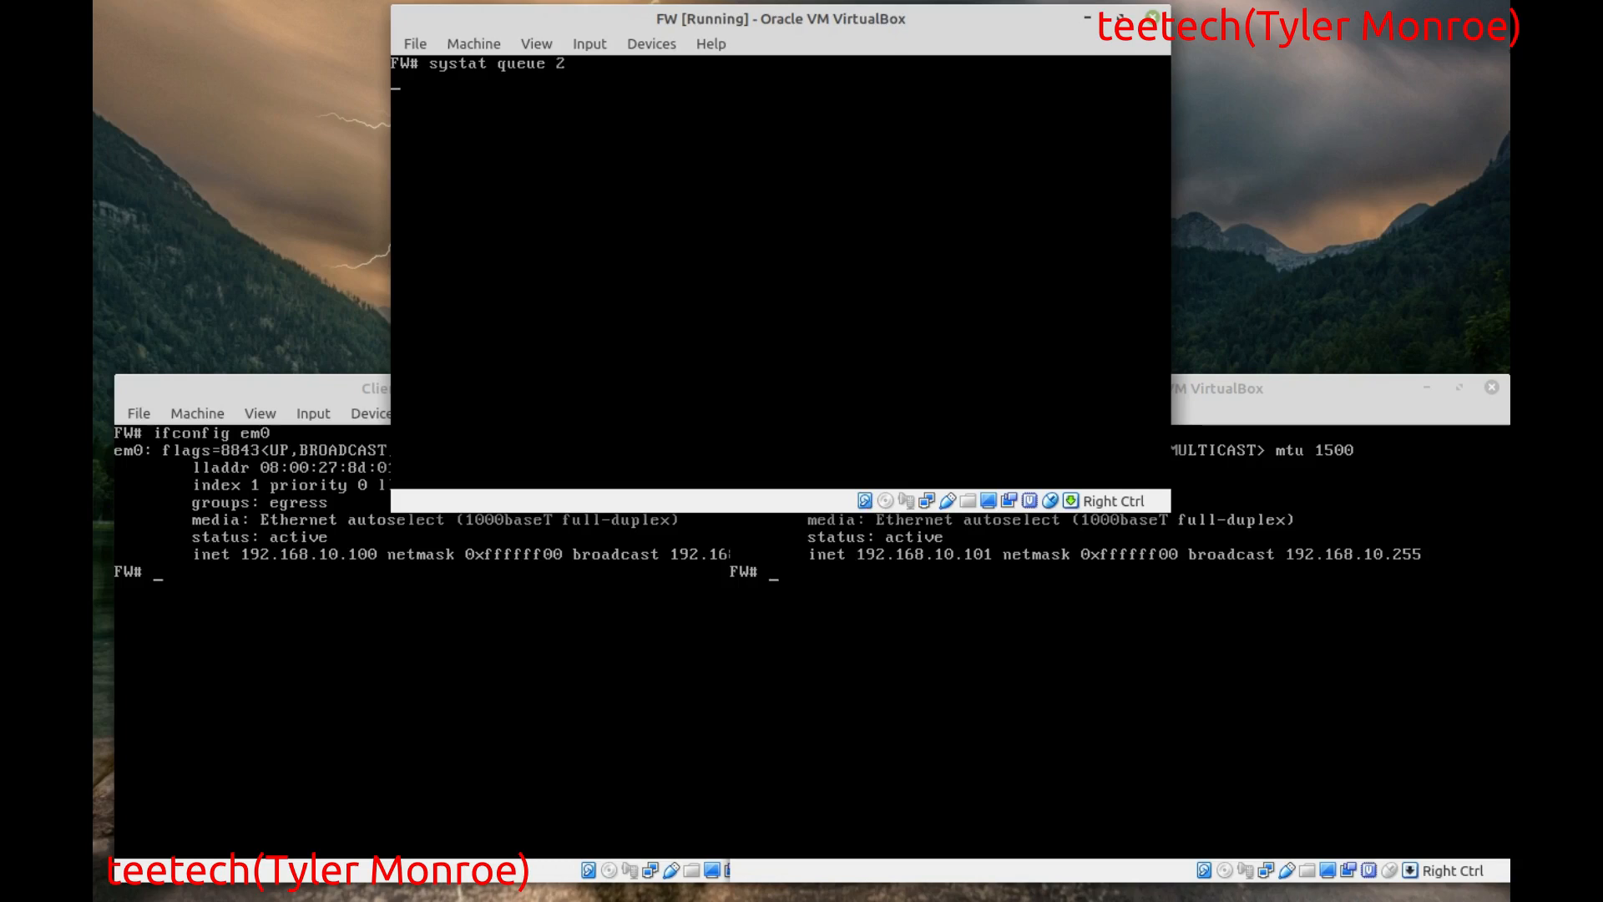
{"action": "key", "text": "Return"}
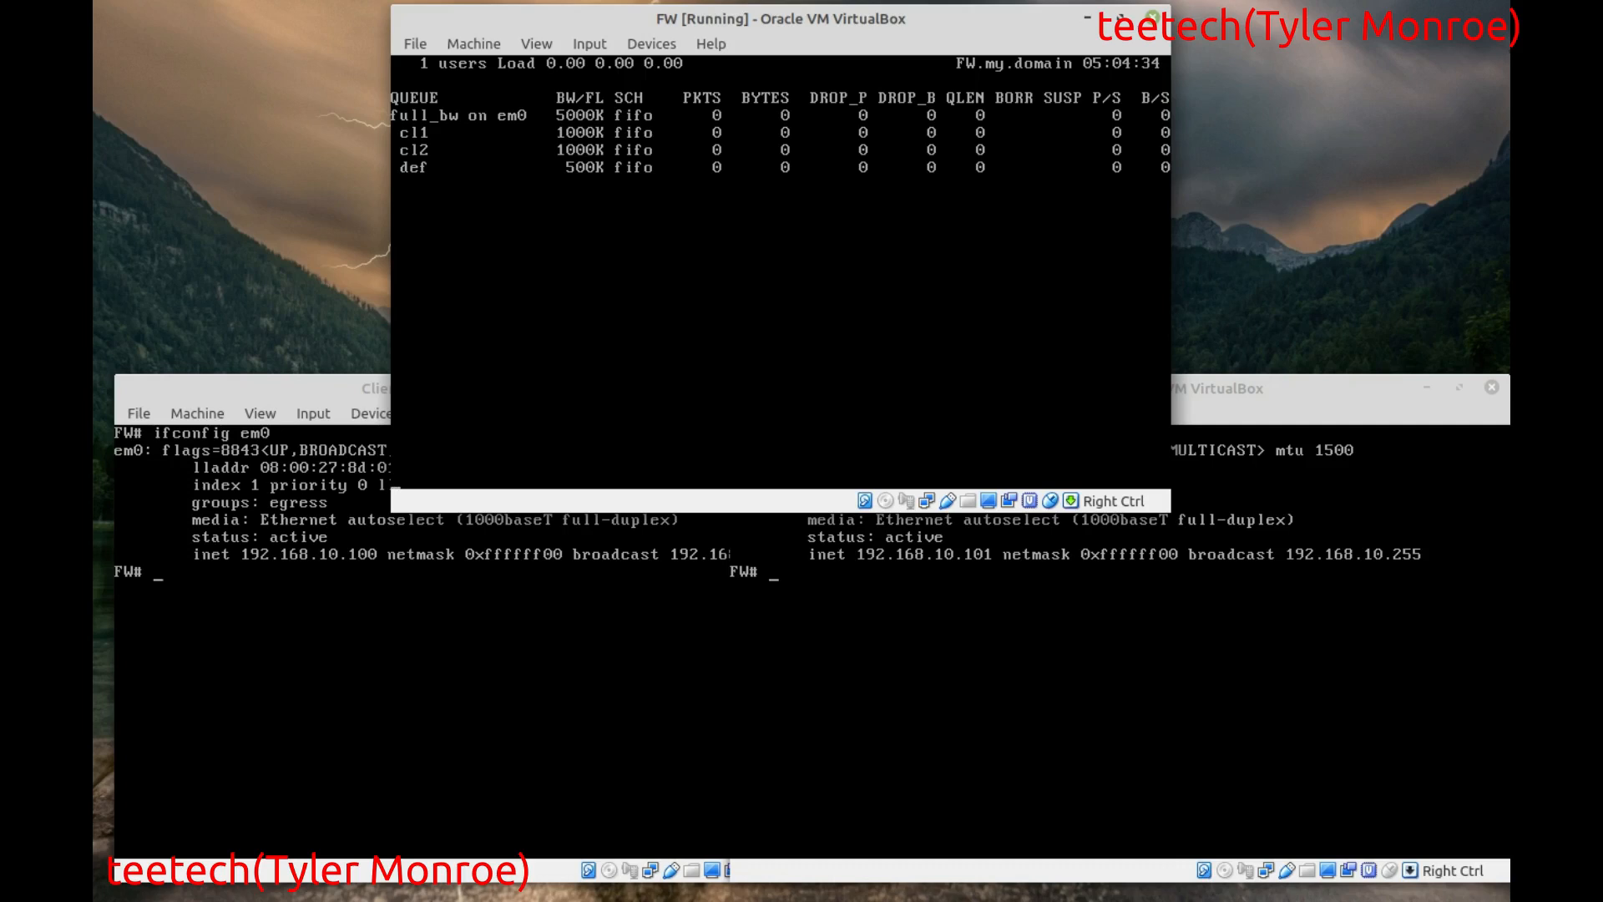
{"action": "mouse_move", "coordinate": [520, 656]}
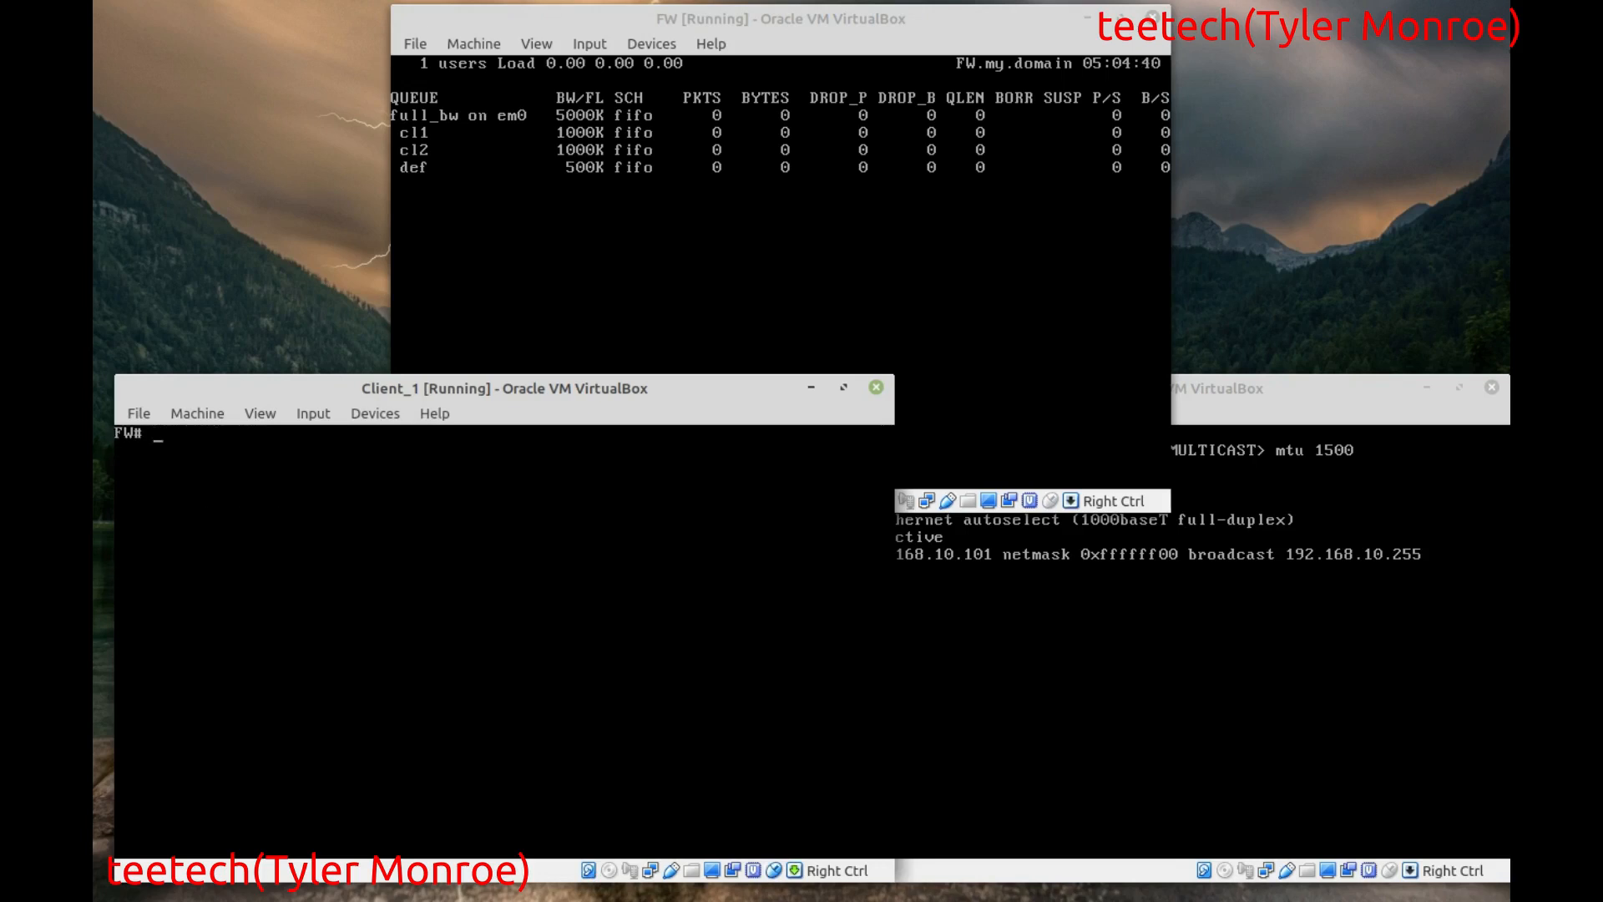
- Replace 'ifconfig em0' with 'wget --report-speed=bits ipv4.download.thinkbroadband.com/1GB.zip' in Client_1
{"action": "type", "text": "ifconfig em0"}
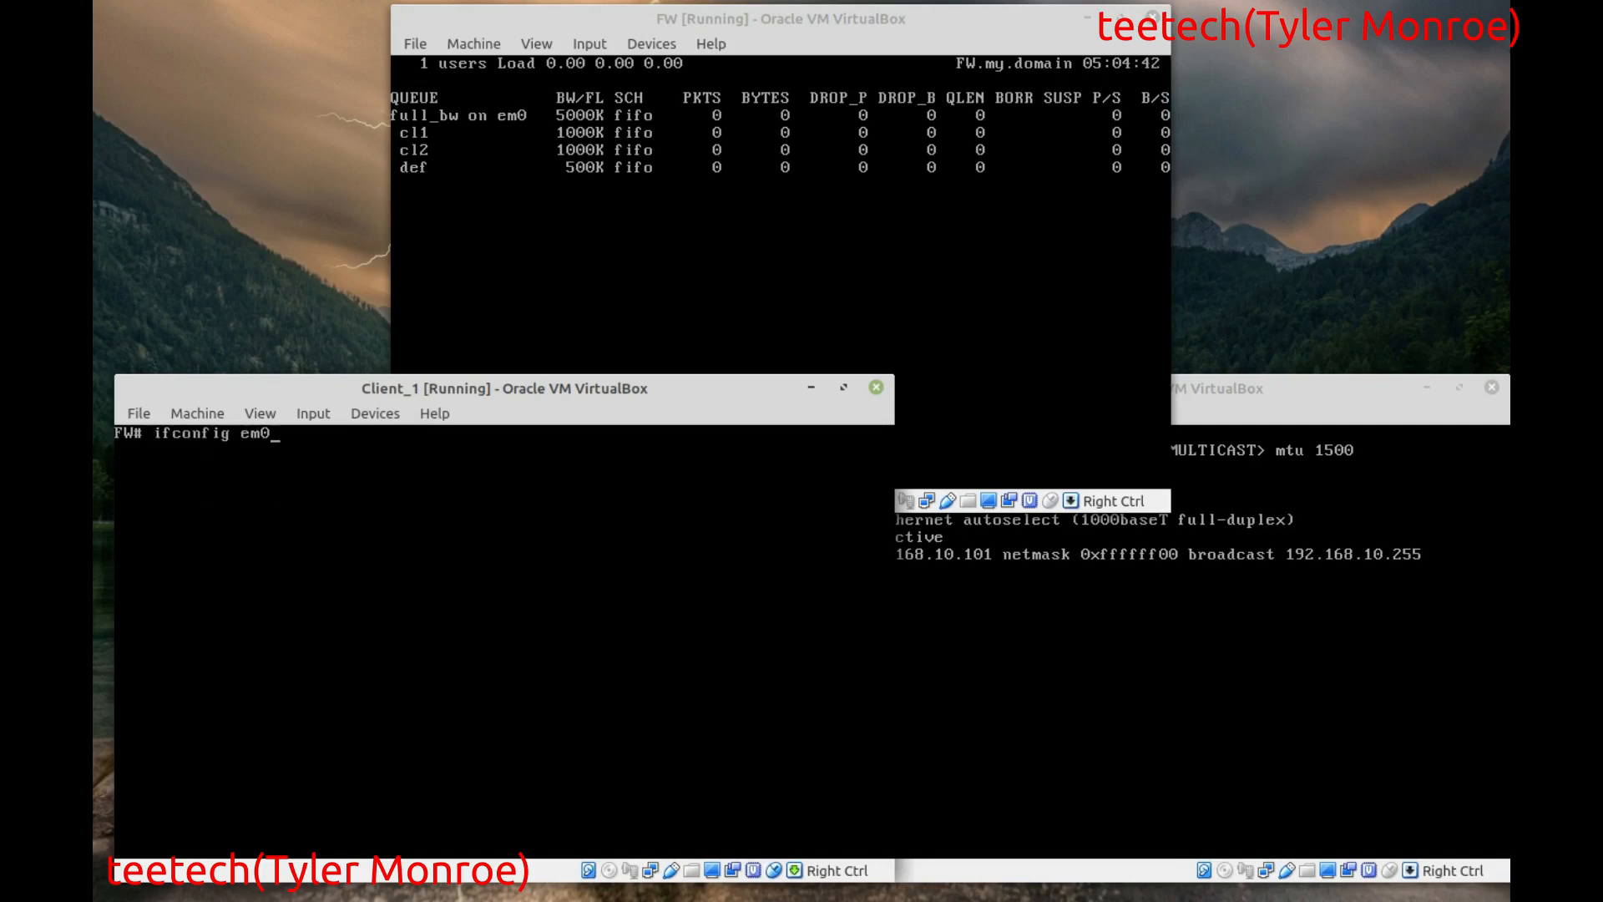
{"action": "type", "text": "wget --report-speed=bits ipv4.download.thinkbroadband.com/1GB.zip"}
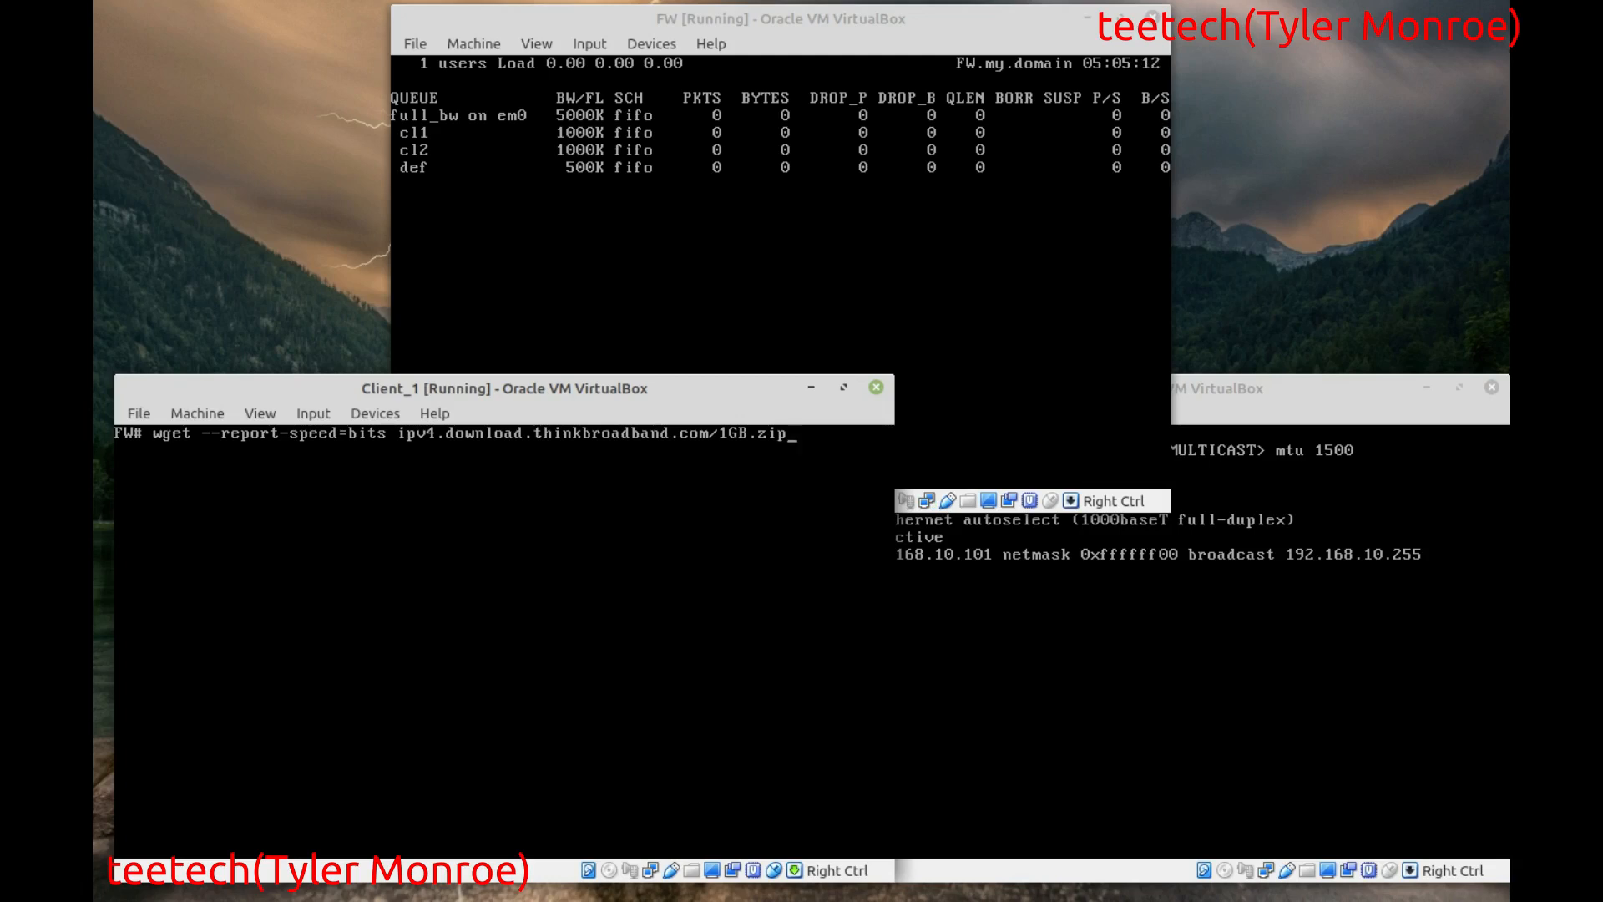
{"action": "key", "text": "Return"}
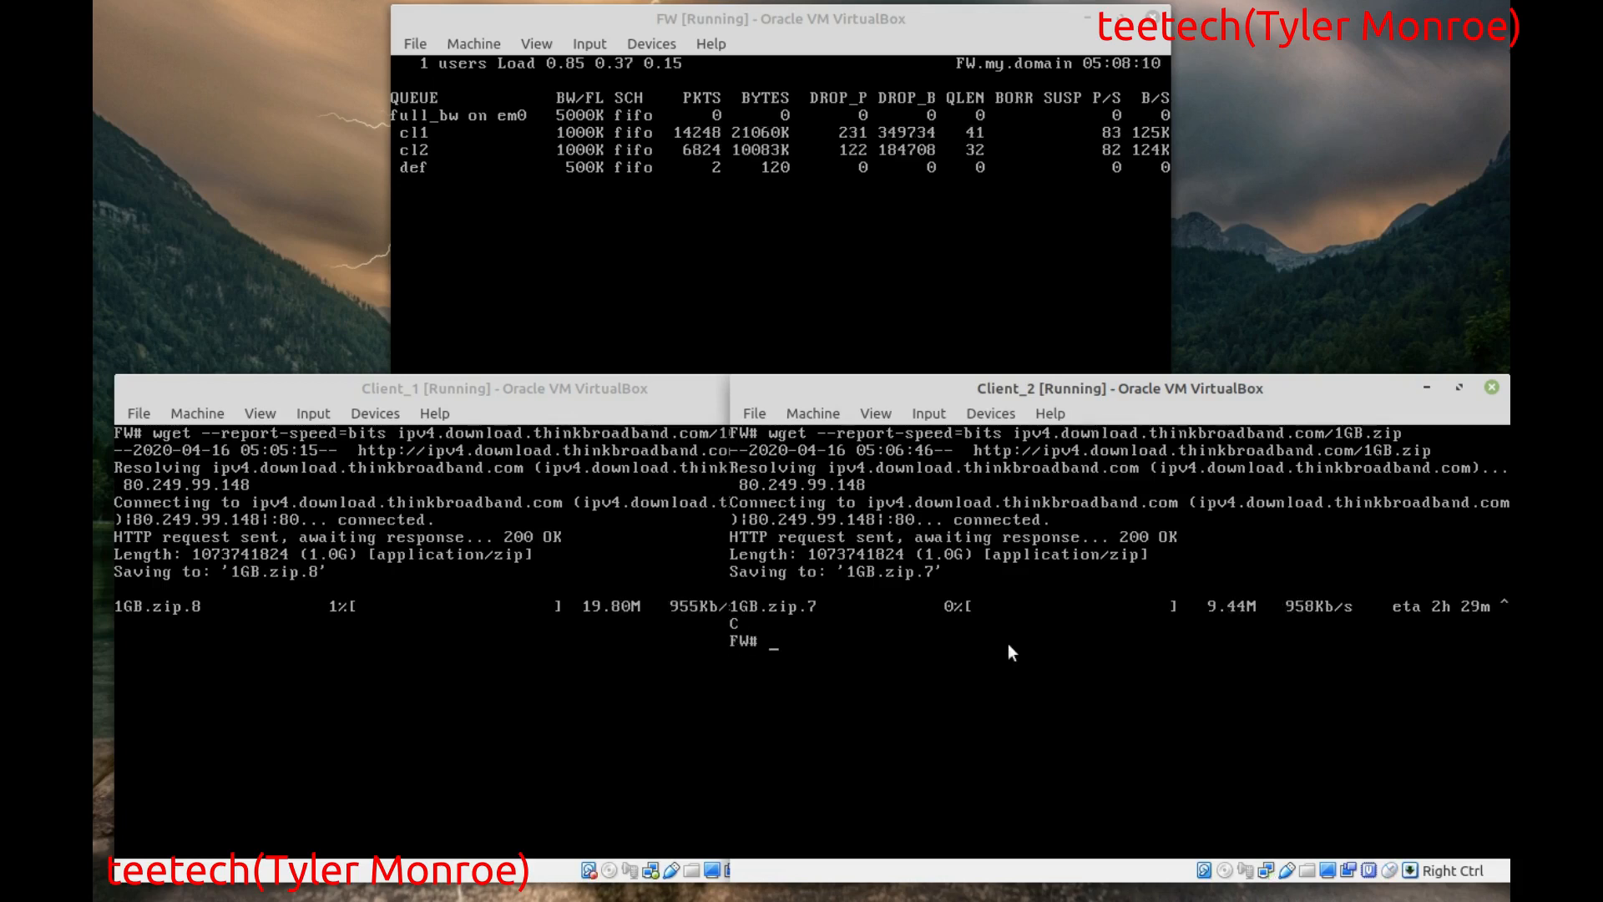
- Stop Client_1's download and begin opening /etc/pf.conf in vi on the firewall
{"action": "left_click", "coordinate": [501, 388]}
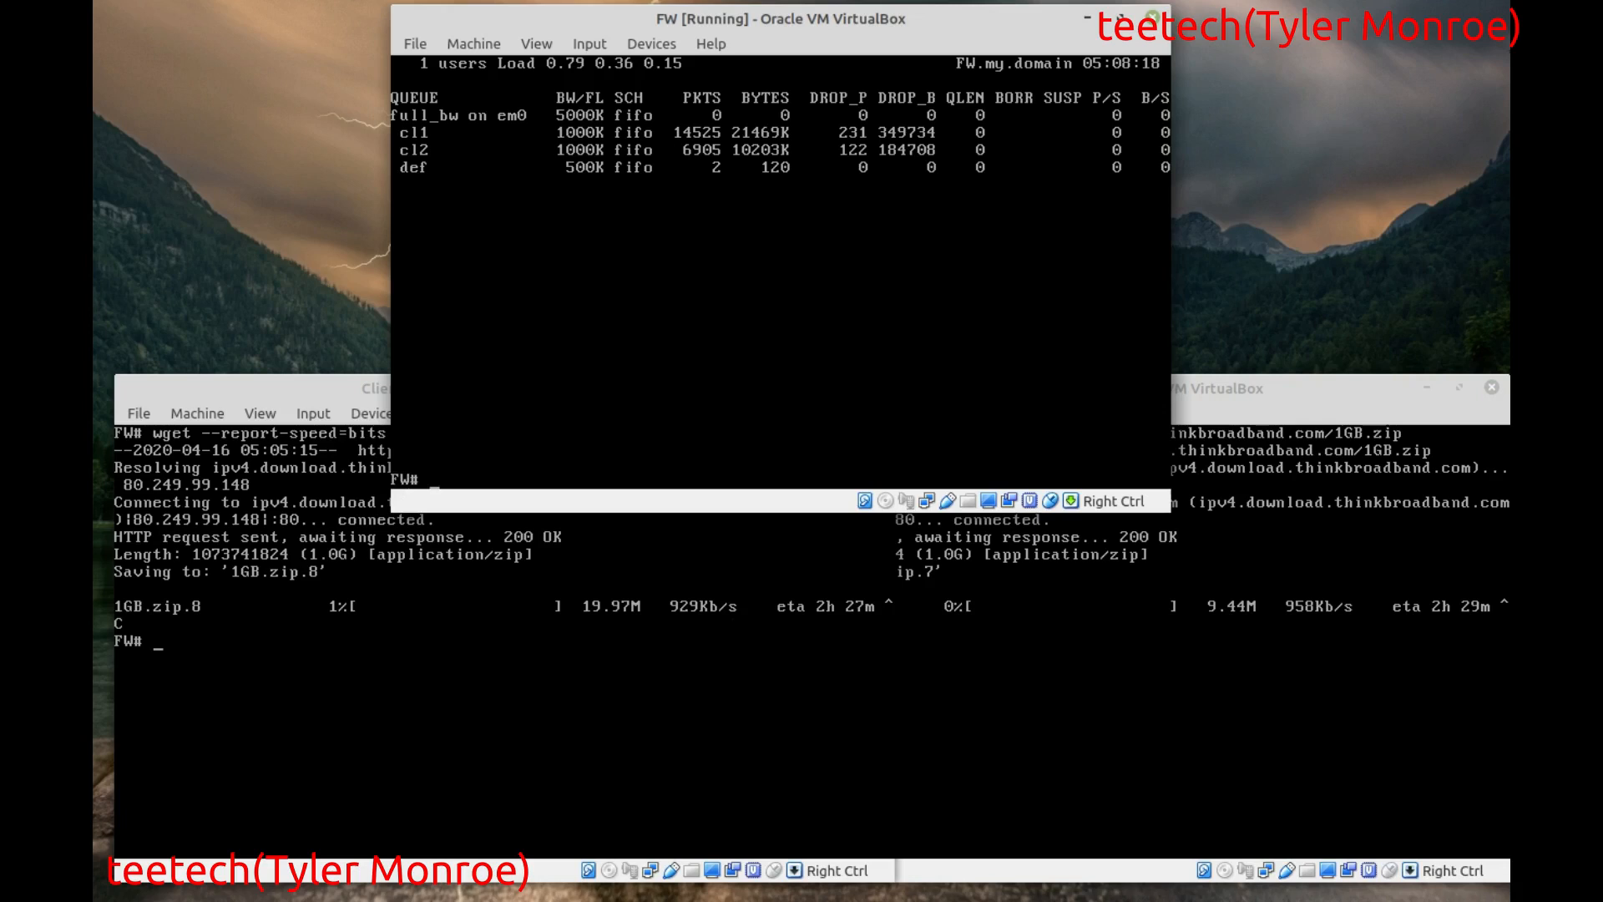
{"action": "type", "text": "vi /etc/p"}
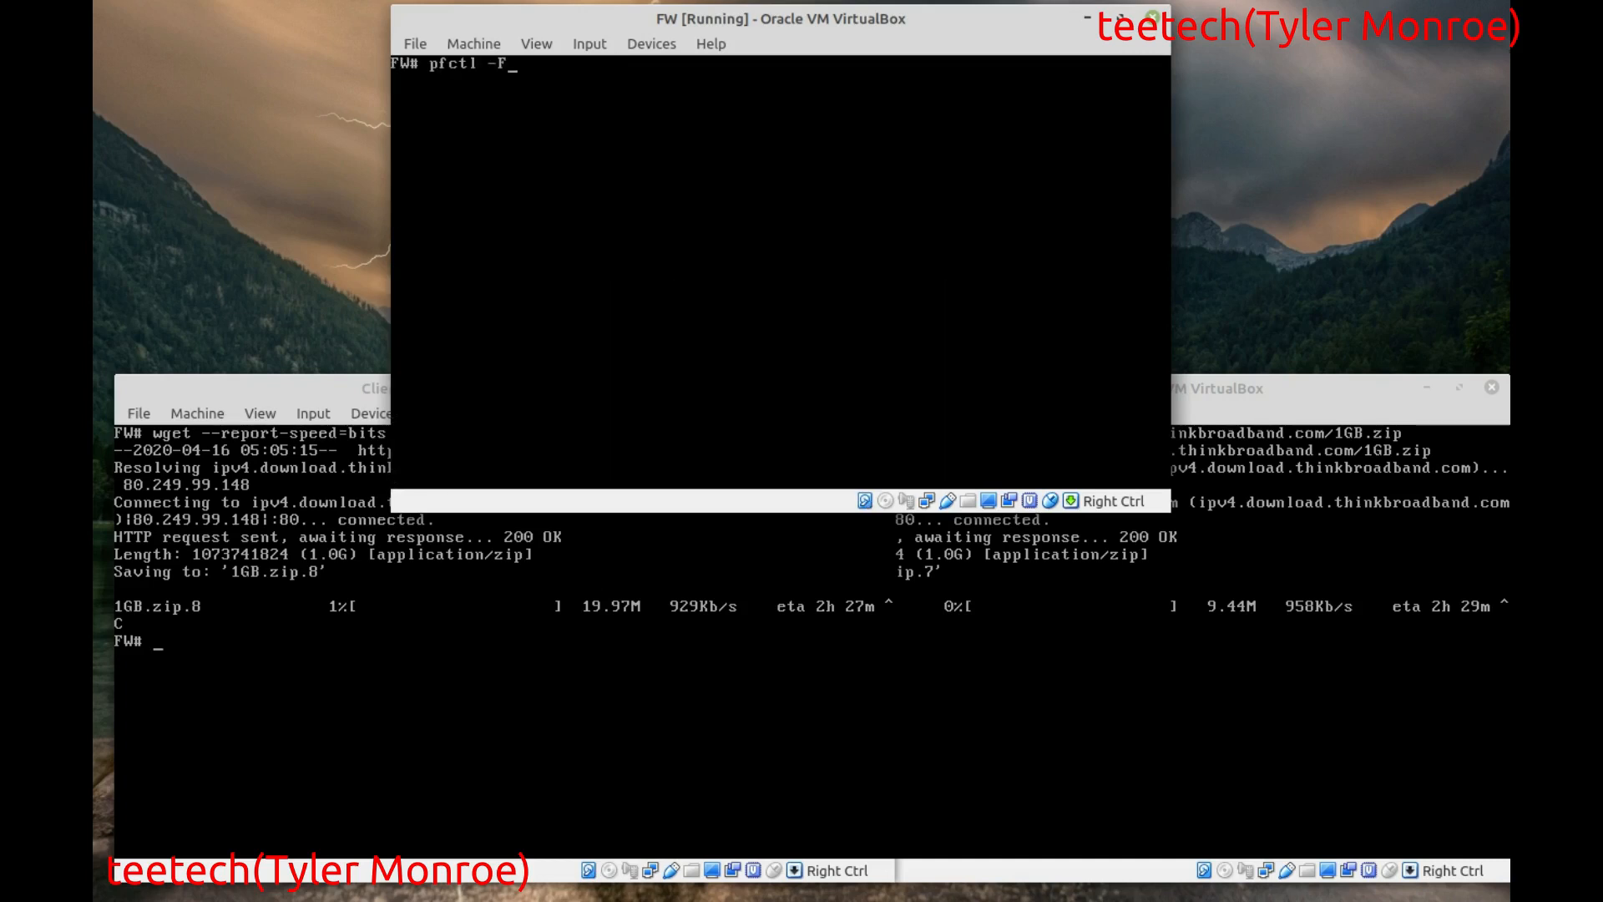
- Flush all pf rules, reload pf.conf and start typing 'systat q'
{"action": "type", "text": "all"}
{"action": "type", "text": "cle"}
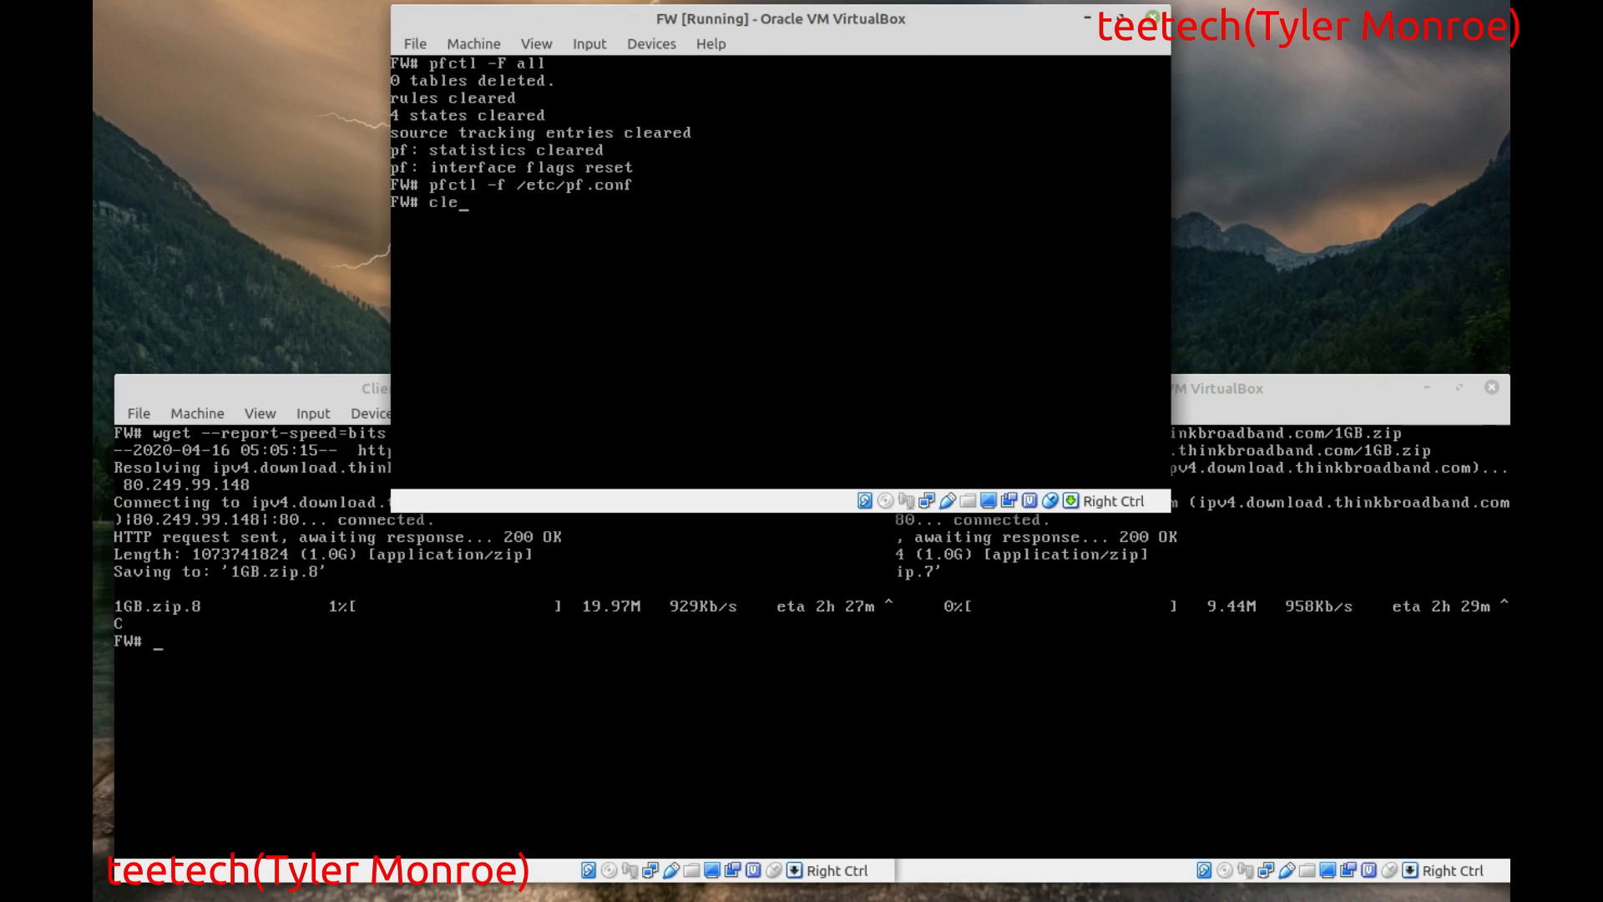
{"action": "type", "text": "pfctl -sq"}
{"action": "key", "text": "Return"}
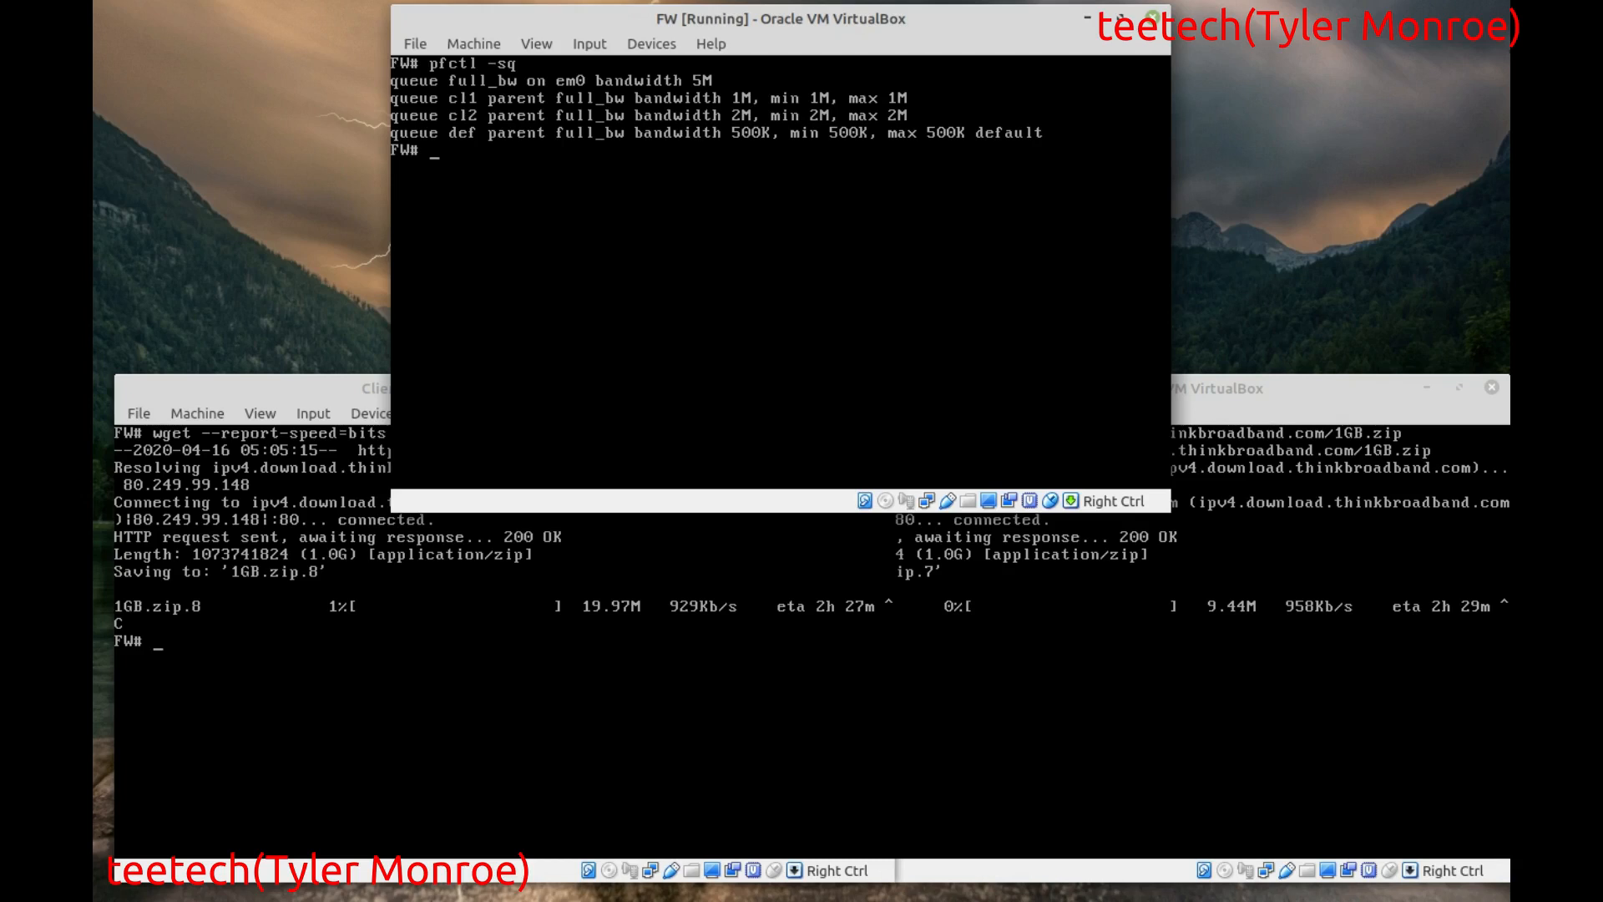
{"action": "type", "text": "systat q"}
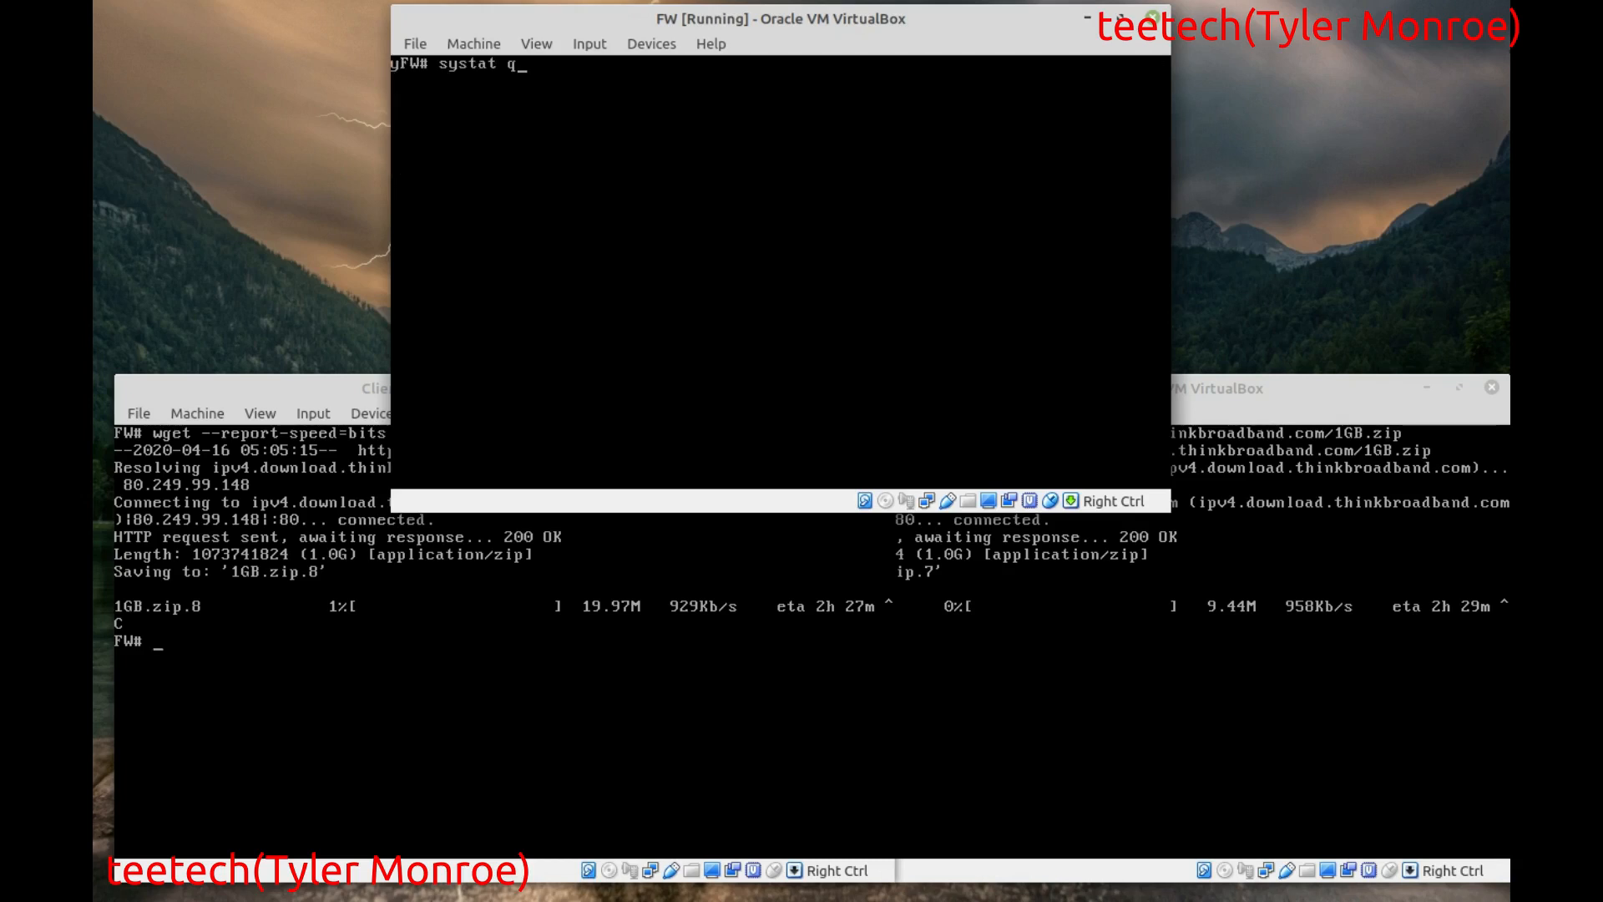
- Launch the firewall's live systat queue view to compare client download speeds
{"action": "key", "text": "Return"}
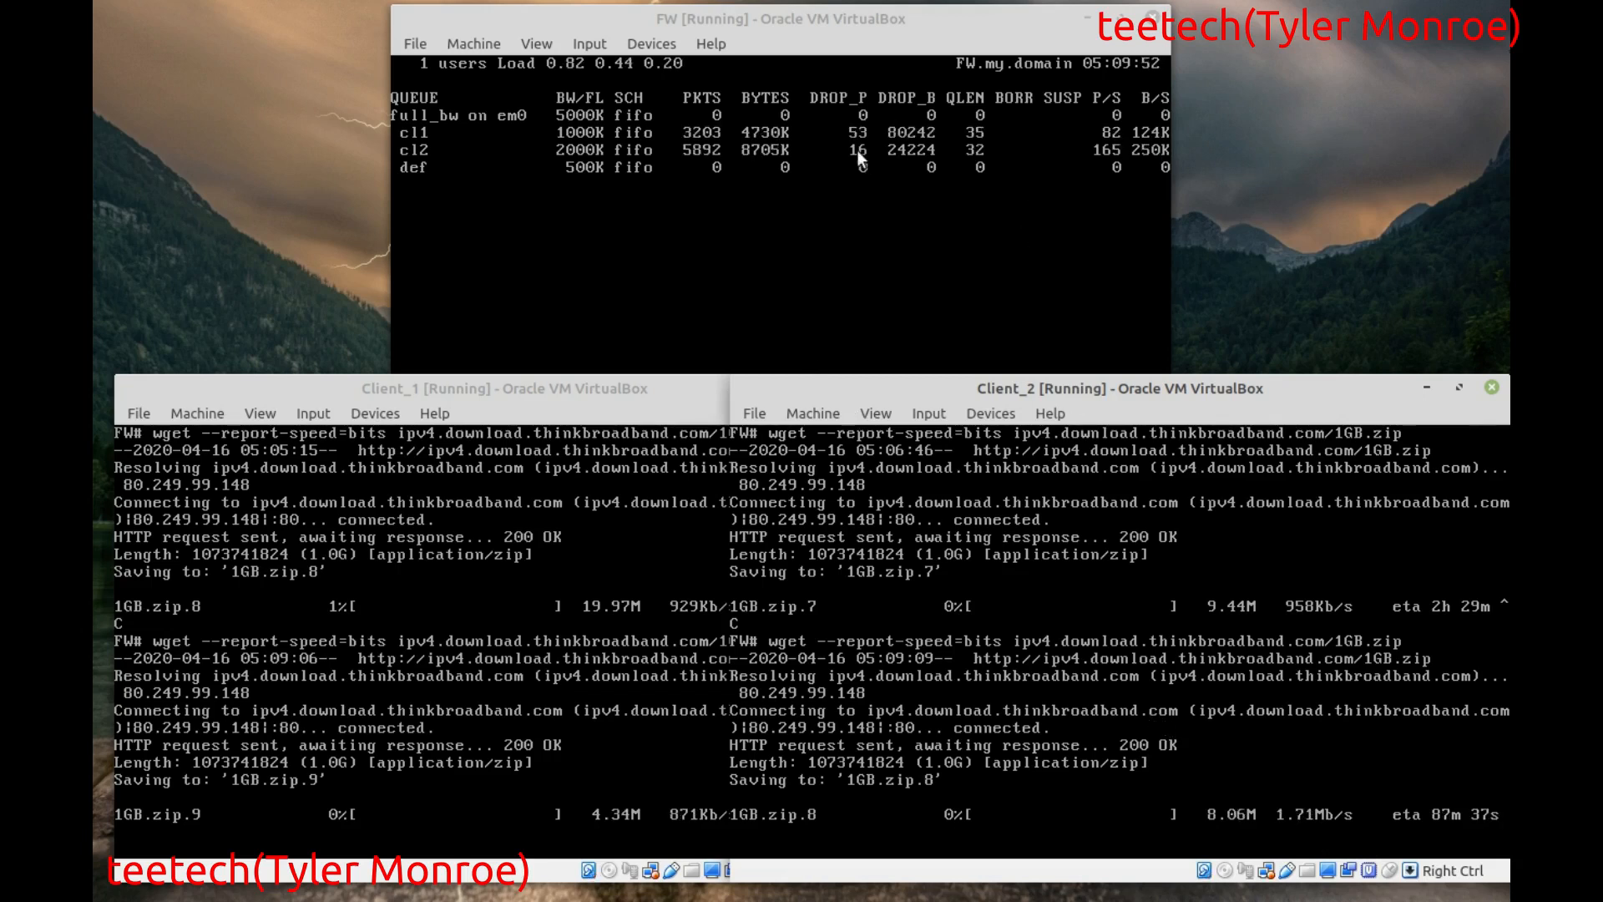
{"action": "mouse_move", "coordinate": [511, 172]}
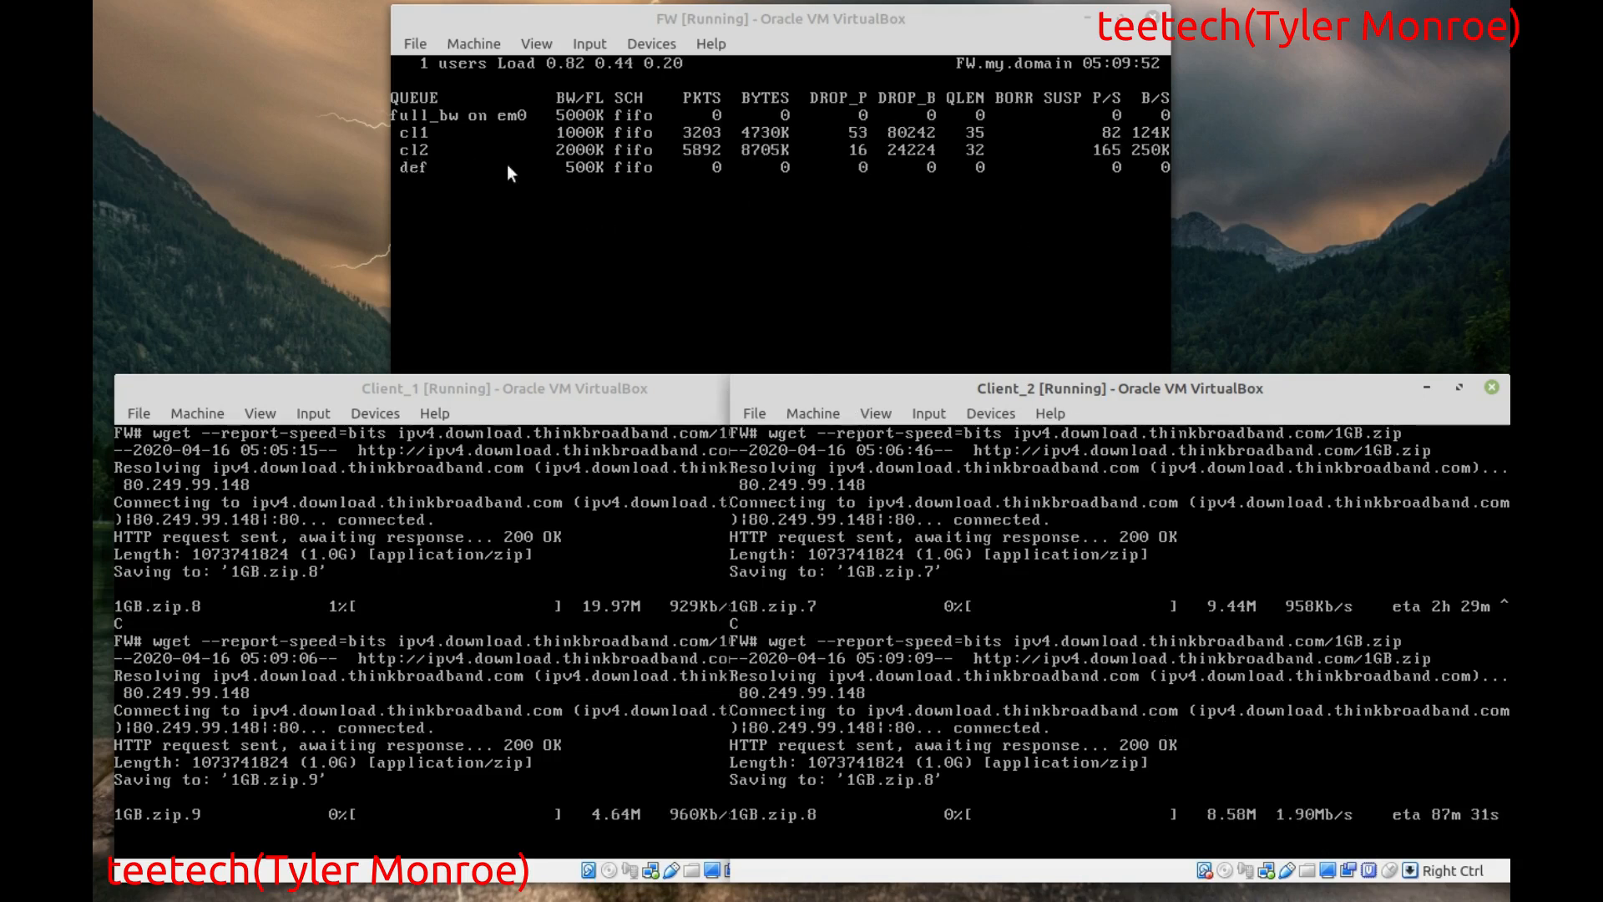
{"action": "mouse_move", "coordinate": [1076, 153]}
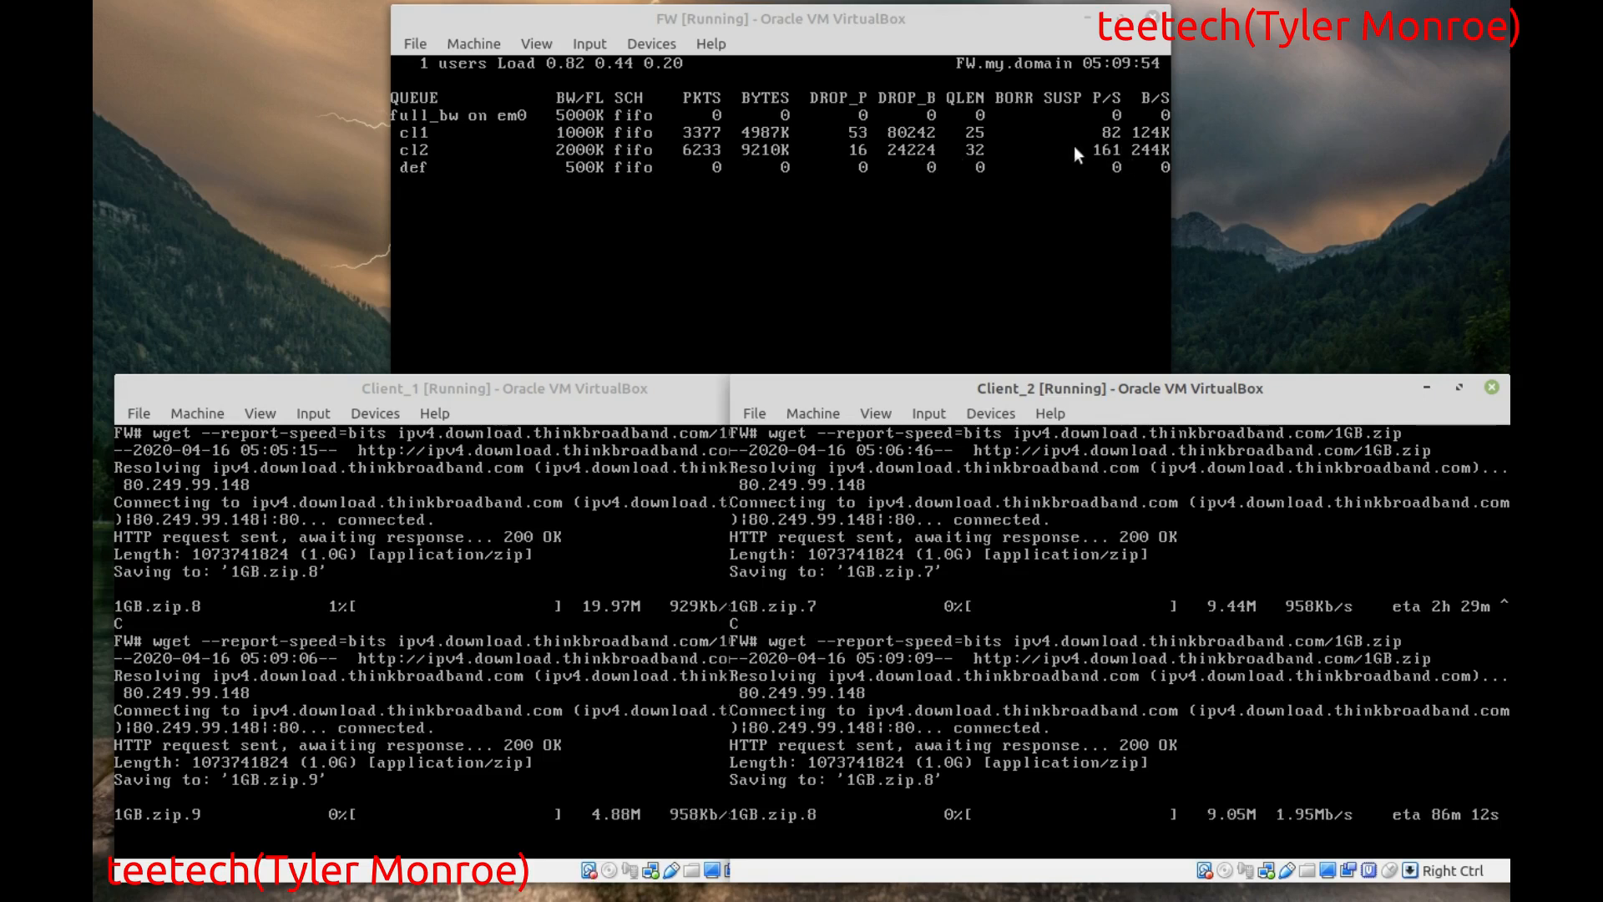
{"action": "mouse_move", "coordinate": [1021, 223]}
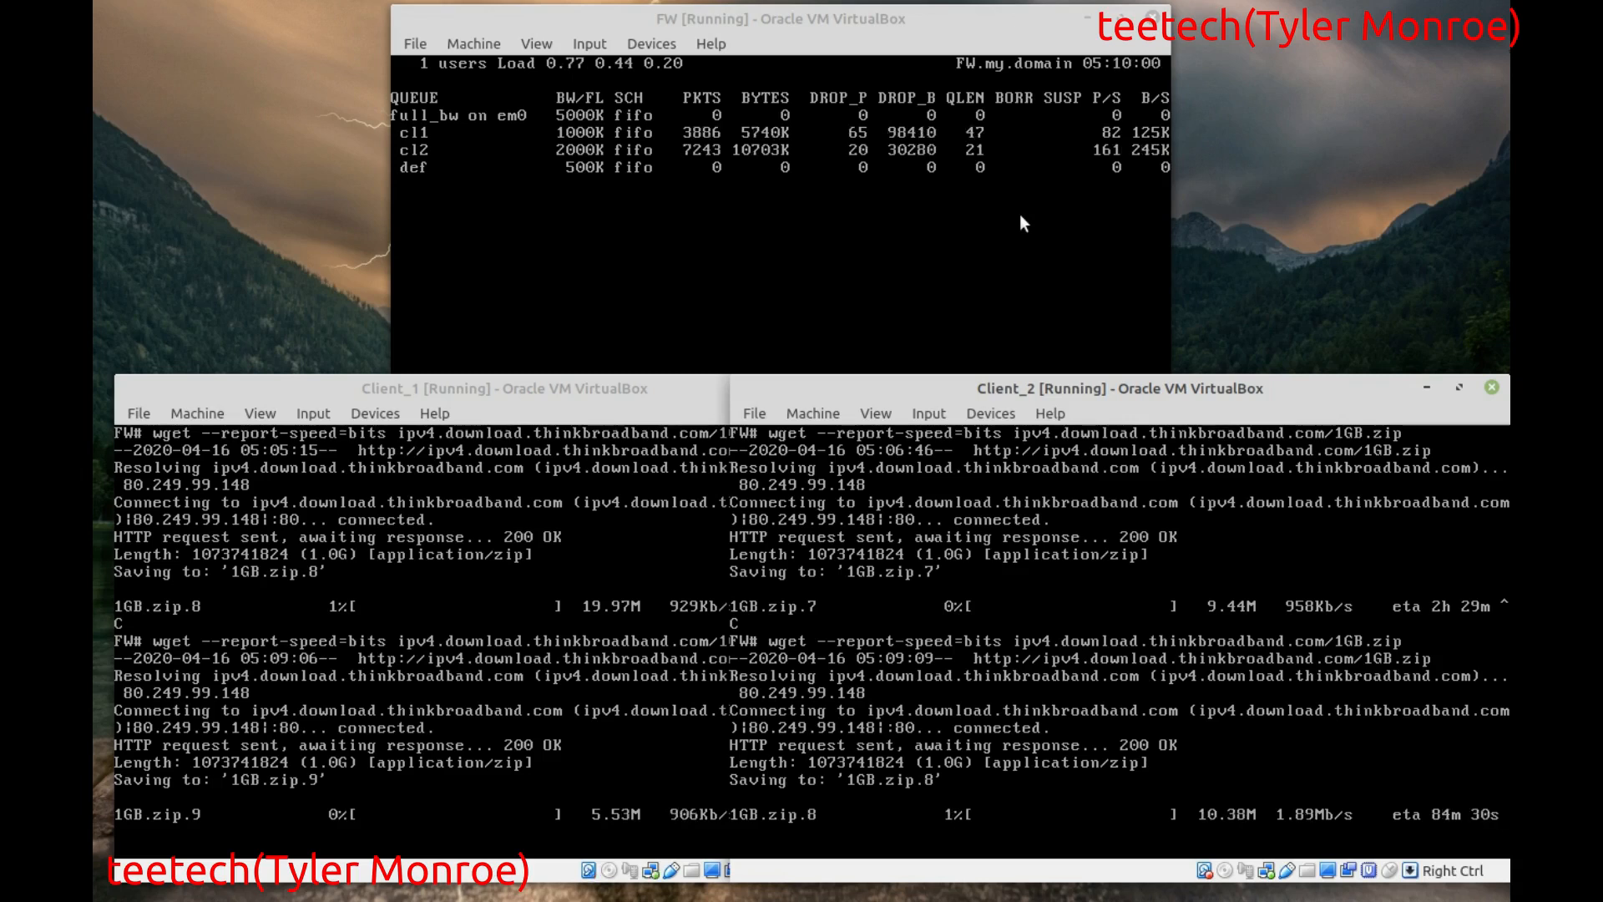
{"action": "mouse_move", "coordinate": [800, 265]}
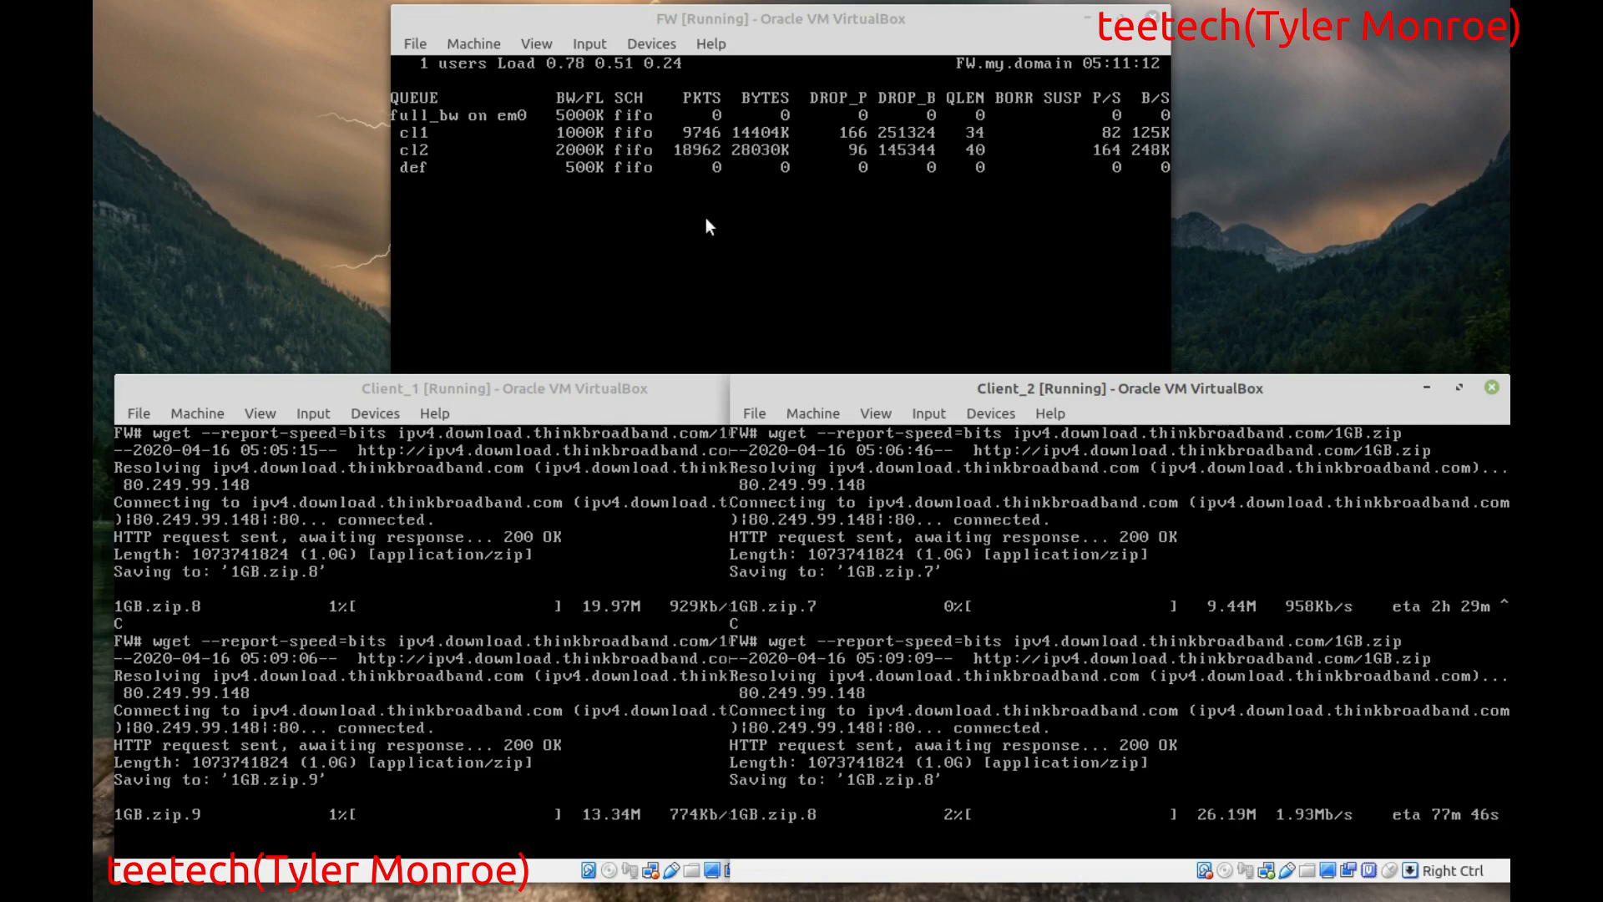
{"action": "mouse_move", "coordinate": [875, 190]}
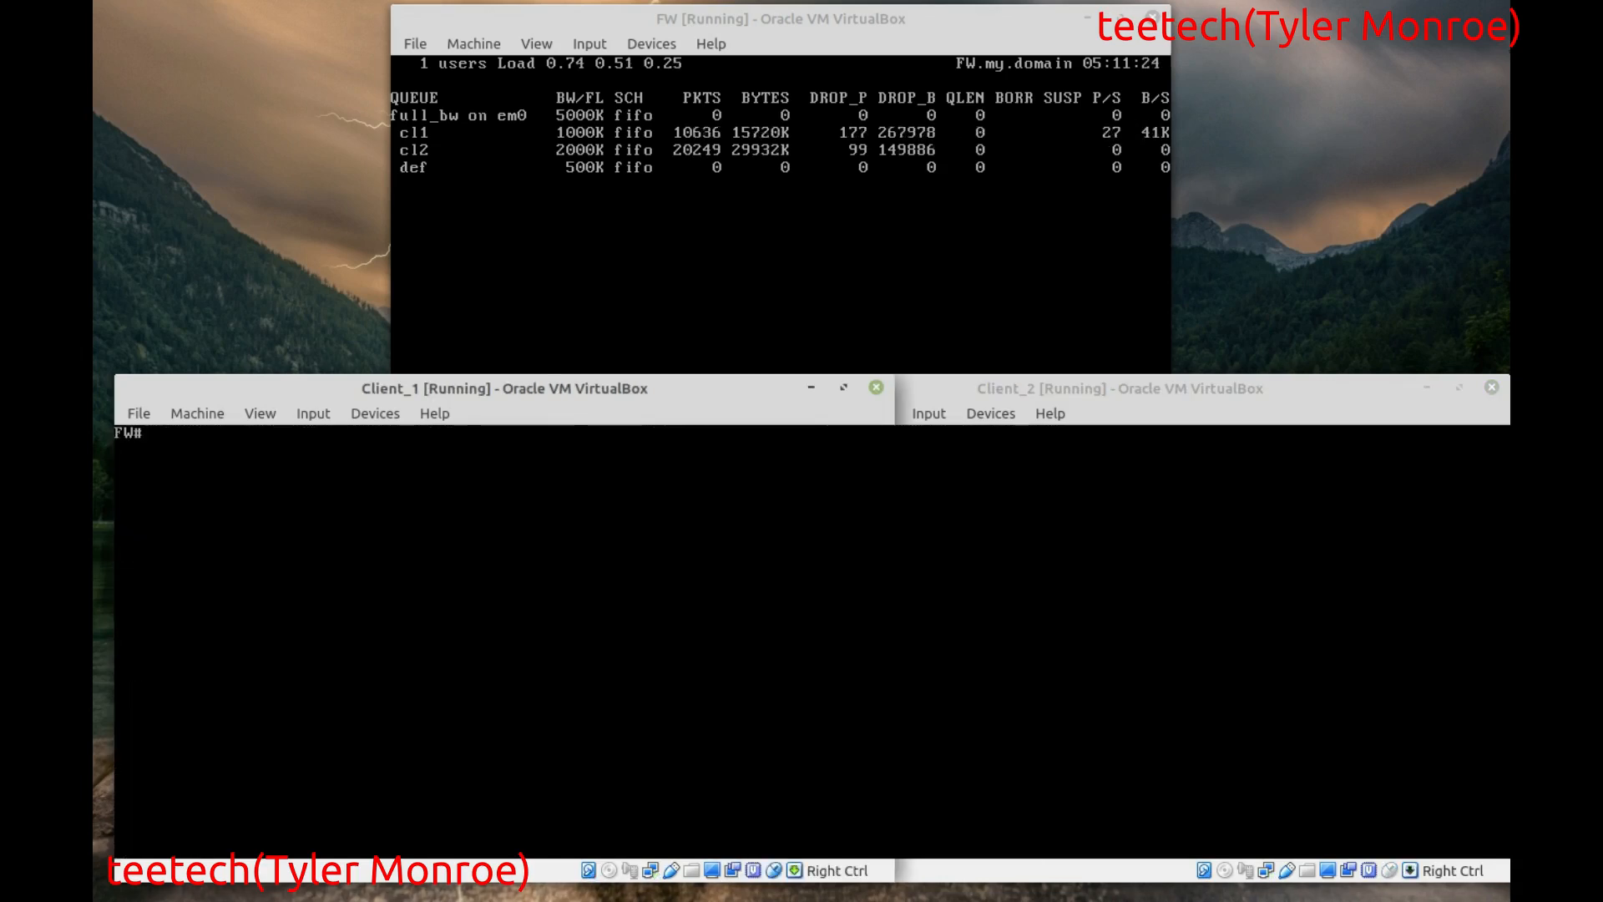
{"action": "mouse_move", "coordinate": [861, 300]}
{"action": "type", "text": "vi /etc/pf.conf"}
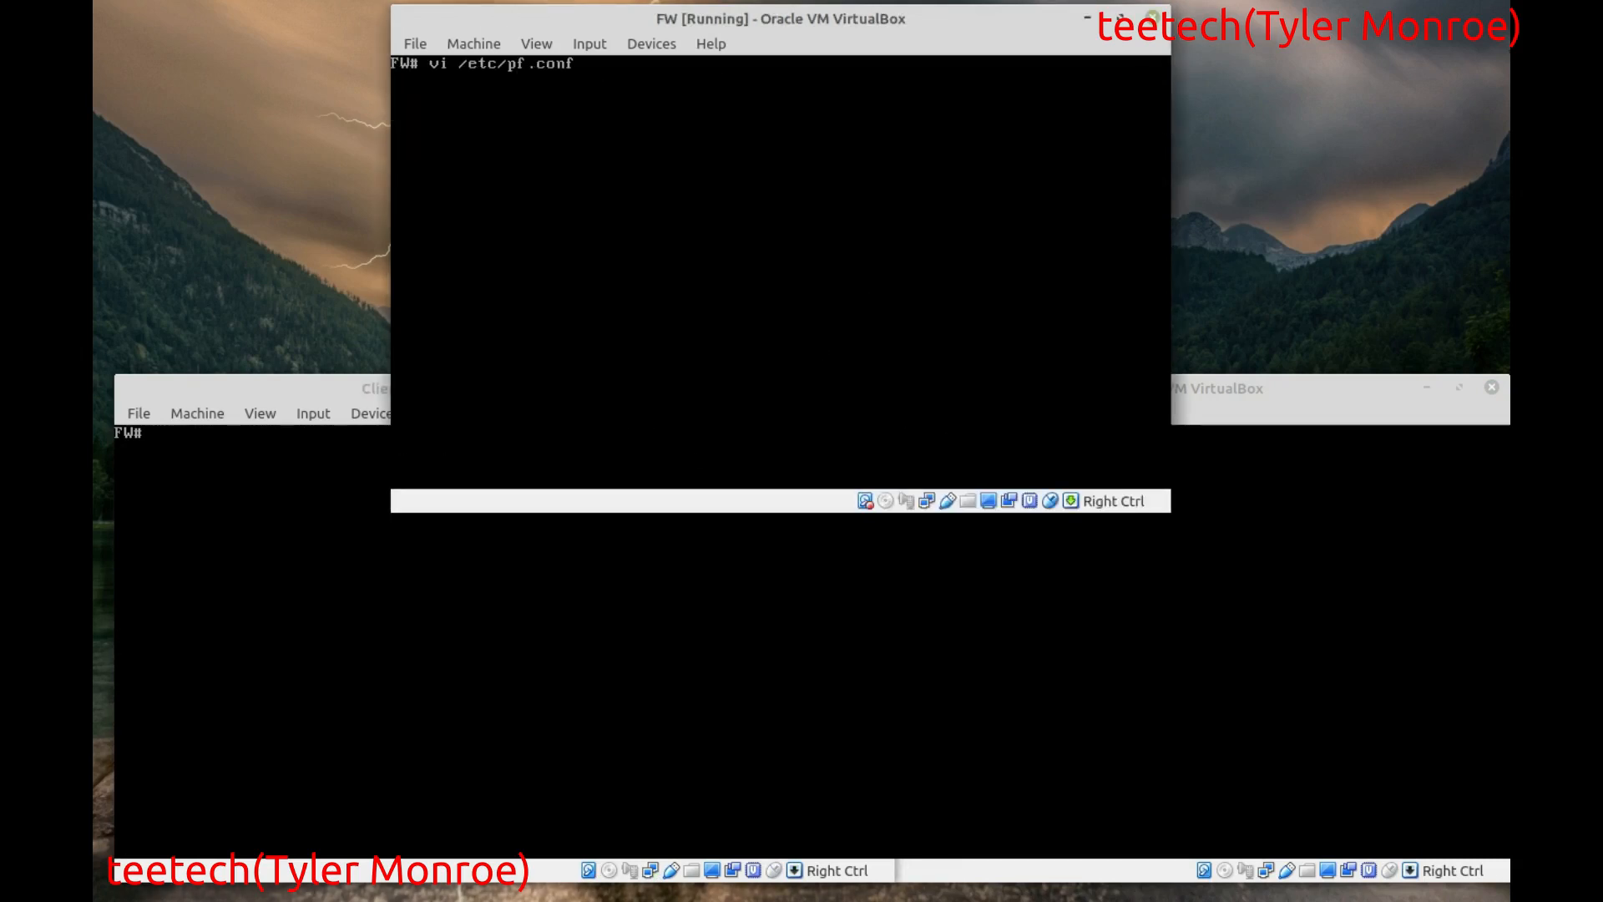
- Open pf.conf in vi and edit the client1 pass rule into a guest-network example
{"action": "key", "text": "Return"}
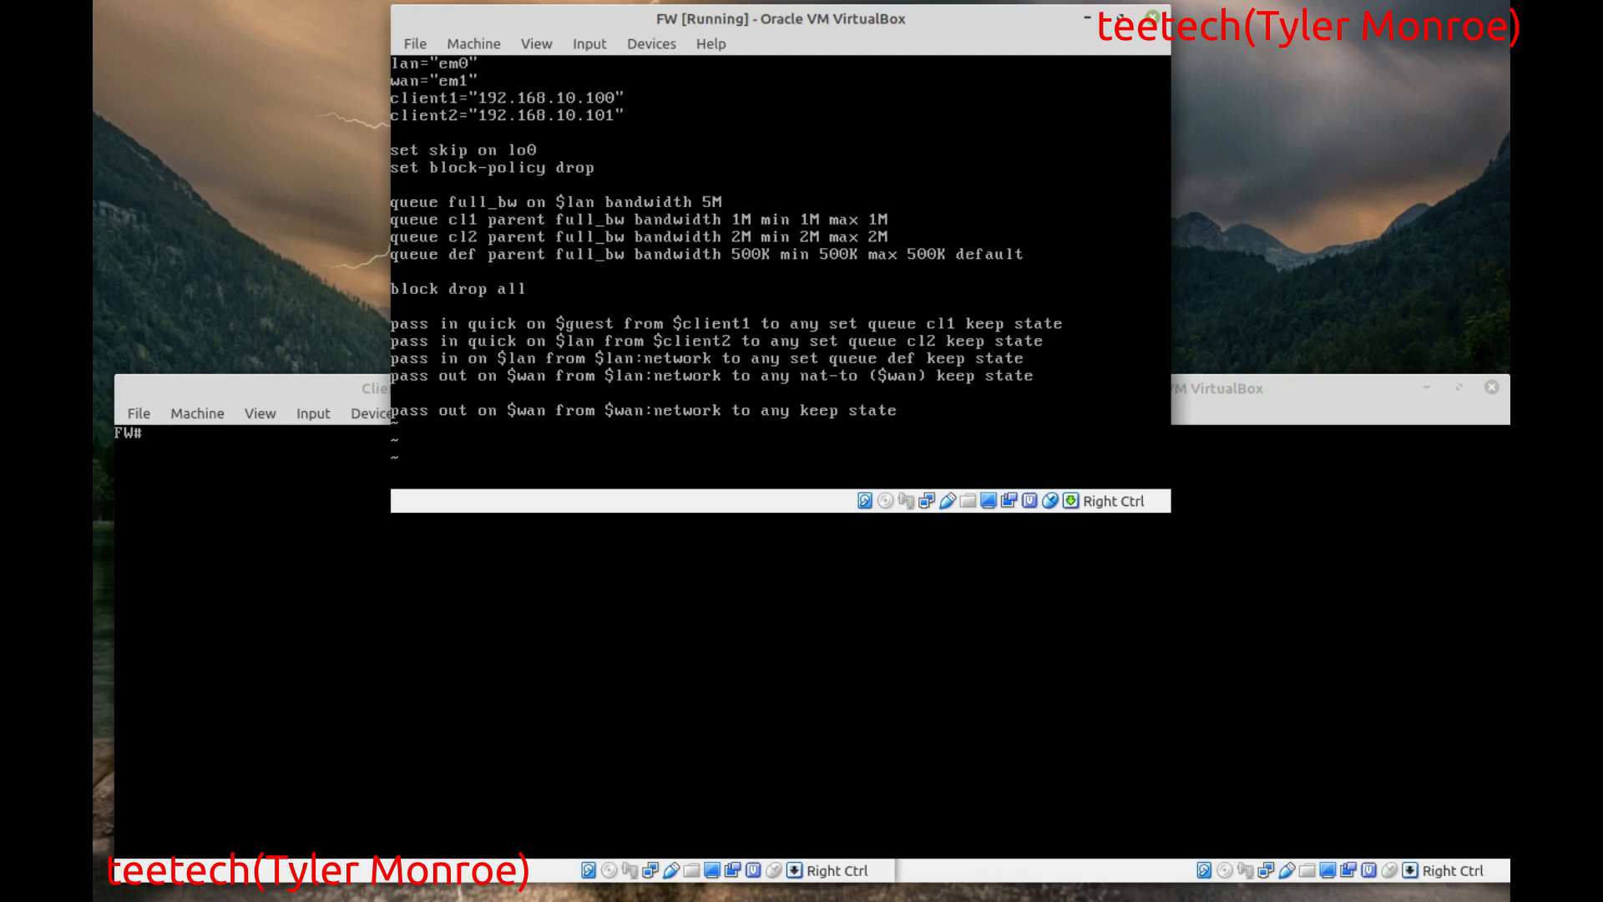
{"action": "key", "text": "BackSpace"}
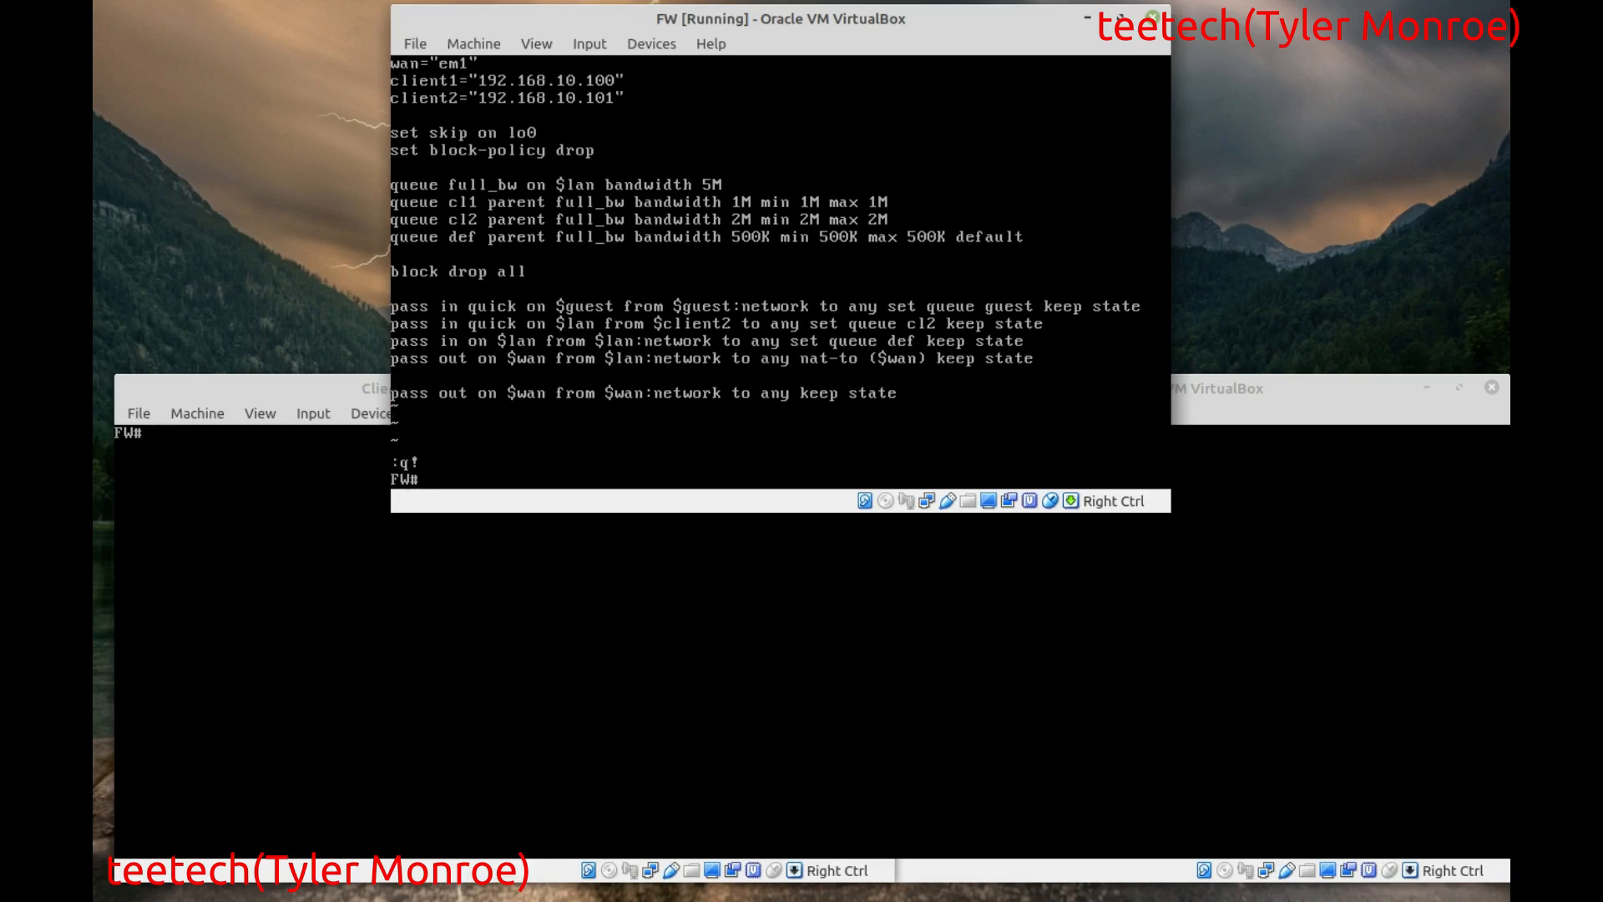
- Reopen /etc/pf.conf in vi to confirm the client1 rule still uses queue cl1
{"action": "type", "text": "vi /etc/pf.conf"}
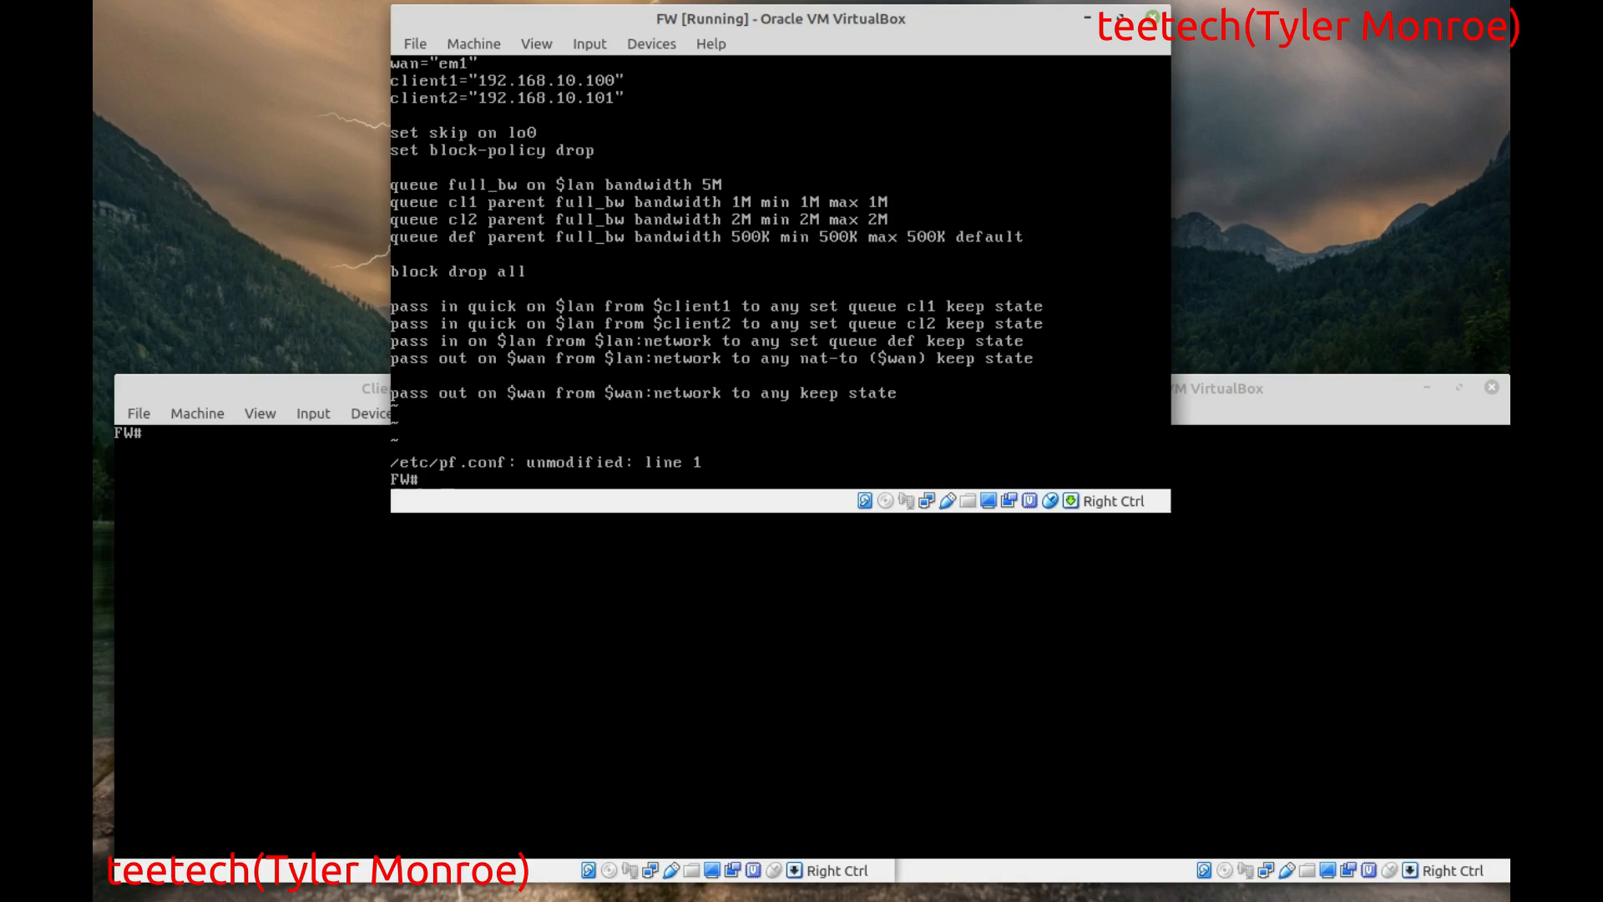
{"action": "mouse_move", "coordinate": [864, 299]}
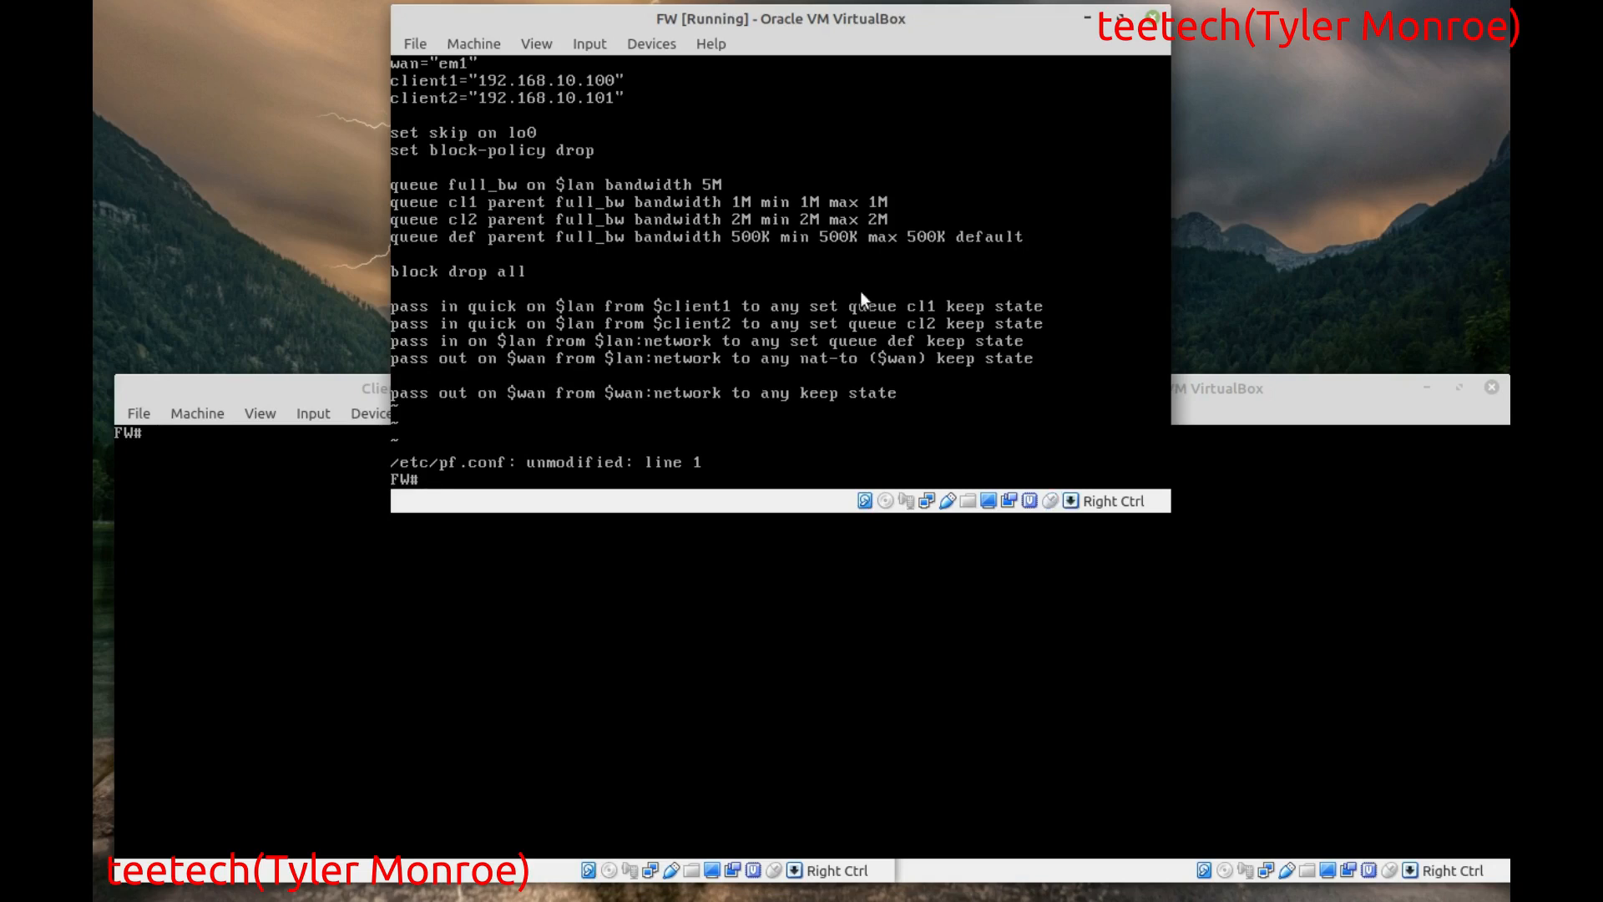